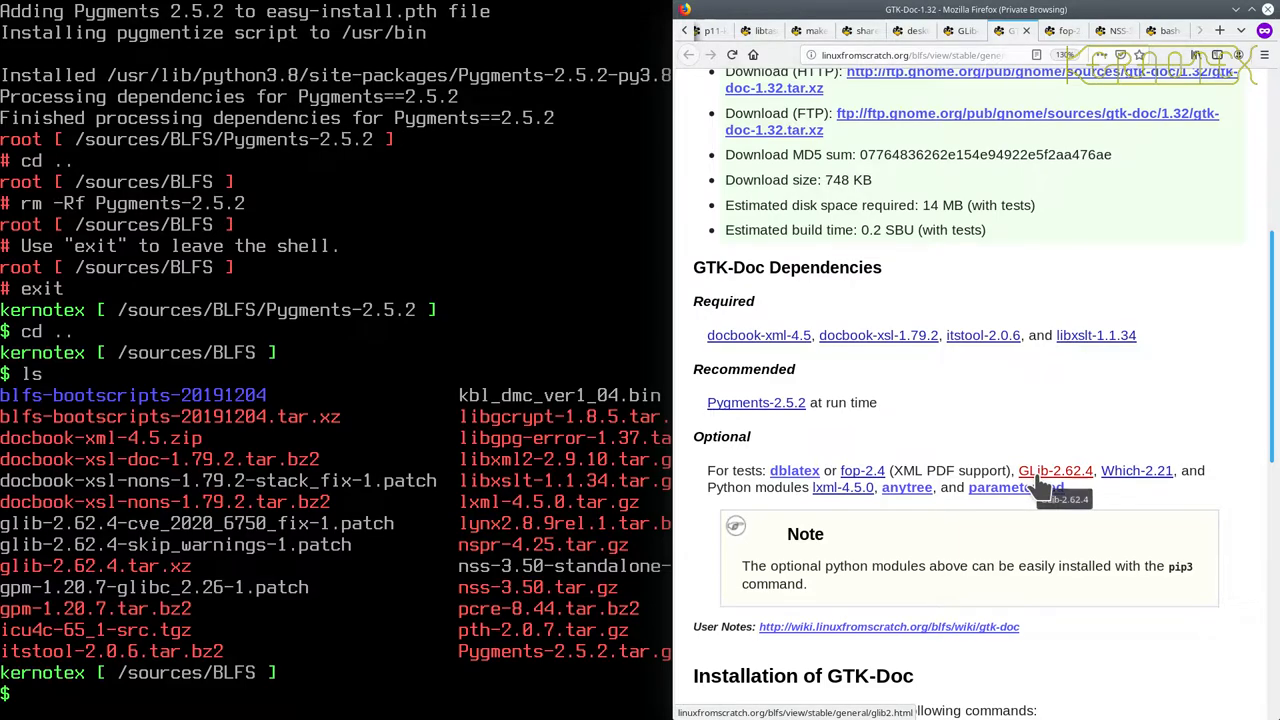
pyautogui.moveTo(990, 115)
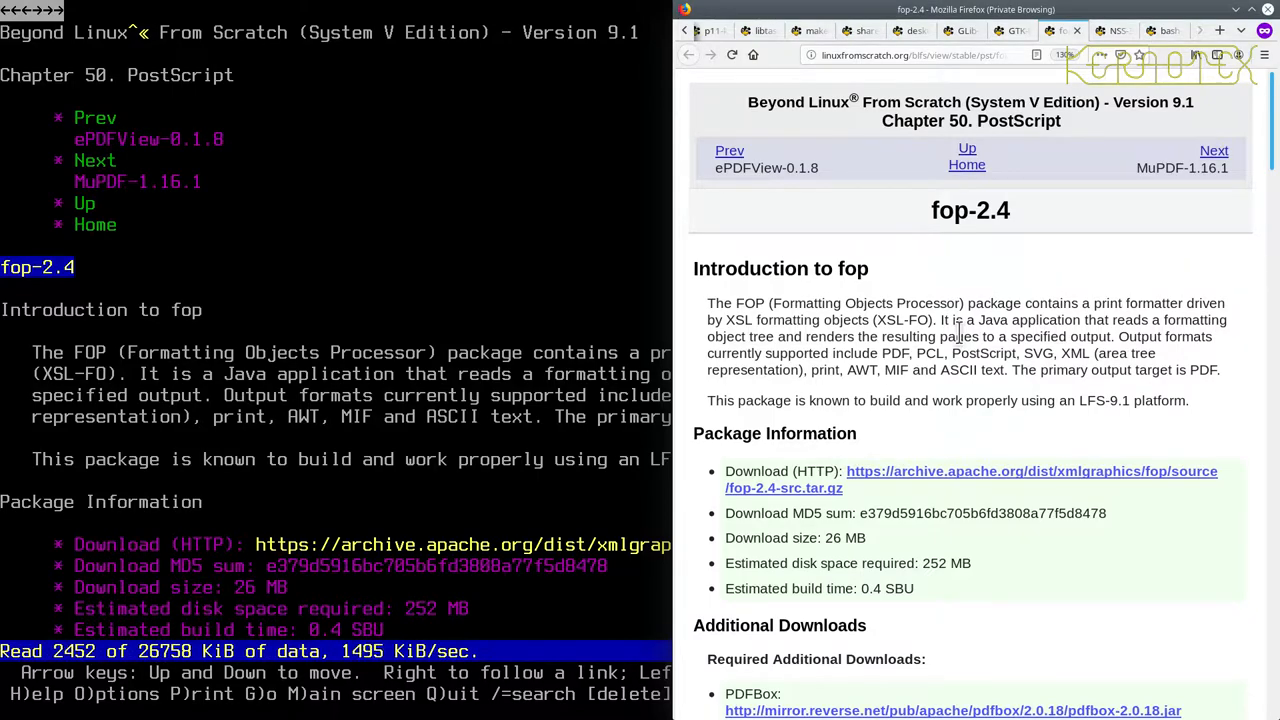
# Step: Scroll the Firefox fop page down to its Additional Downloads and dependencies
pyautogui.scroll(-3)
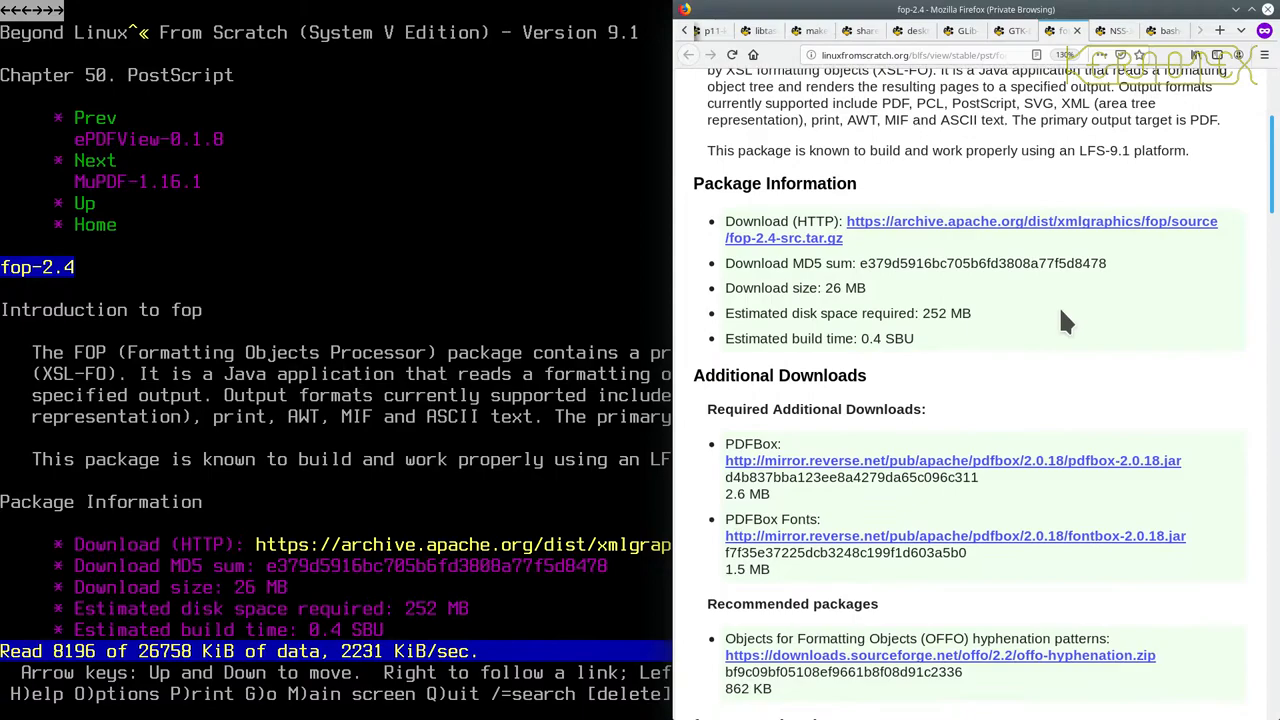
pyautogui.scroll(-3)
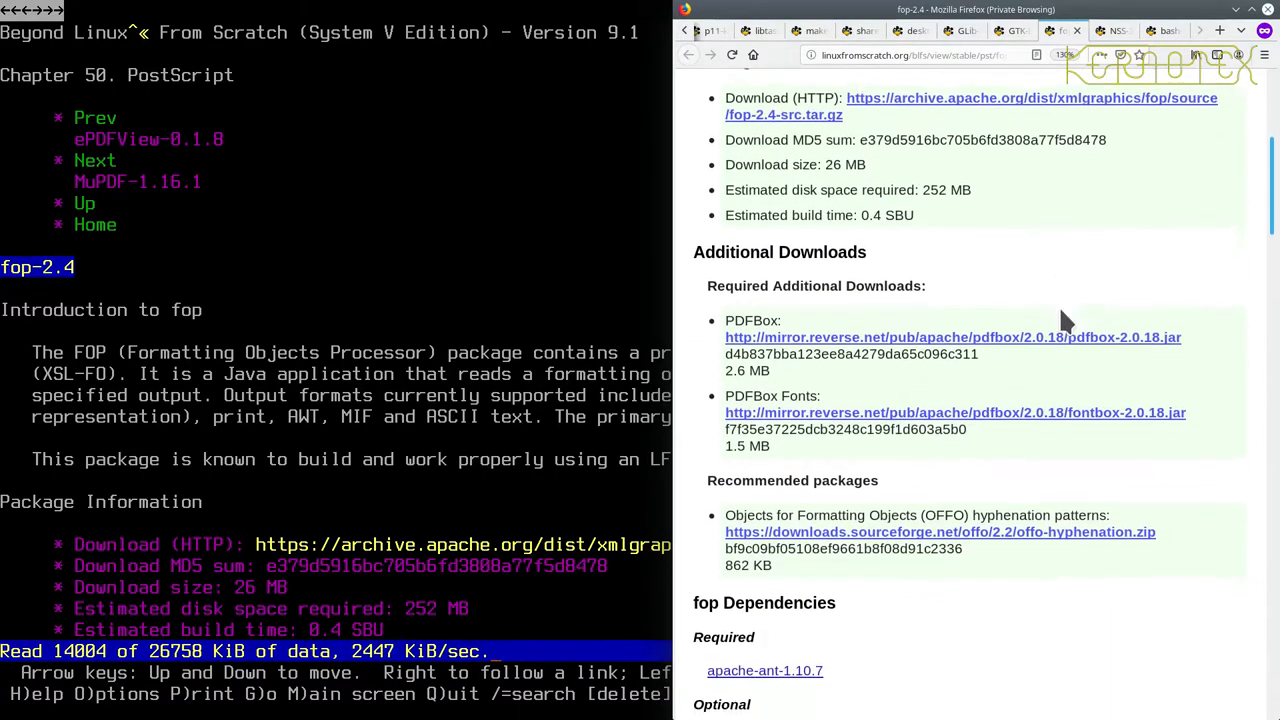
pyautogui.scroll(-3)
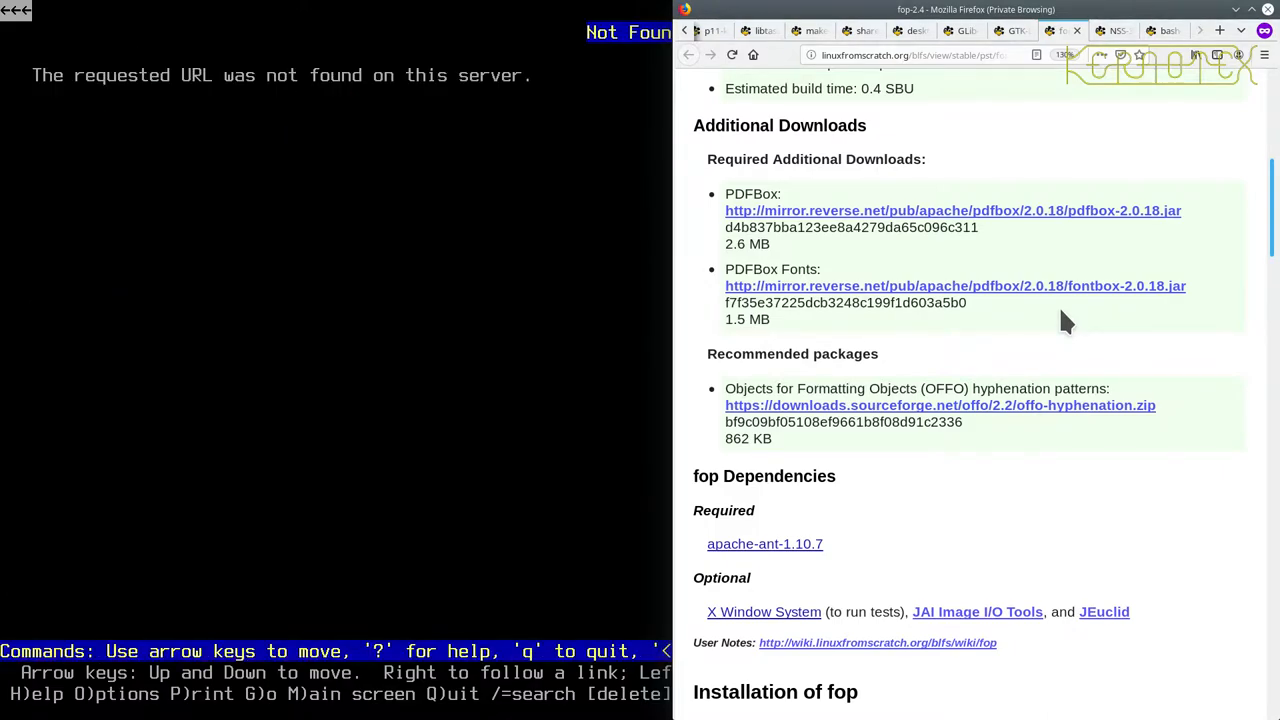
# Step: Go back from the Not Found page in Lynx toward the OFFO hyphenation link
pyautogui.press('space')
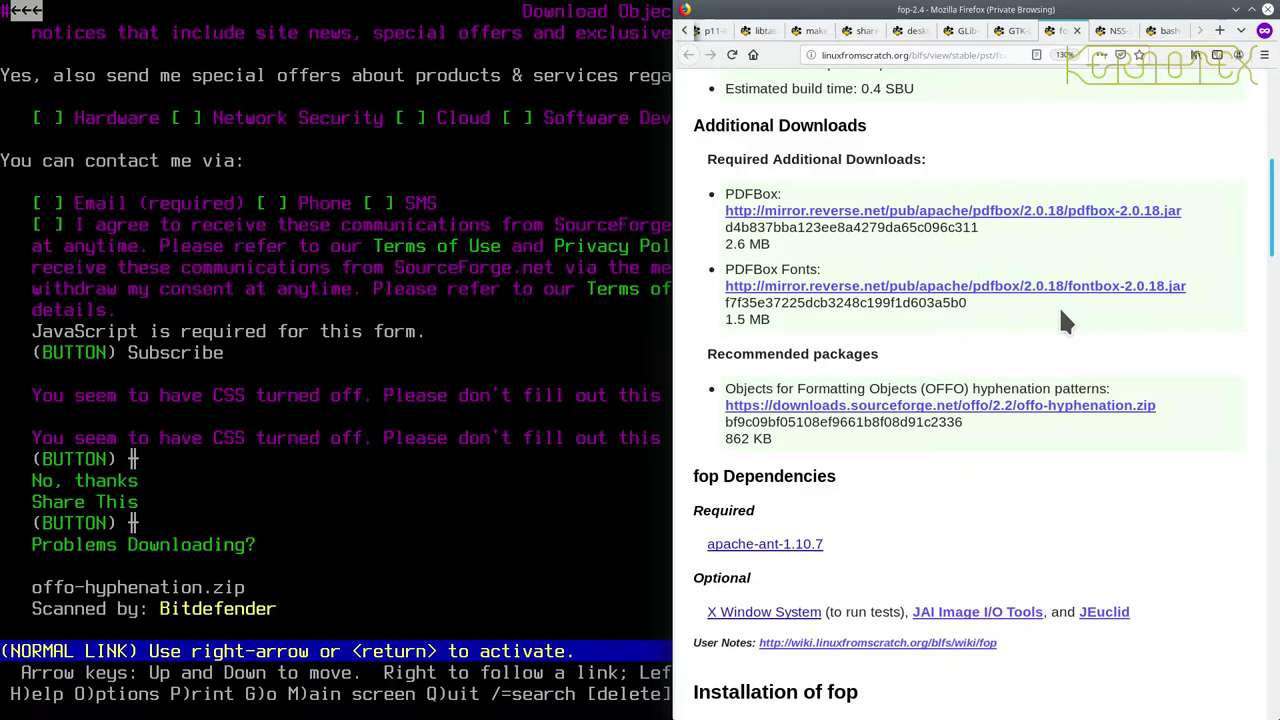
# Step: Download offo-hyphenation.zip from the NetIX mirror, allowing the site's cookie
pyautogui.press('space')
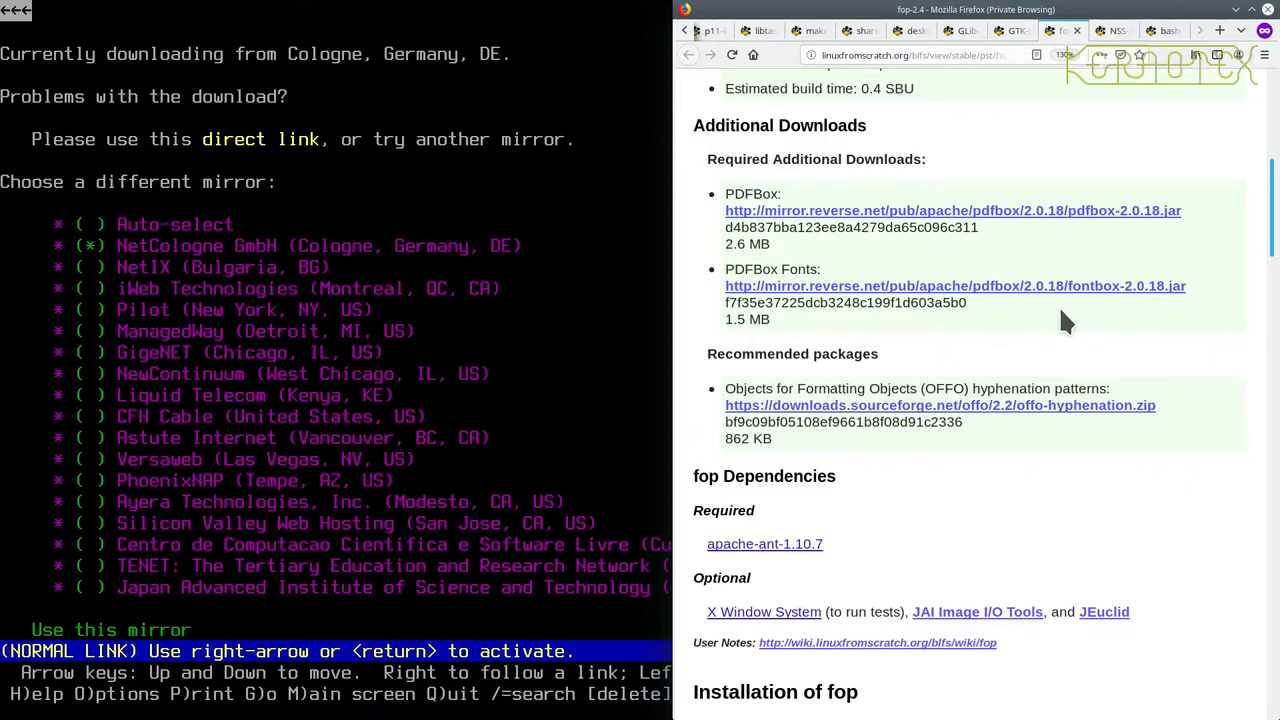
pyautogui.press('Return')
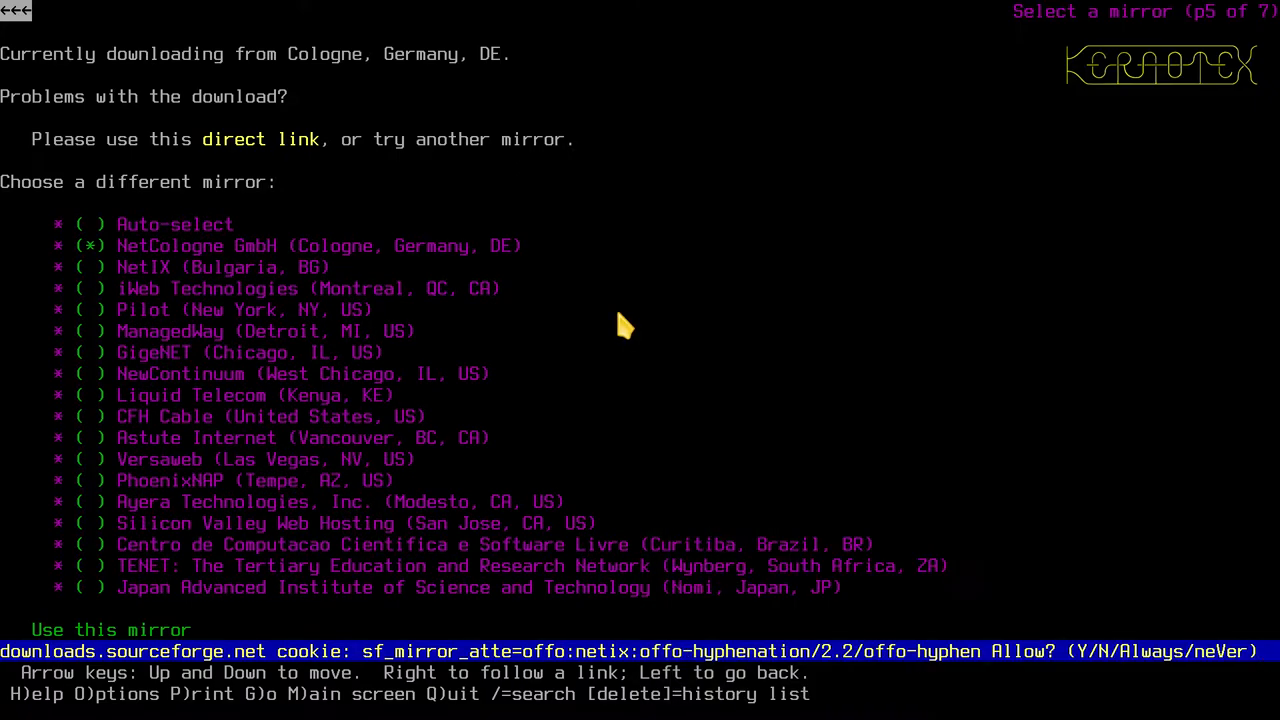
pyautogui.press('A')
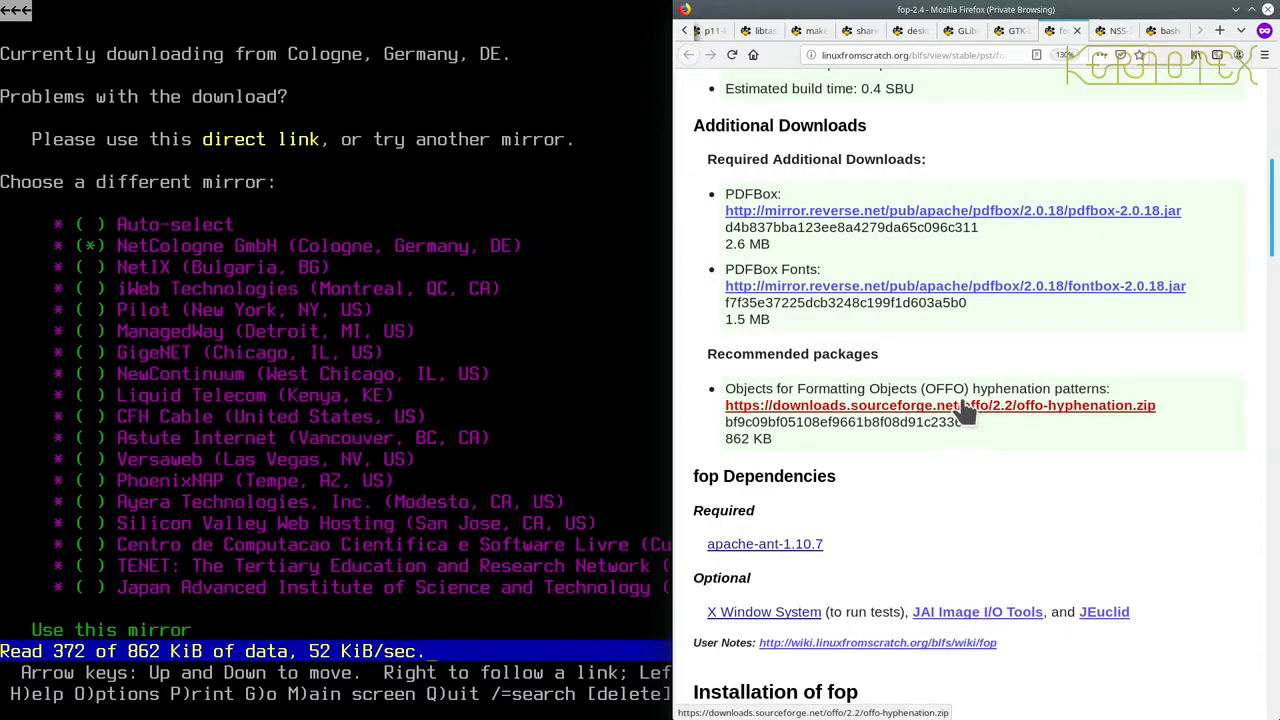
pyautogui.moveTo(910, 210)
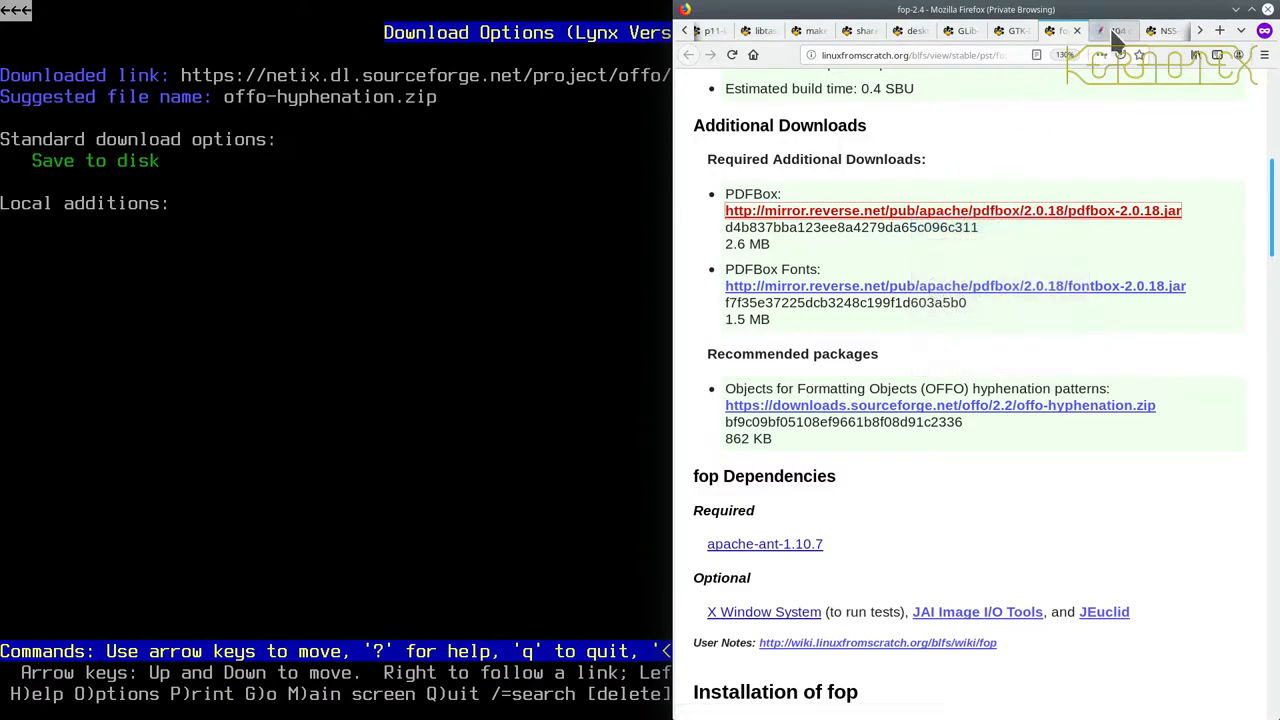
# Step: Trim the missing PDFBox 2.0.18 address in Firefox down to the parent /pdfbox/ directory
pyautogui.click(953, 210)
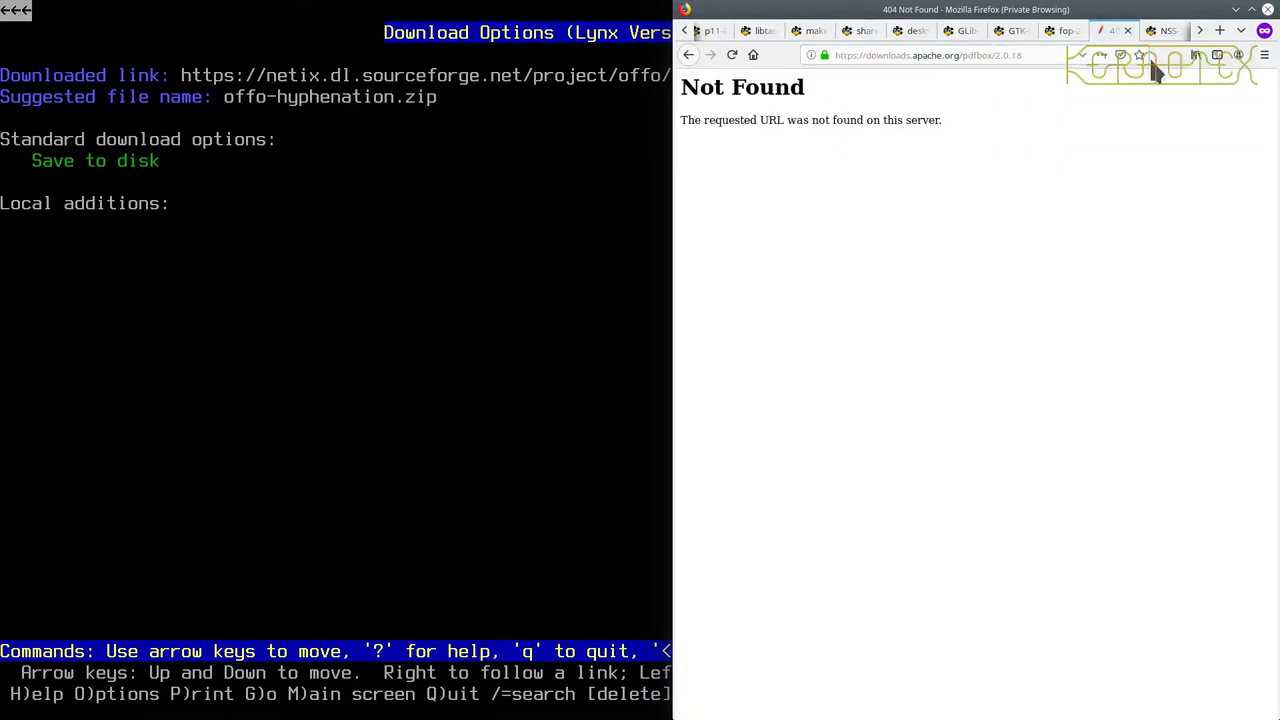
pyautogui.click(930, 55)
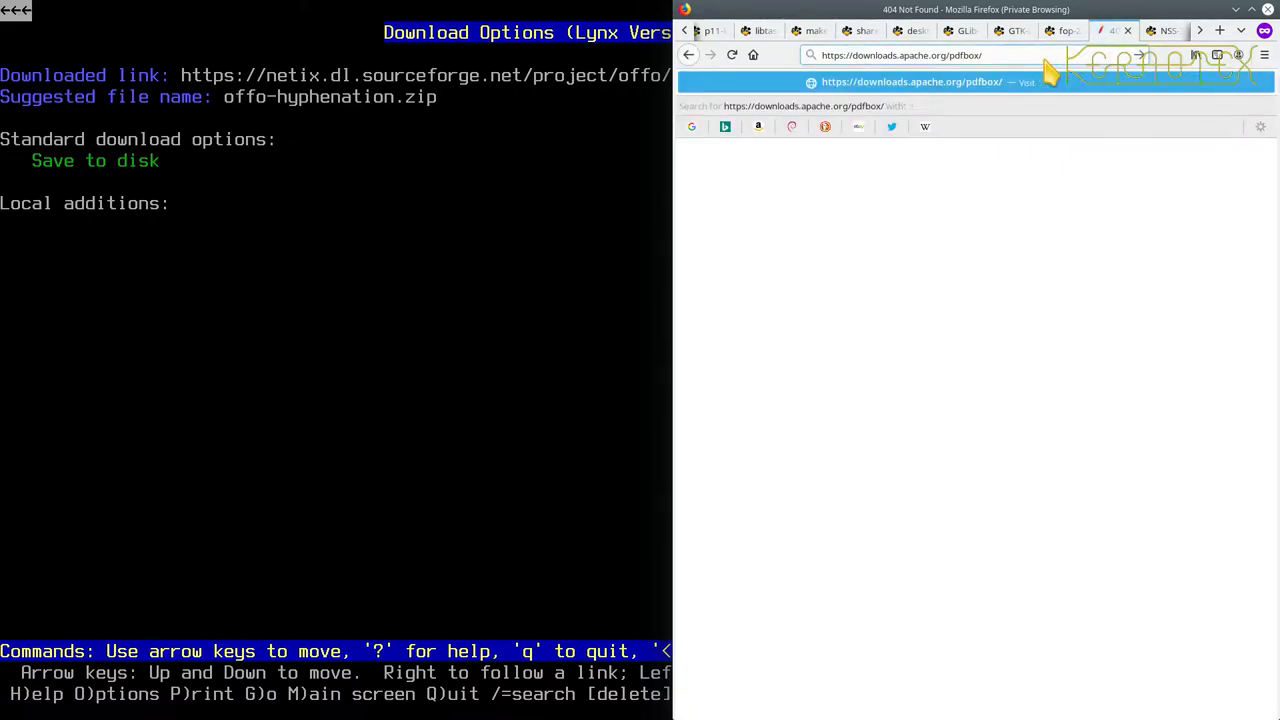
pyautogui.press('Return')
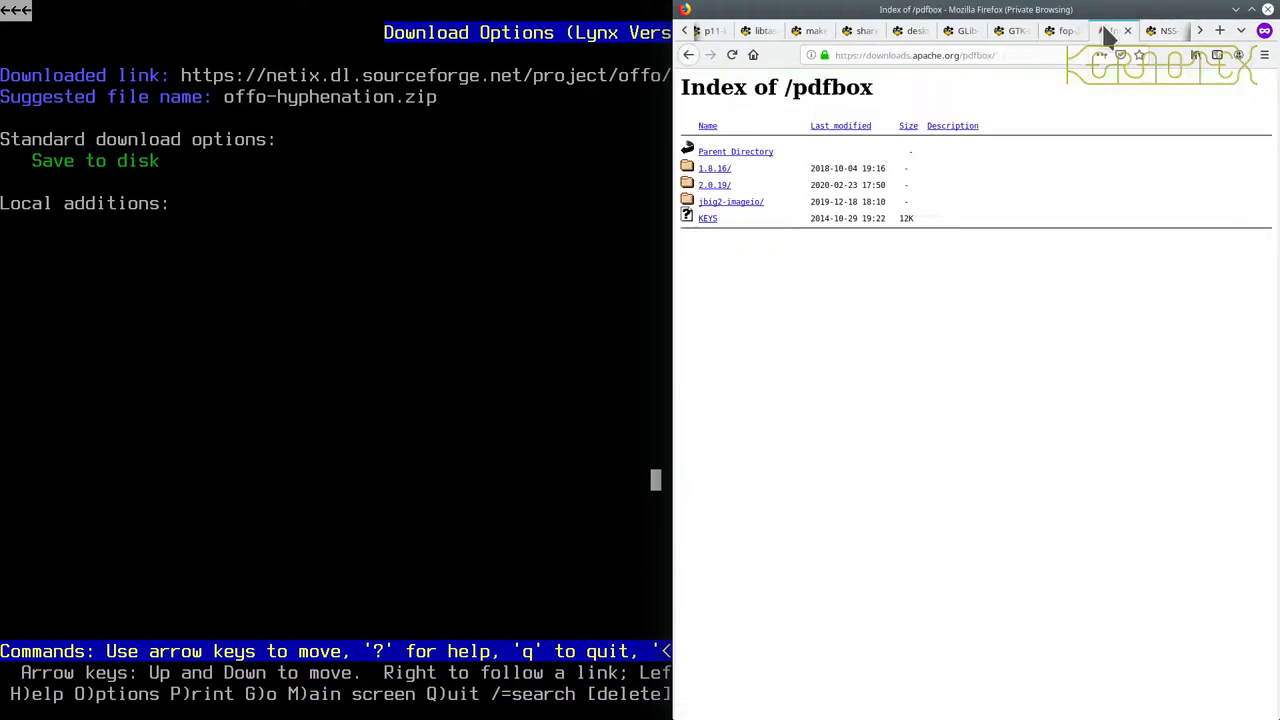
pyautogui.moveTo(711, 215)
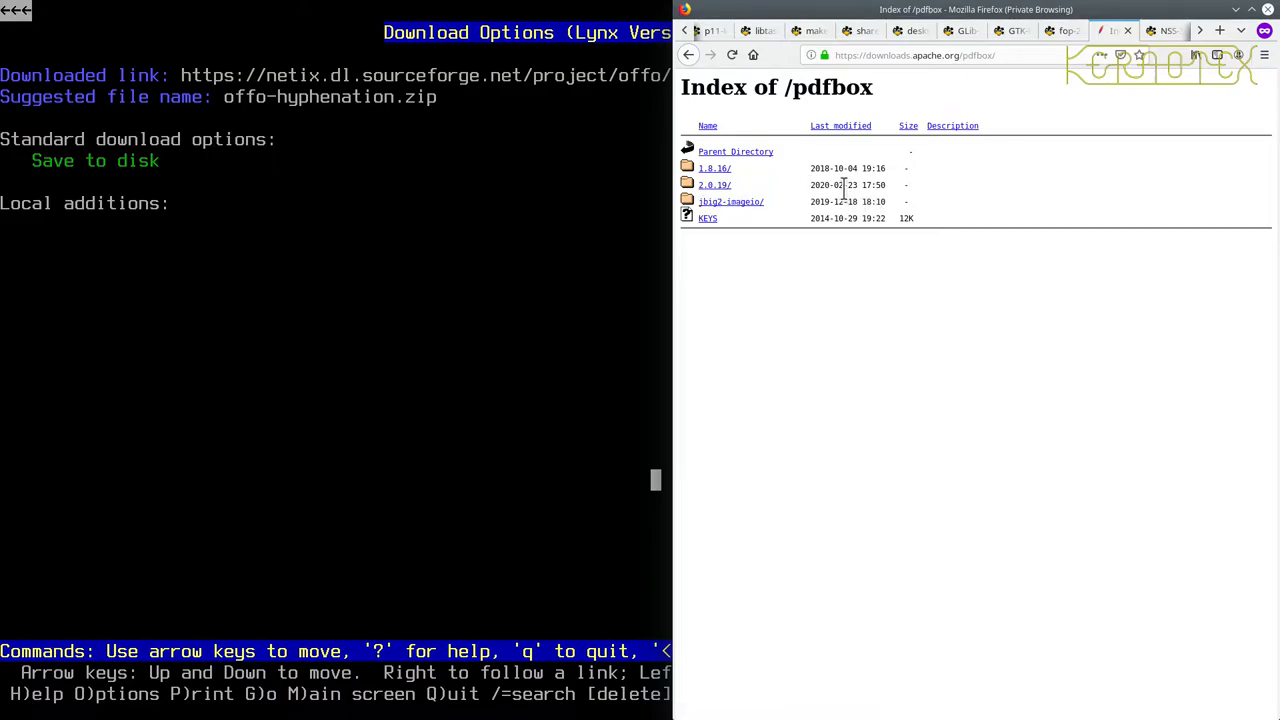
pyautogui.moveTo(715, 190)
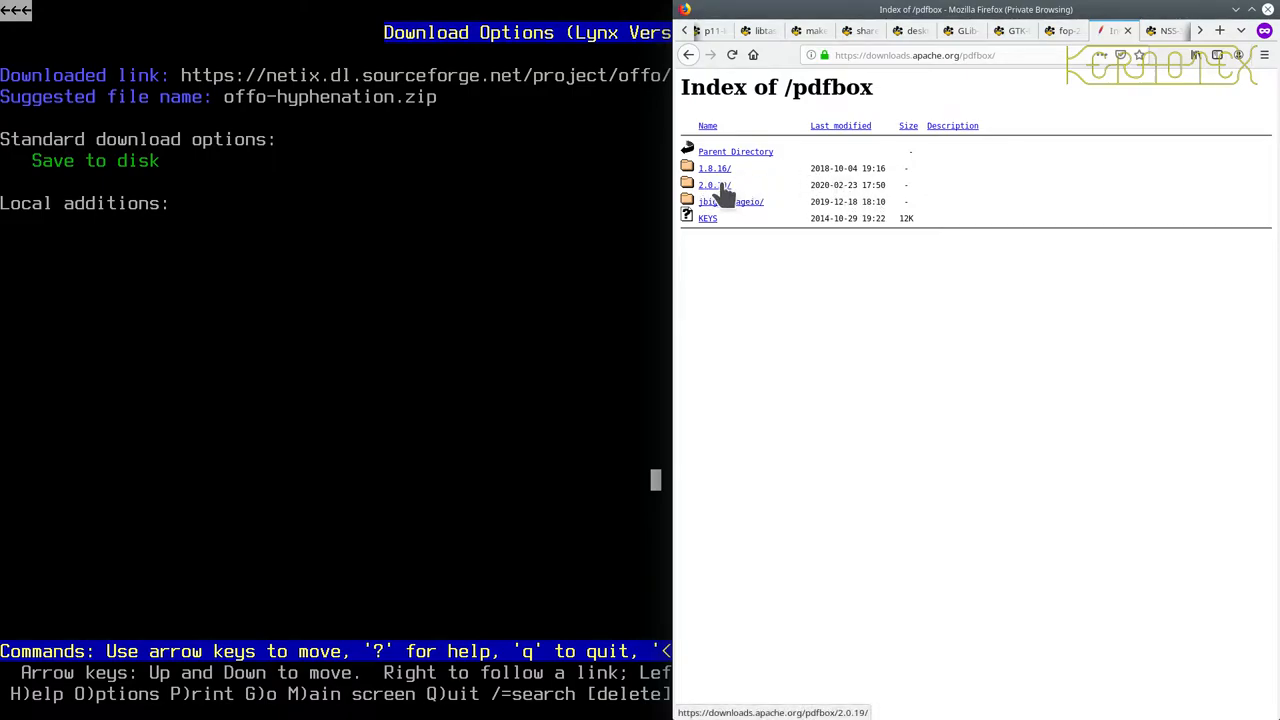
pyautogui.moveTo(722, 161)
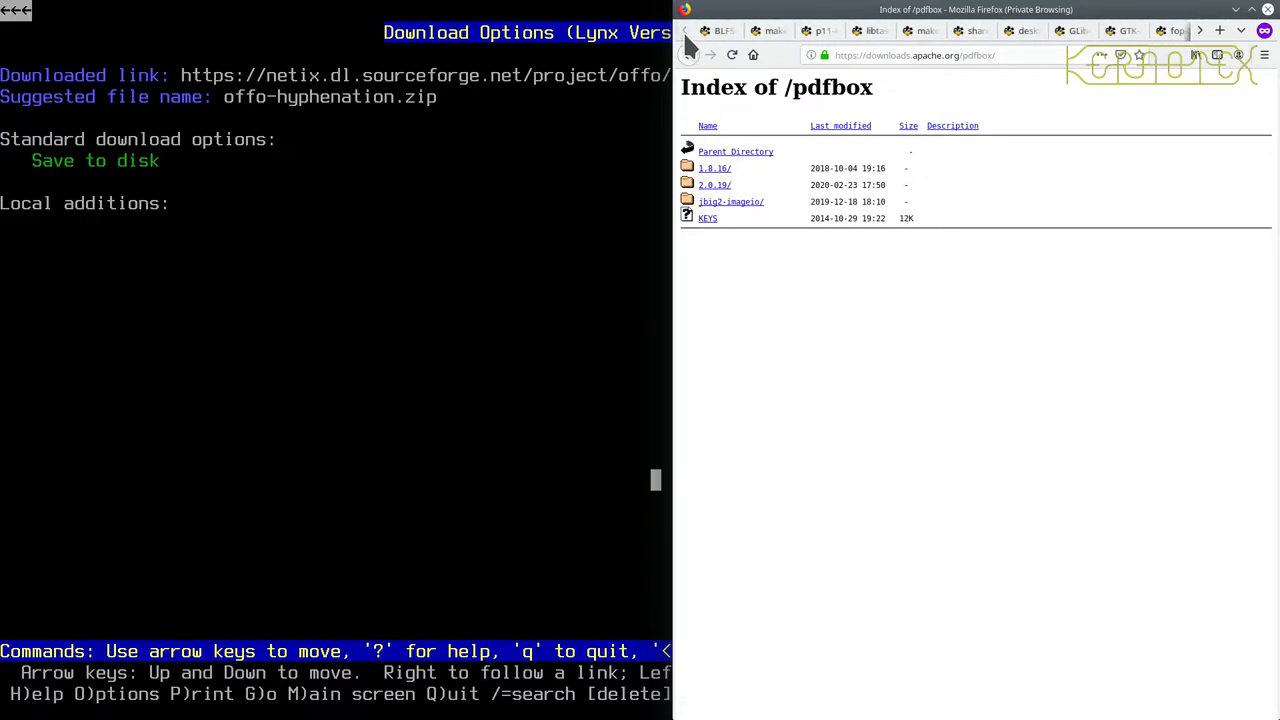
pyautogui.click(715, 30)
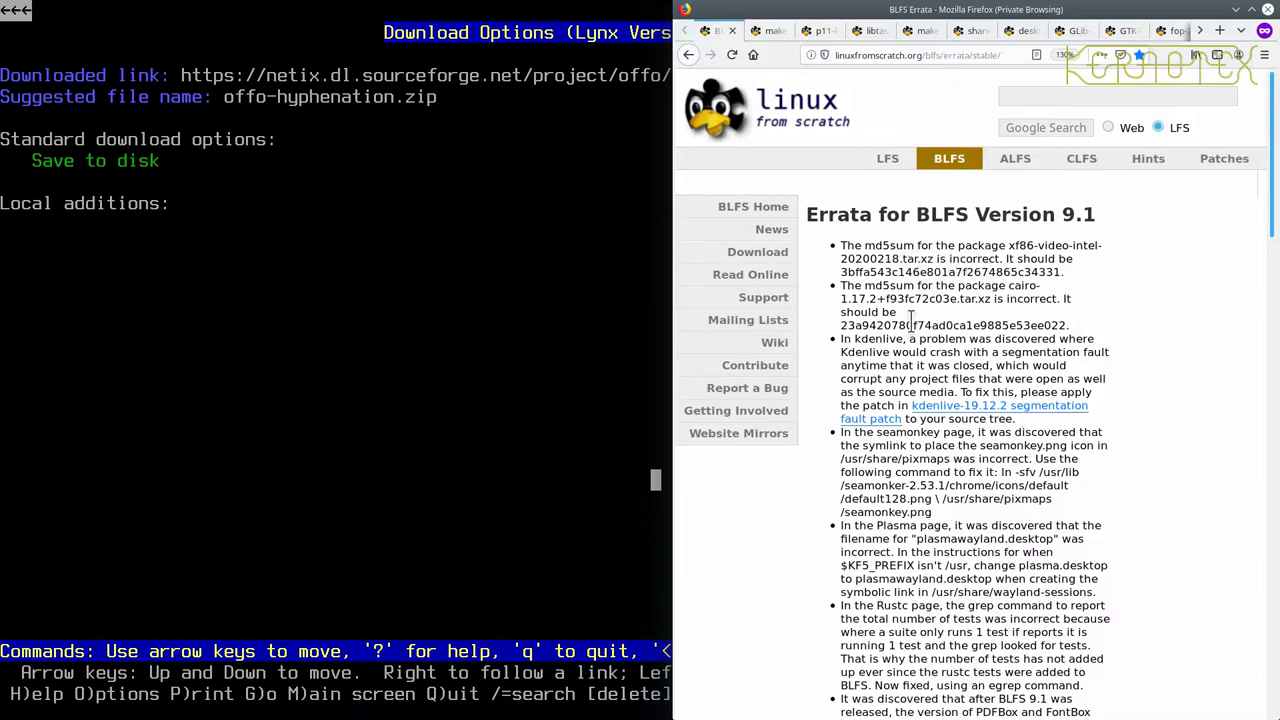
pyautogui.scroll(-3)
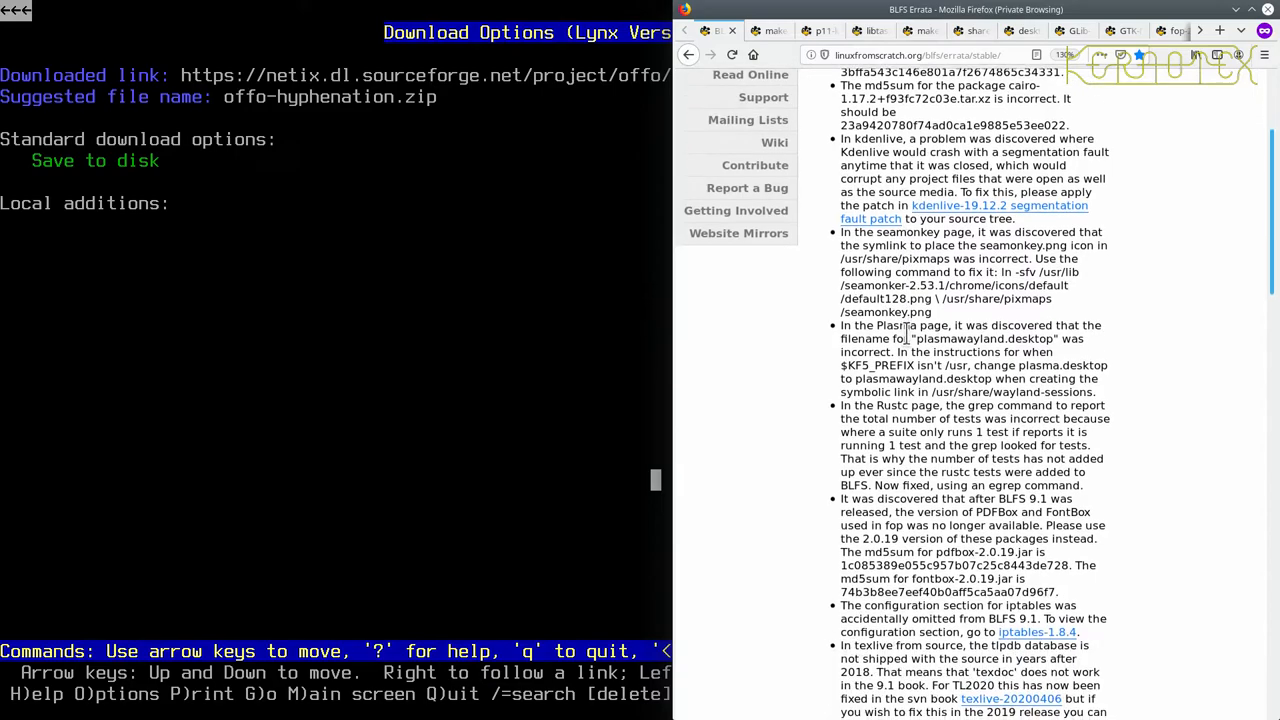
pyautogui.scroll(-3)
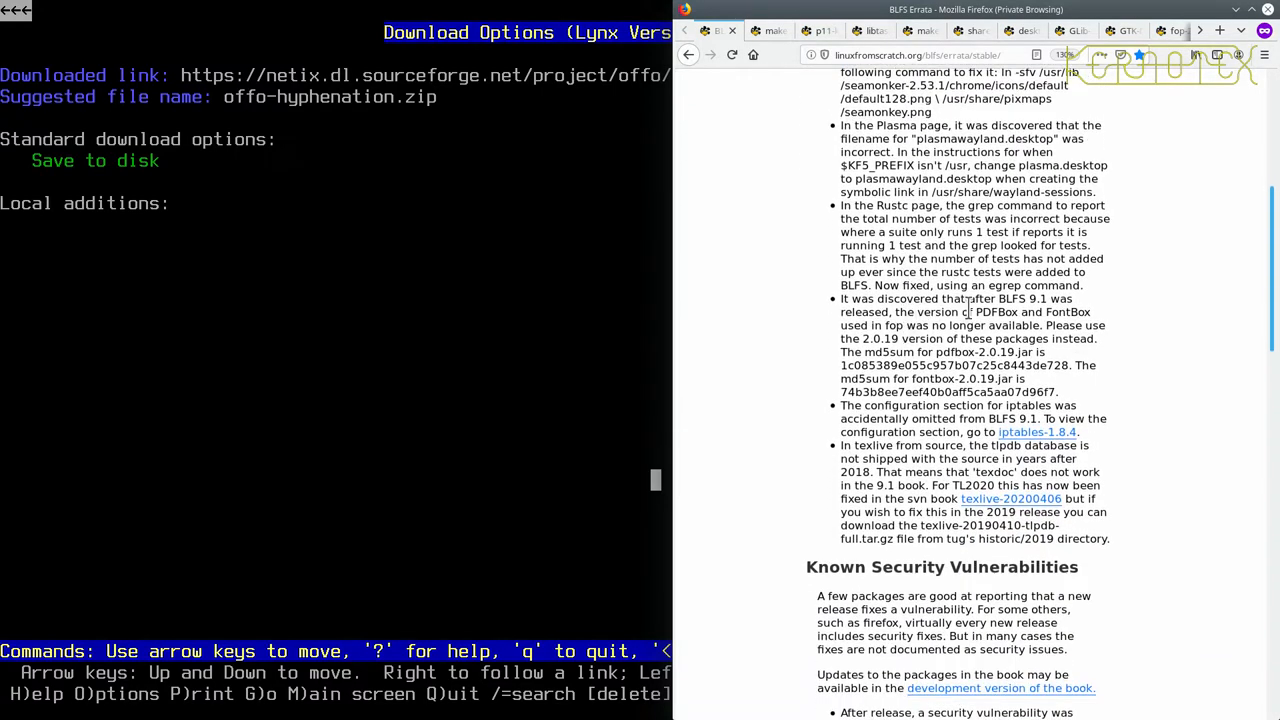
pyautogui.doubleClick(995, 311)
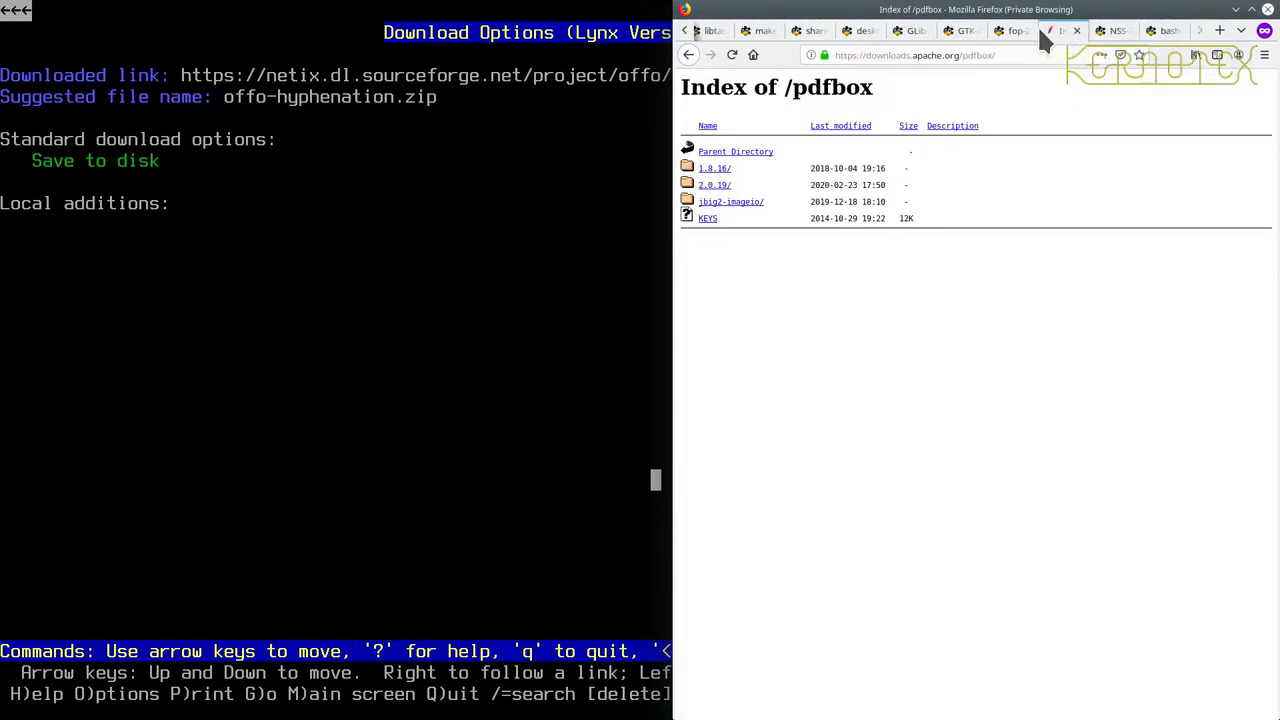
pyautogui.click(1011, 31)
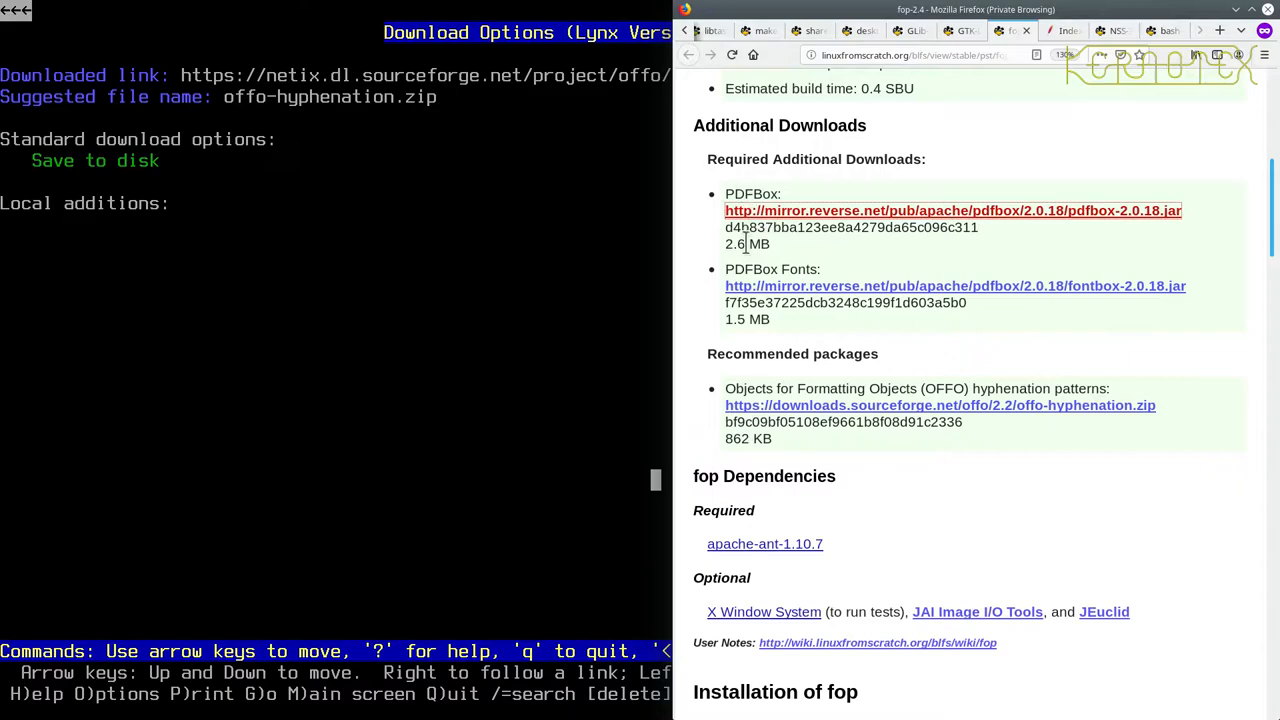
pyautogui.moveTo(790, 250)
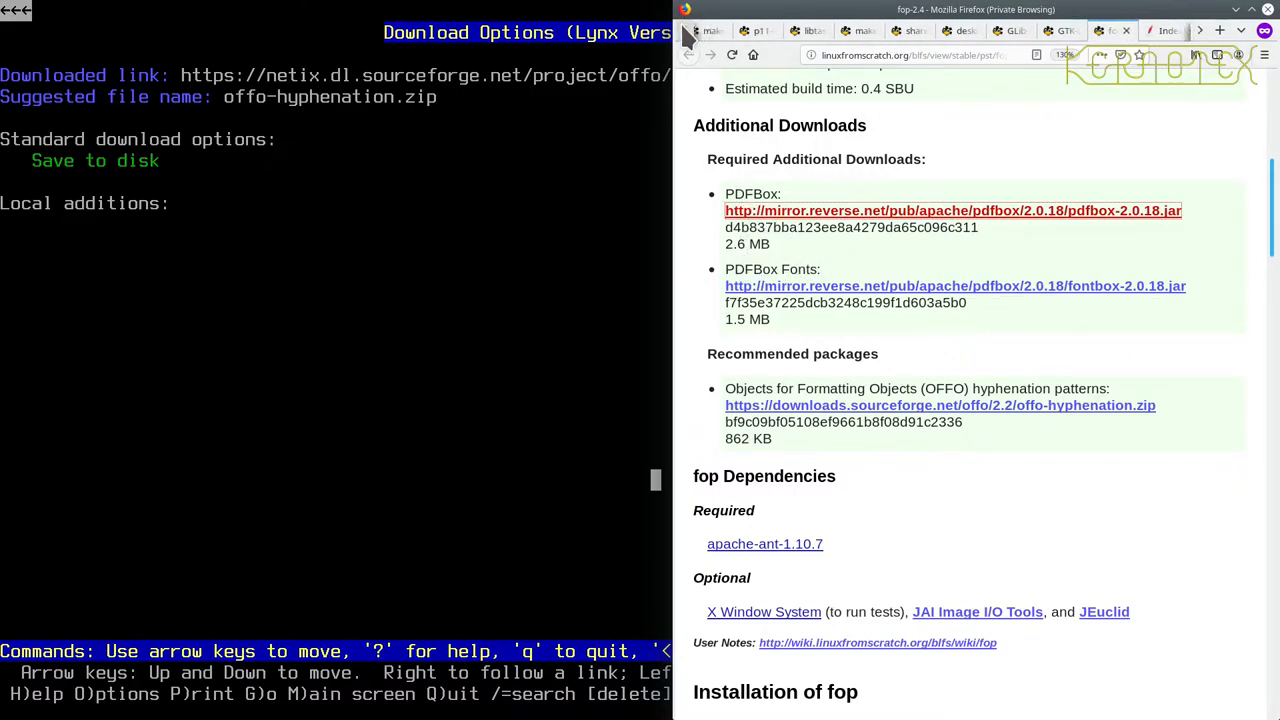
pyautogui.click(702, 30)
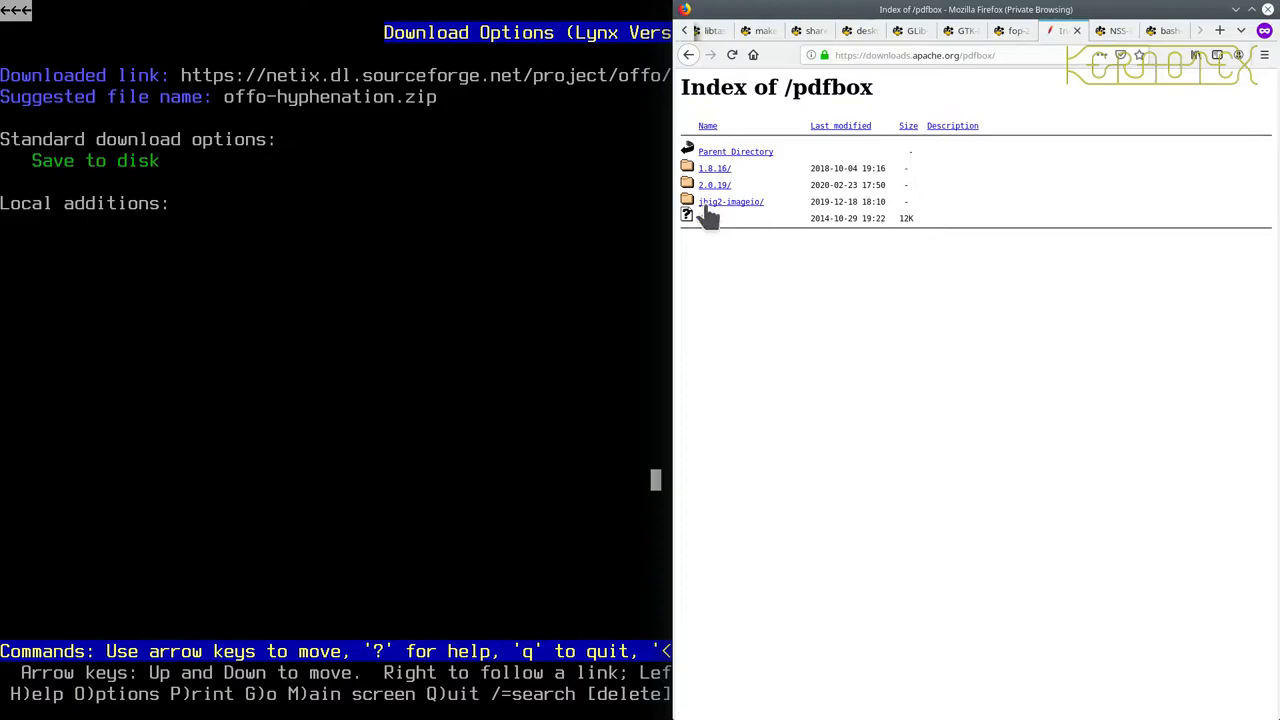
pyautogui.moveTo(717, 192)
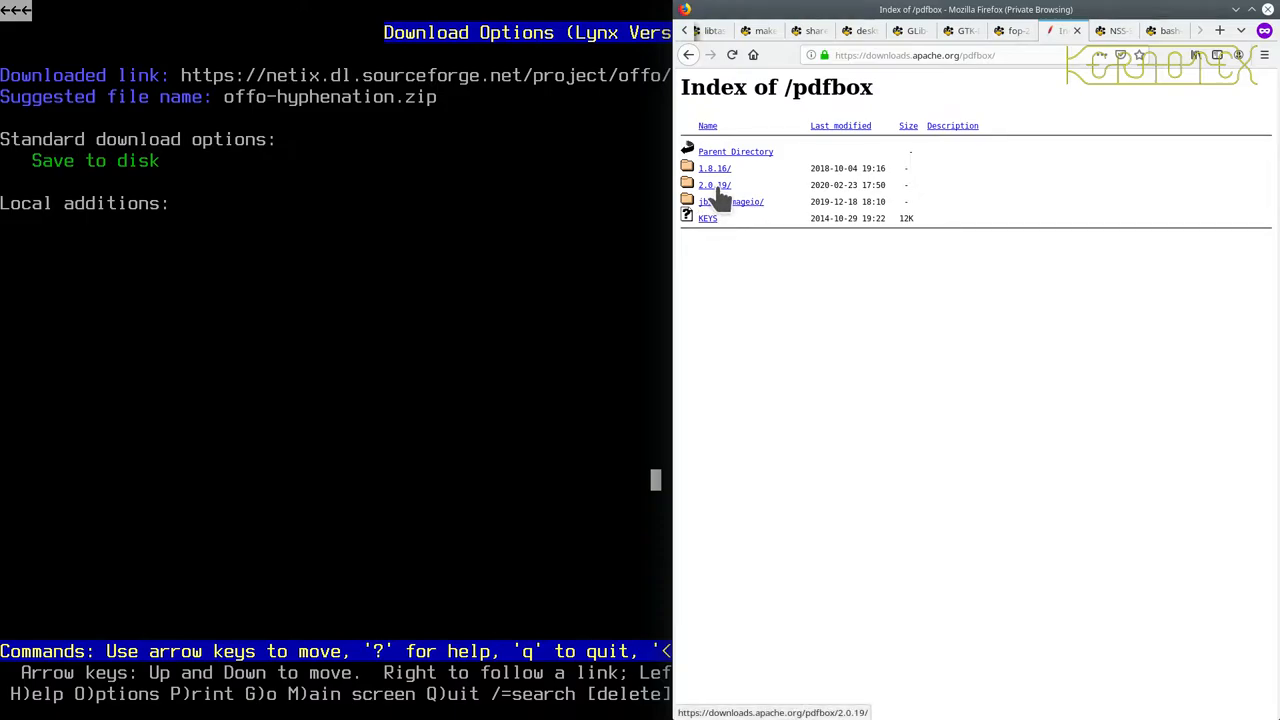
# Step: Open the pdfbox 2.0.19 folder in Firefox and start entering its URL in Lynx
pyautogui.click(711, 185)
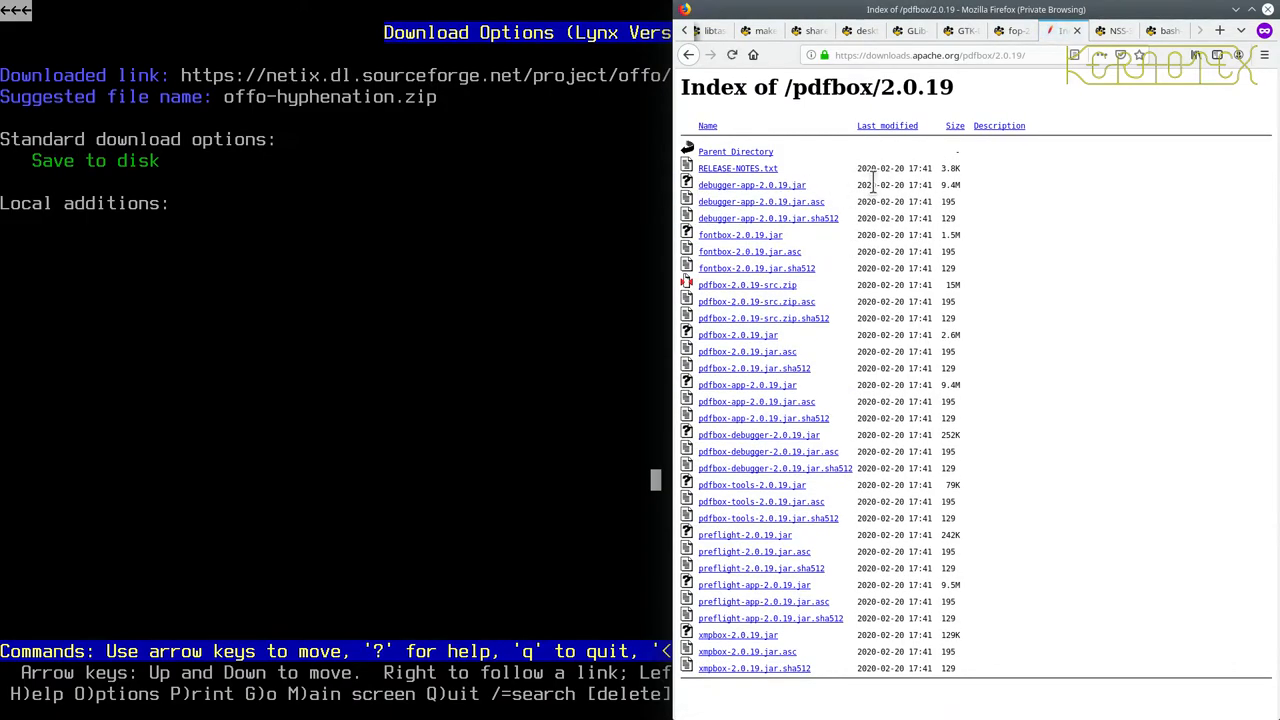
pyautogui.moveTo(837, 270)
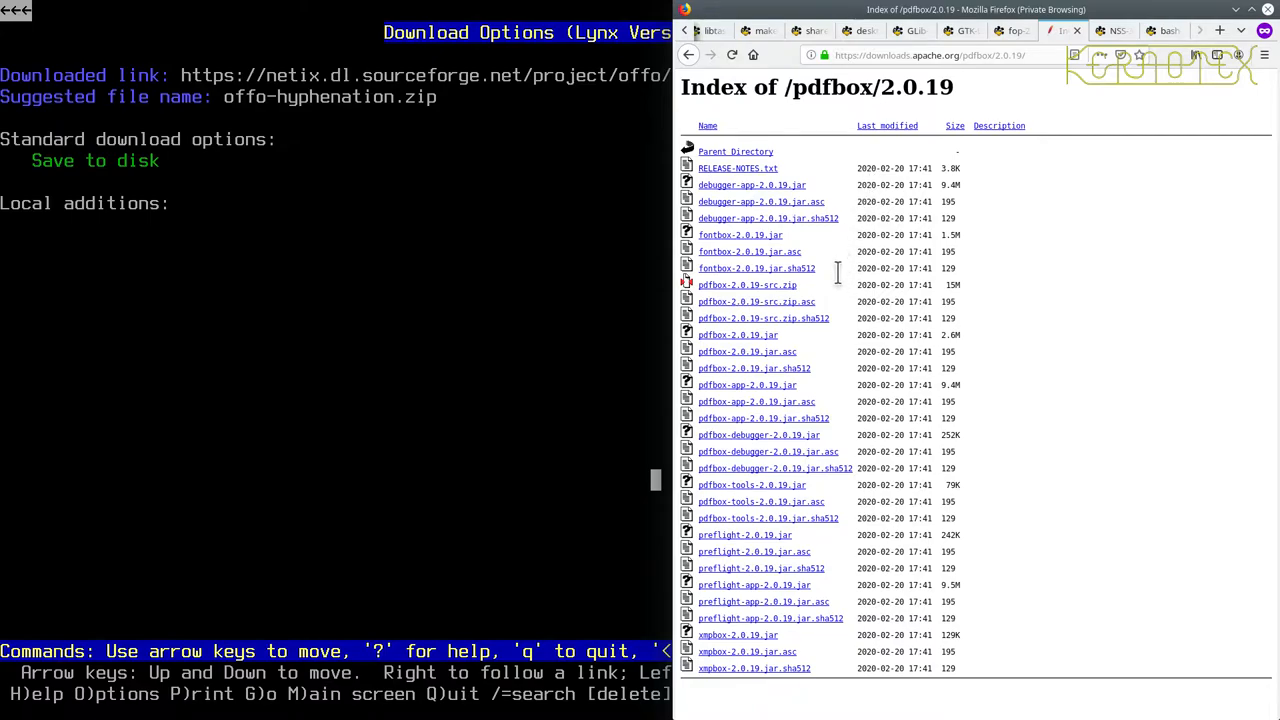
pyautogui.moveTo(720, 300)
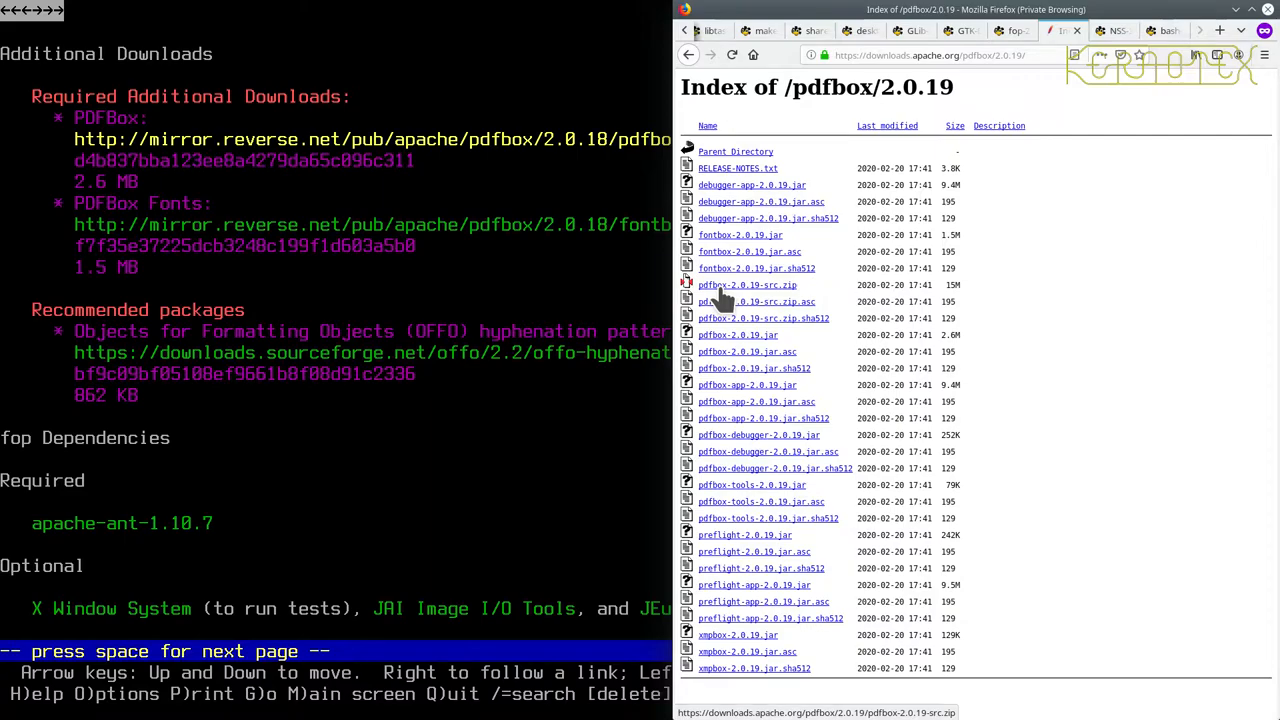
pyautogui.press('g')
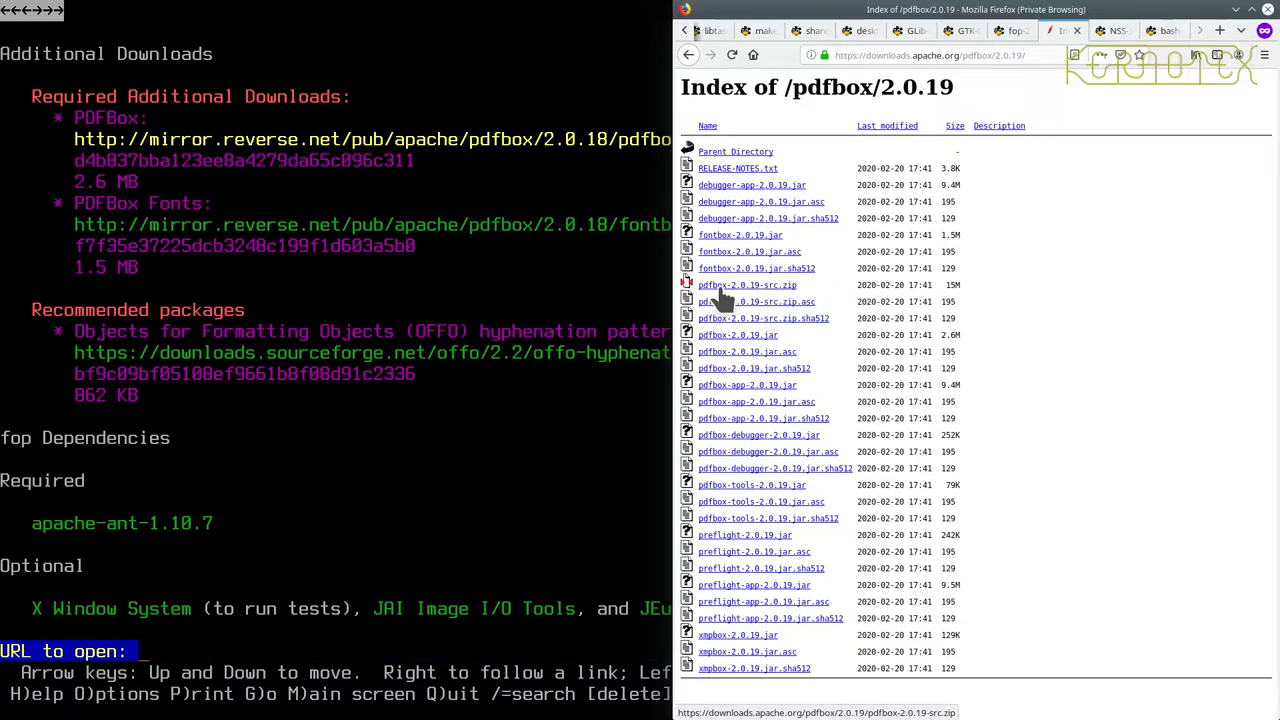
pyautogui.write('http')
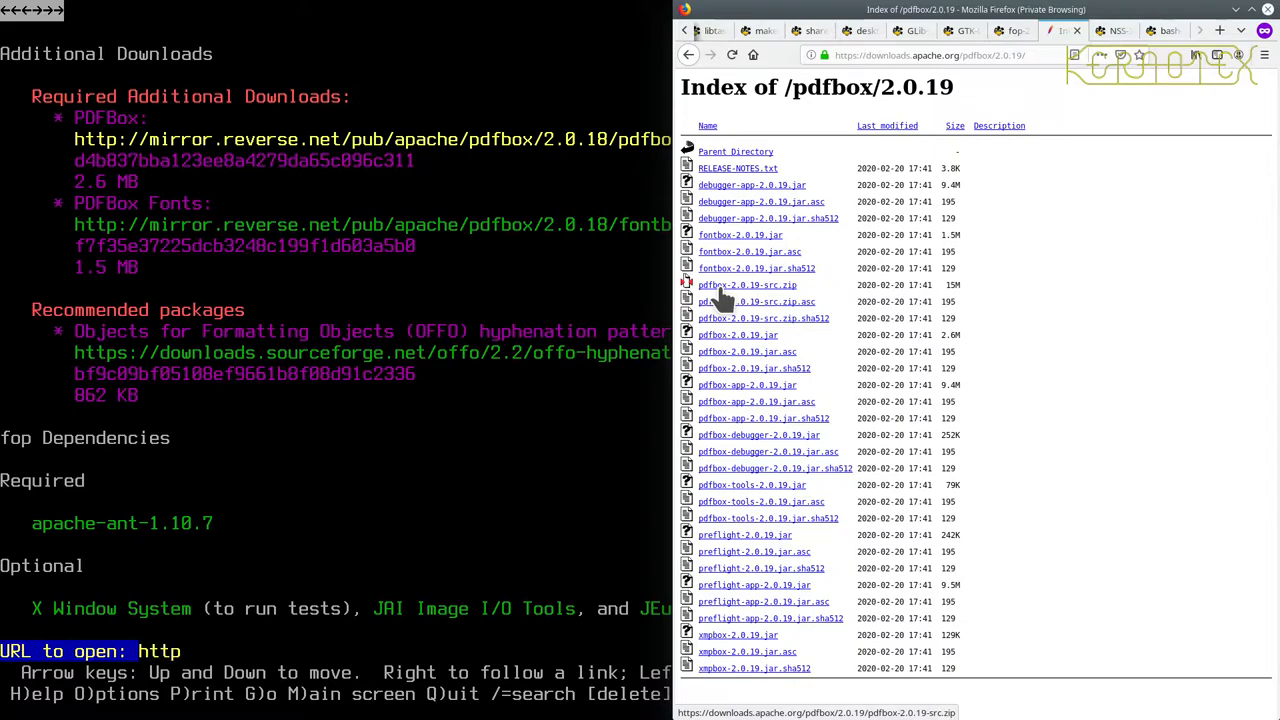
pyautogui.write('://')
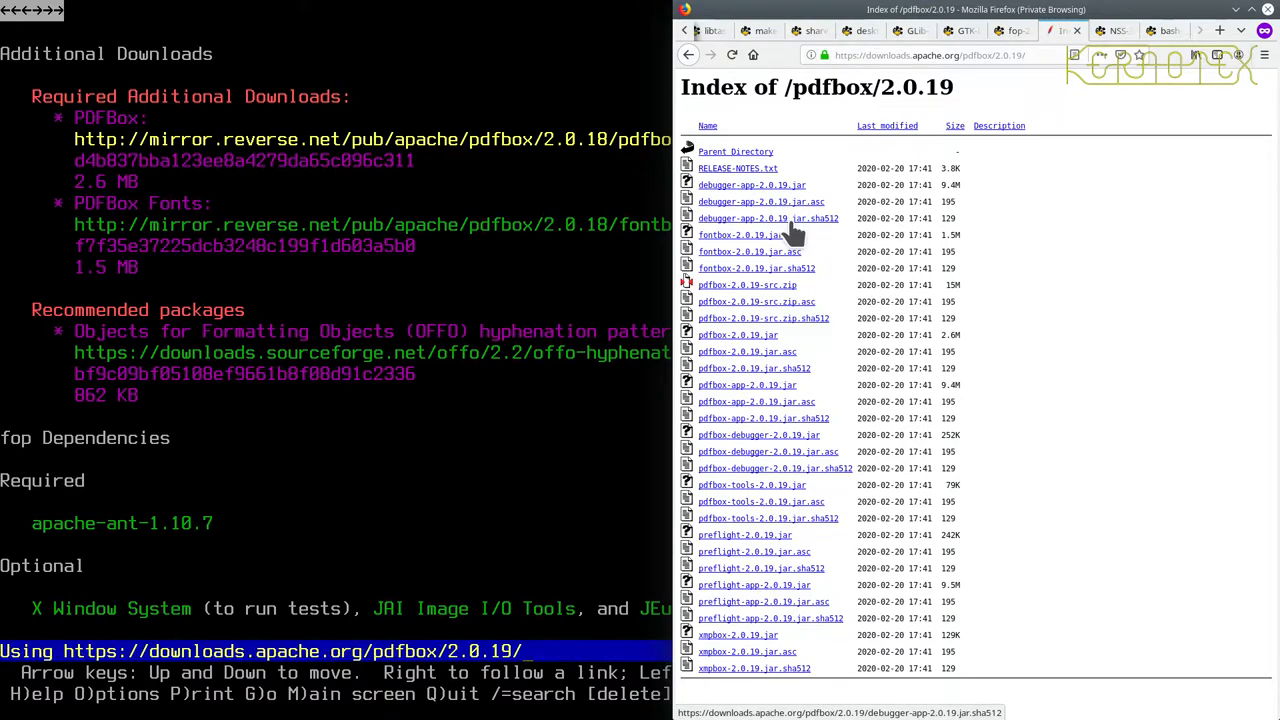
# Step: Load the pdfbox 2.0.19 directory in Lynx and return Firefox to the fop-2.4 page
pyautogui.press('Return')
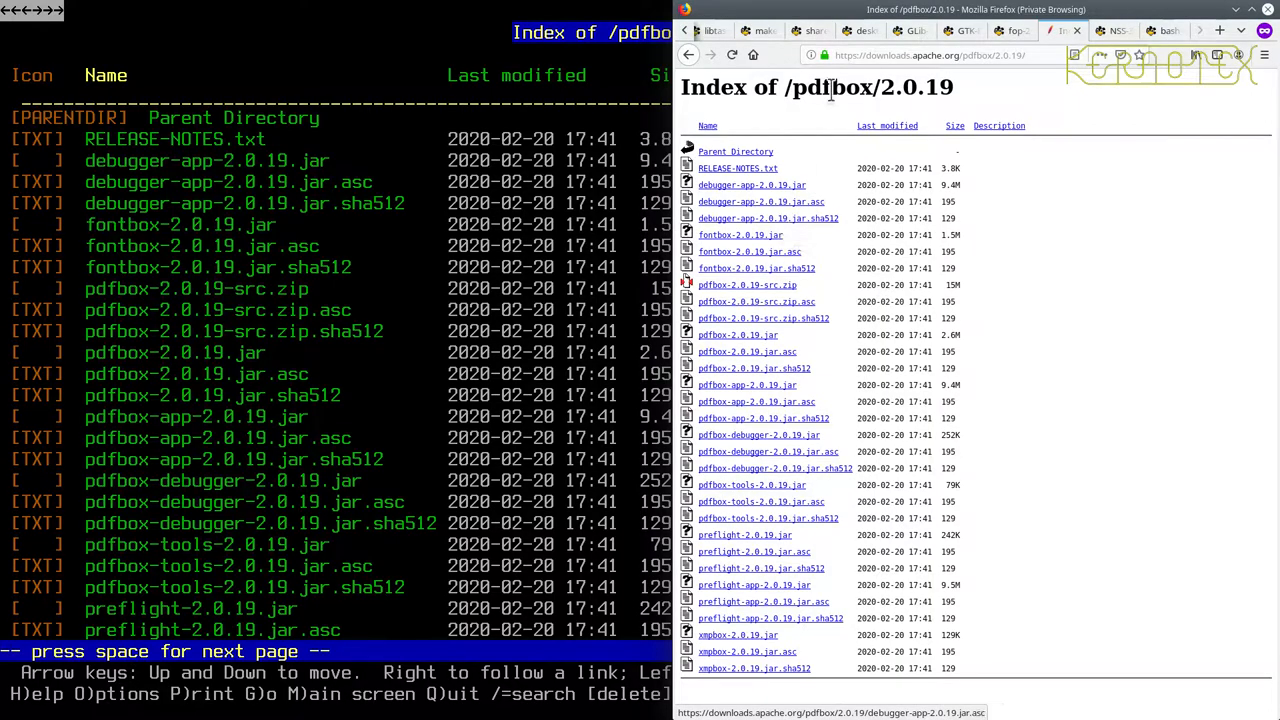
pyautogui.click(1005, 30)
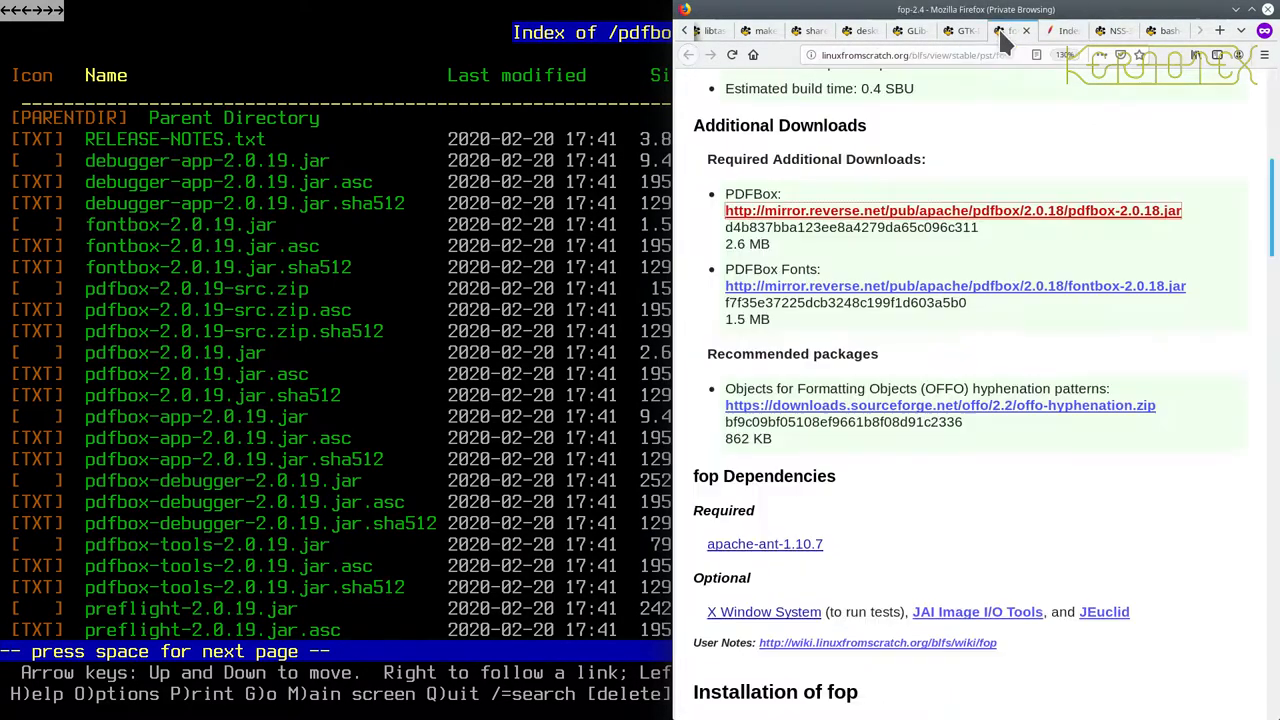
pyautogui.moveTo(1078, 237)
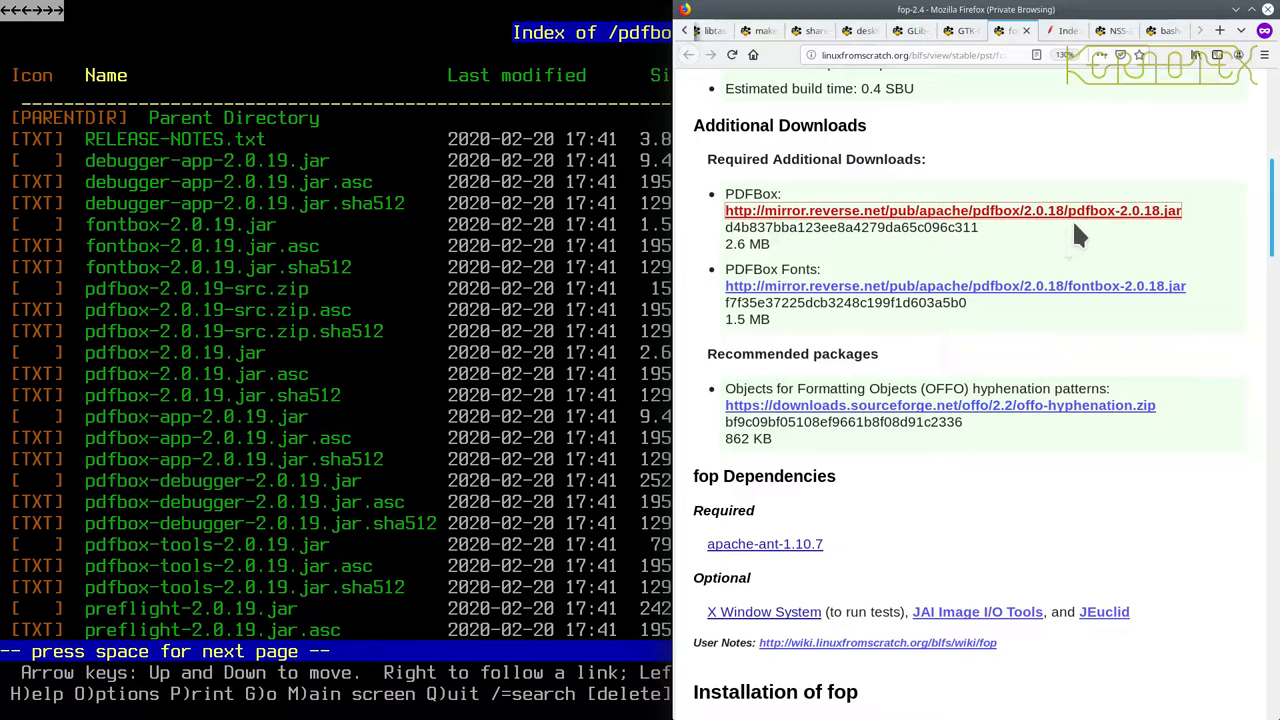
pyautogui.moveTo(1138, 228)
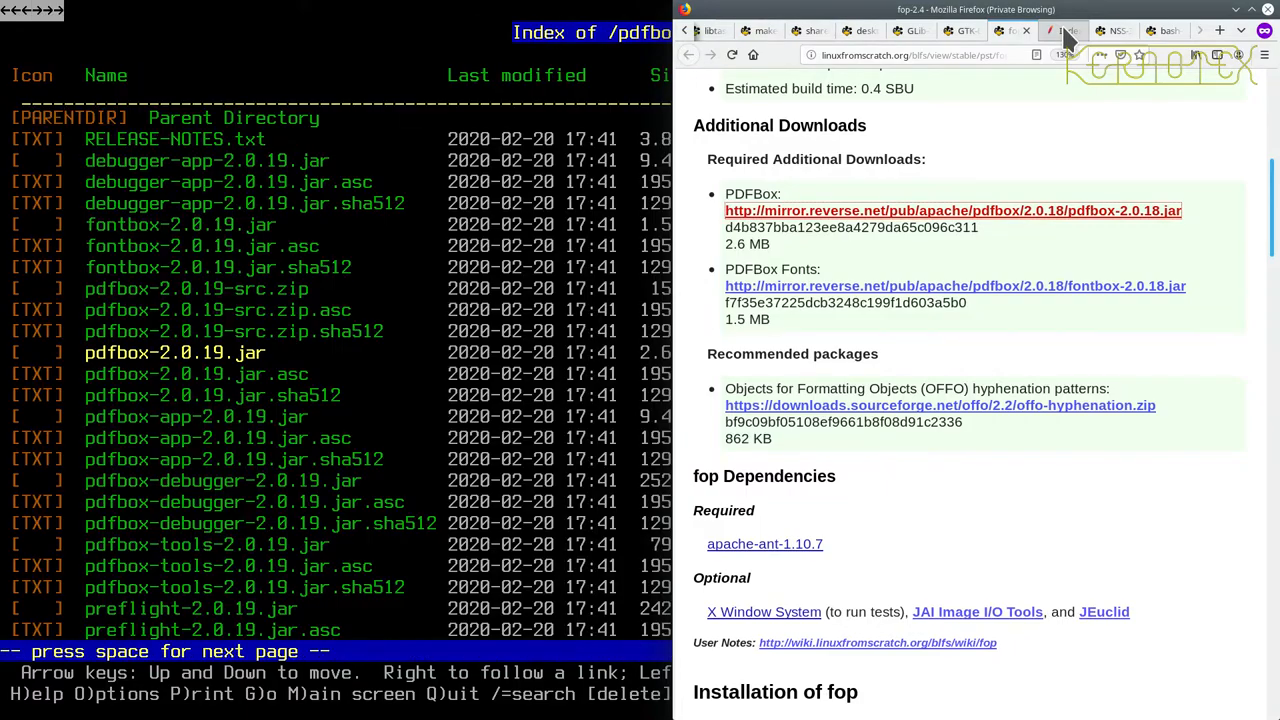
pyautogui.moveTo(1100, 298)
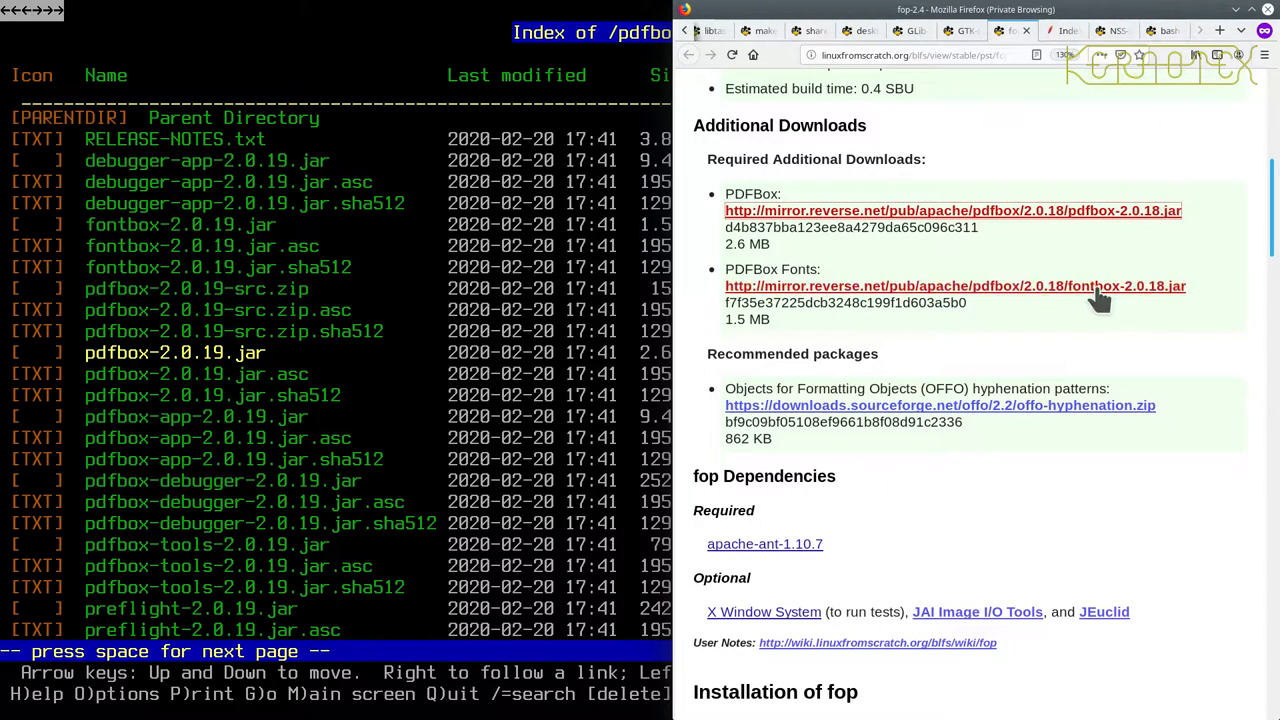
pyautogui.moveTo(1098, 305)
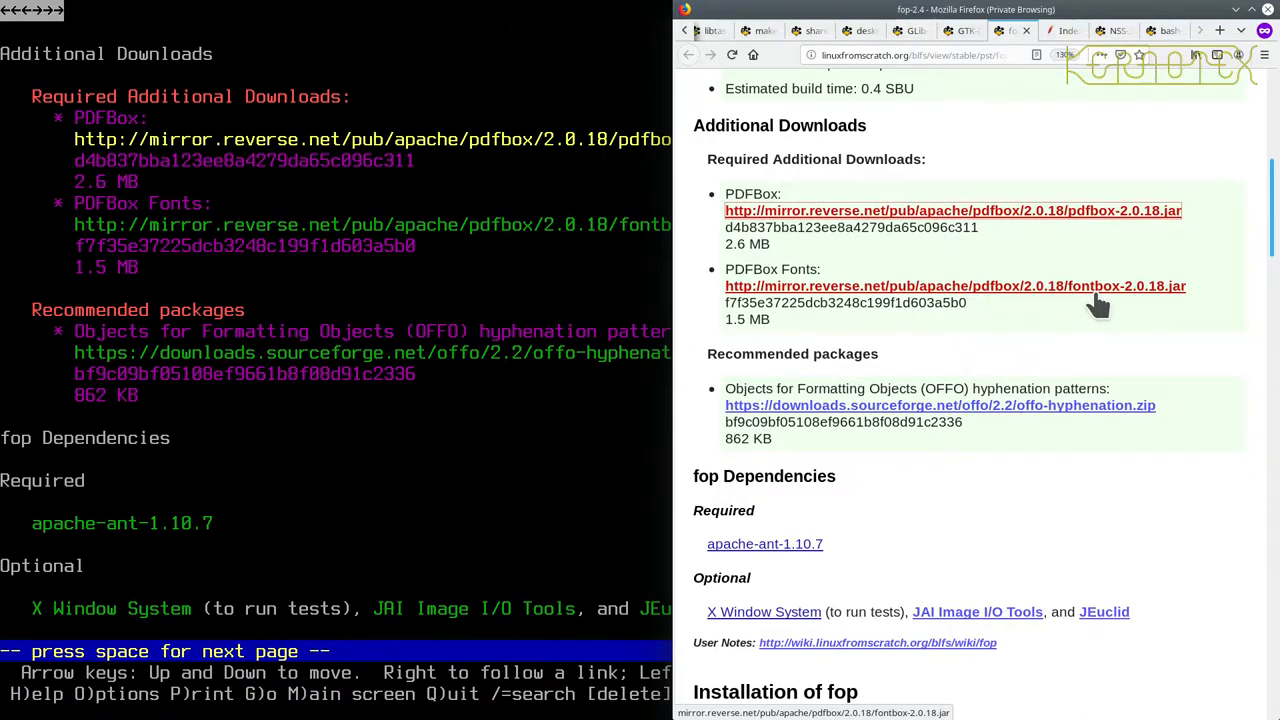
pyautogui.moveTo(1105, 140)
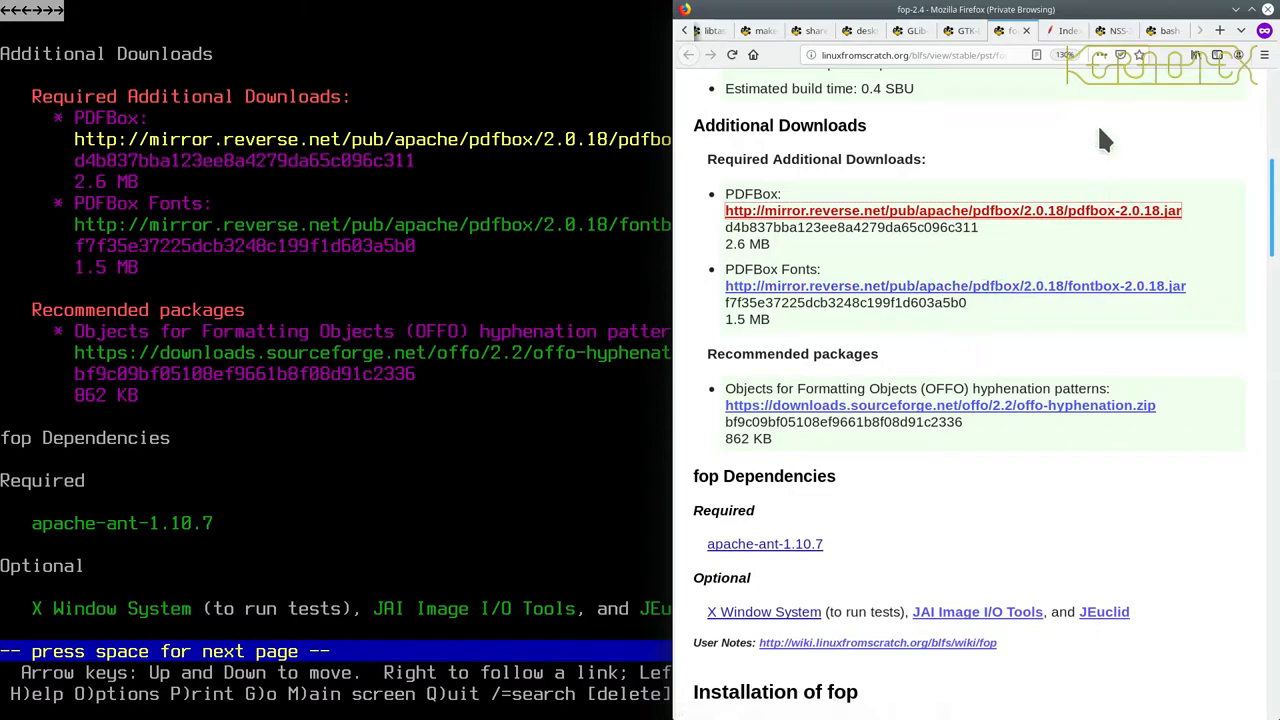
pyautogui.moveTo(1050, 125)
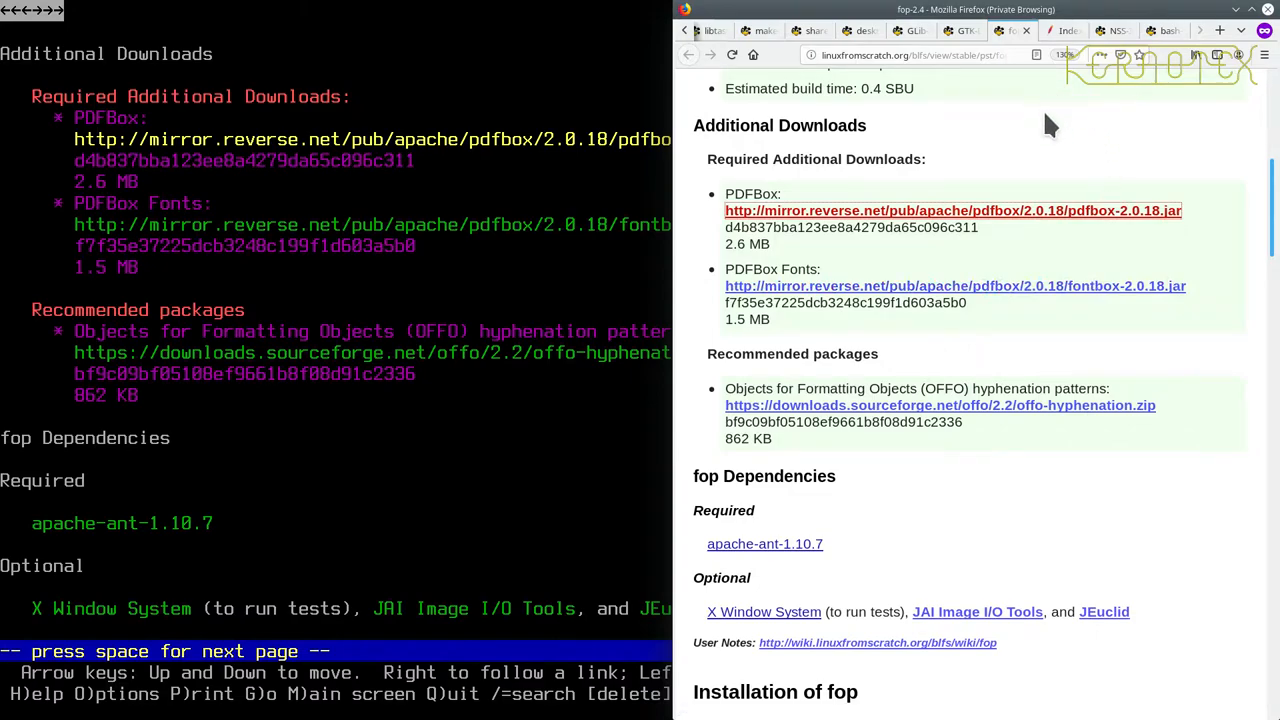
pyautogui.moveTo(970, 40)
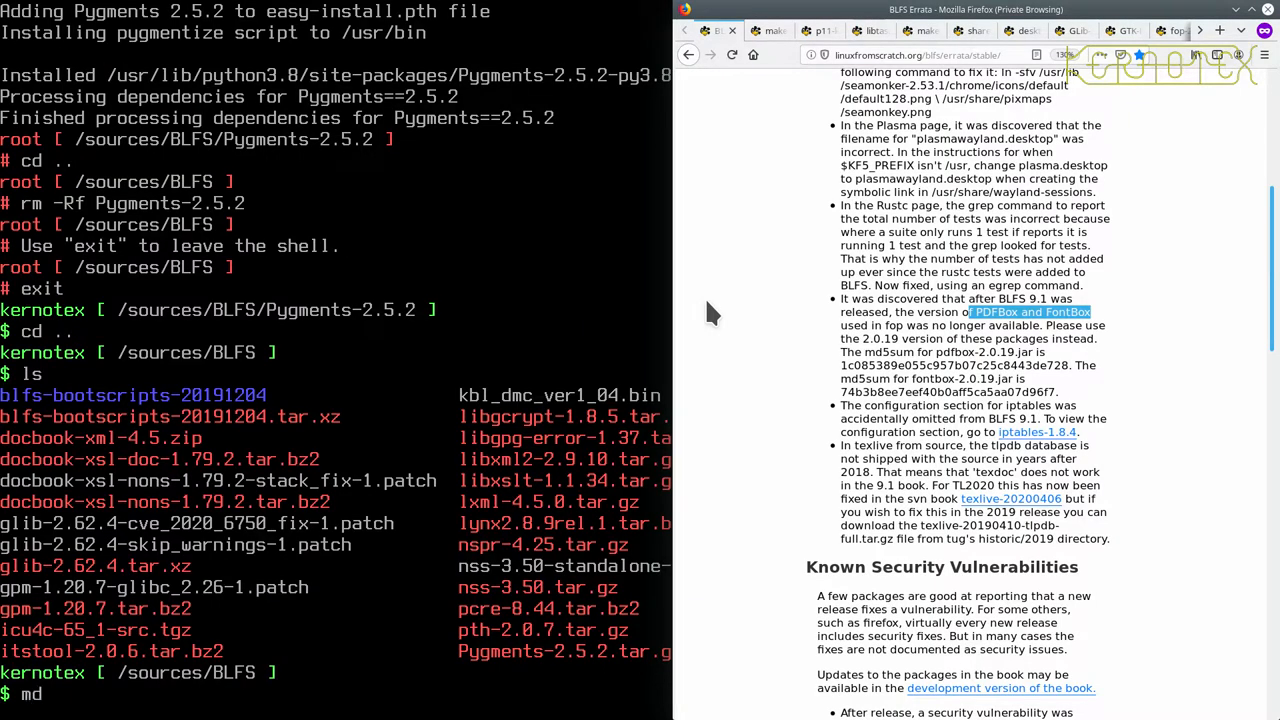
# Step: Run md5sum *Box* to check fontbox-2.0.19.jar and pdfbox-2.0.19.jar against the errata
pyautogui.write('5sum')
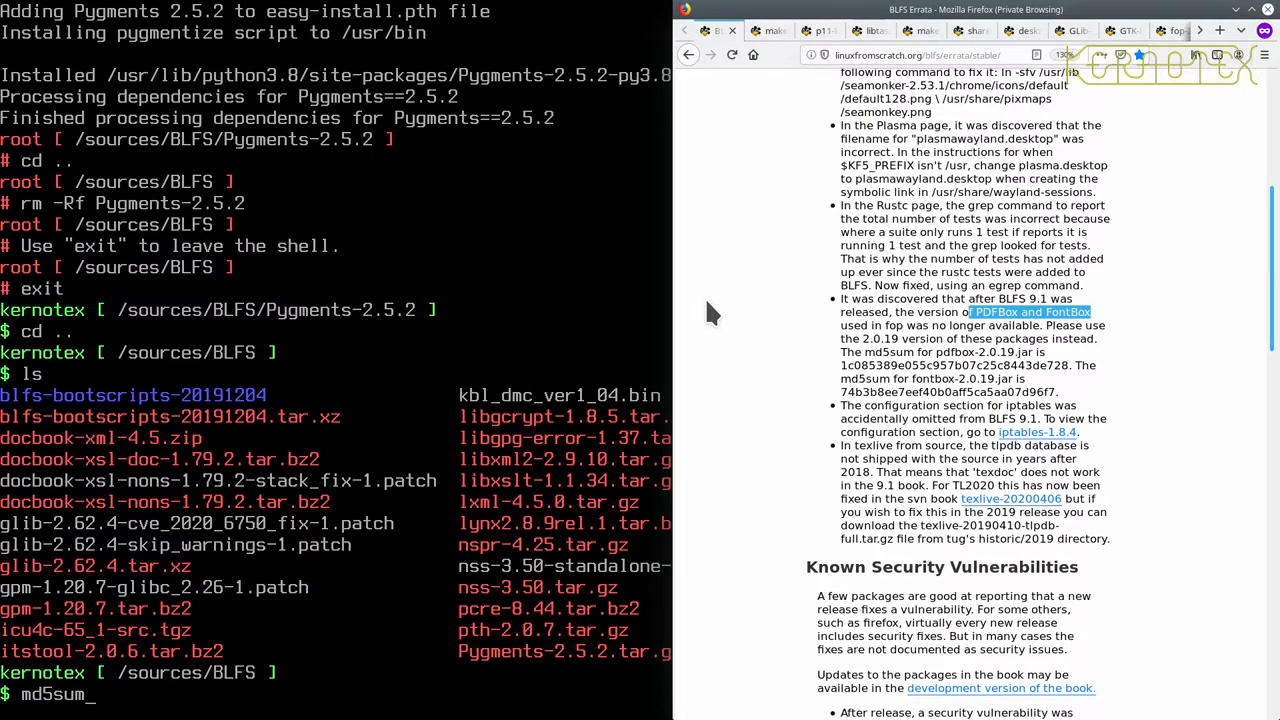
pyautogui.write('*Box*')
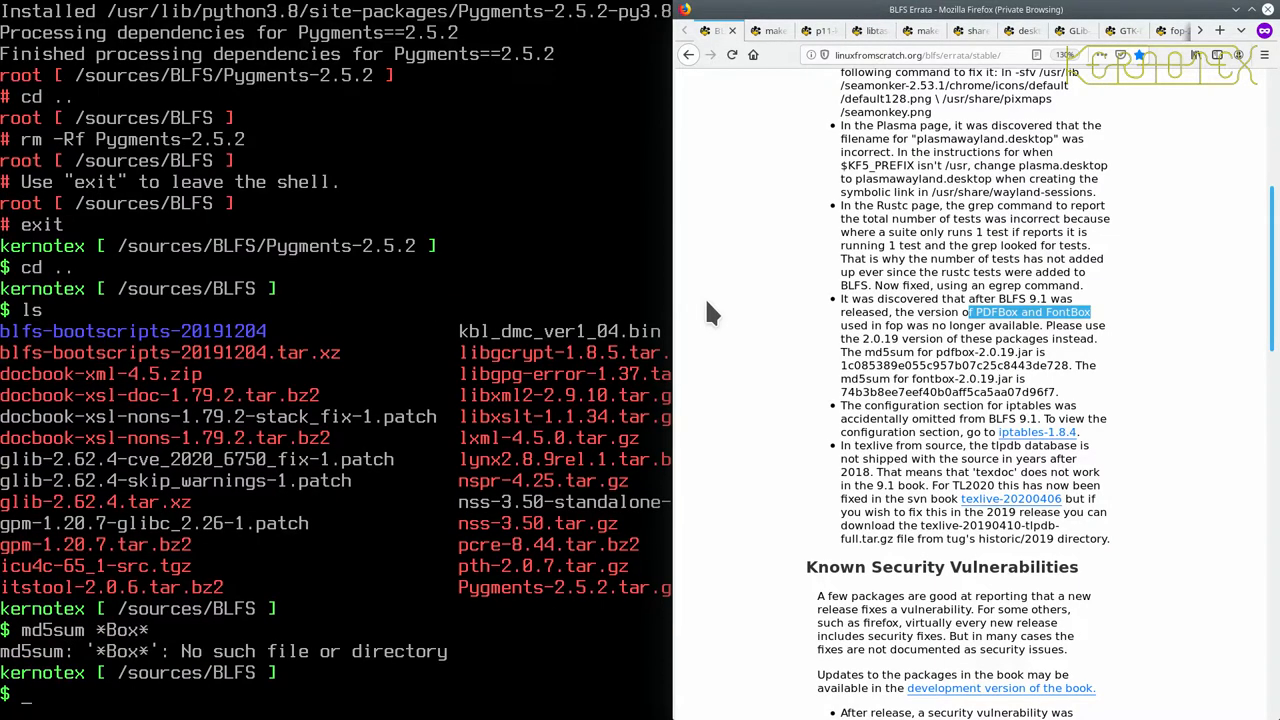
pyautogui.write('md5sum *Box*')
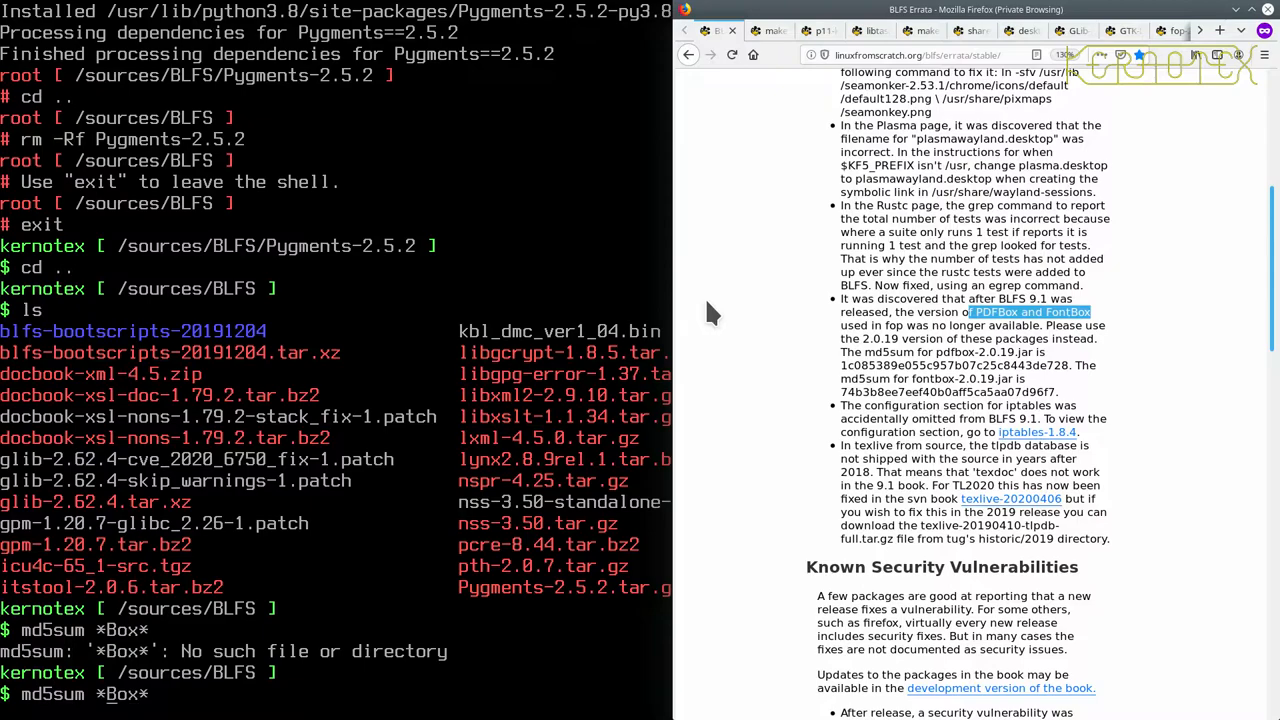
pyautogui.press('Return')
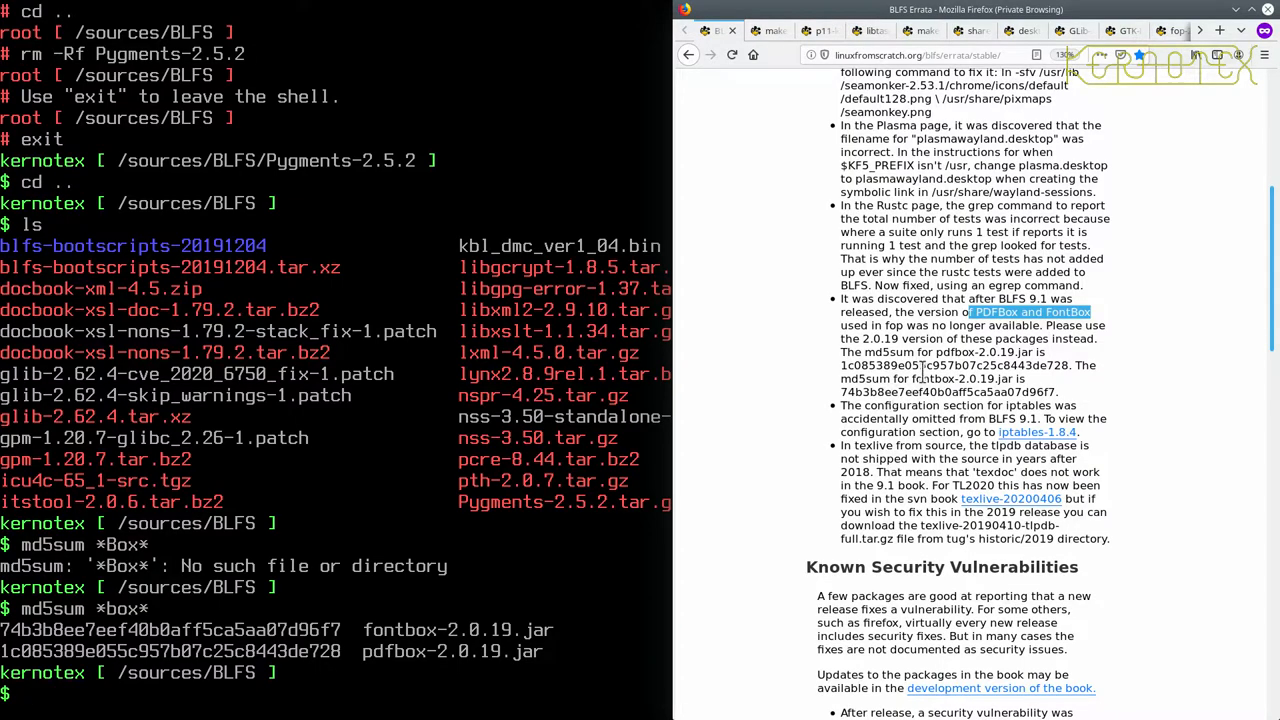
pyautogui.moveTo(1055, 380)
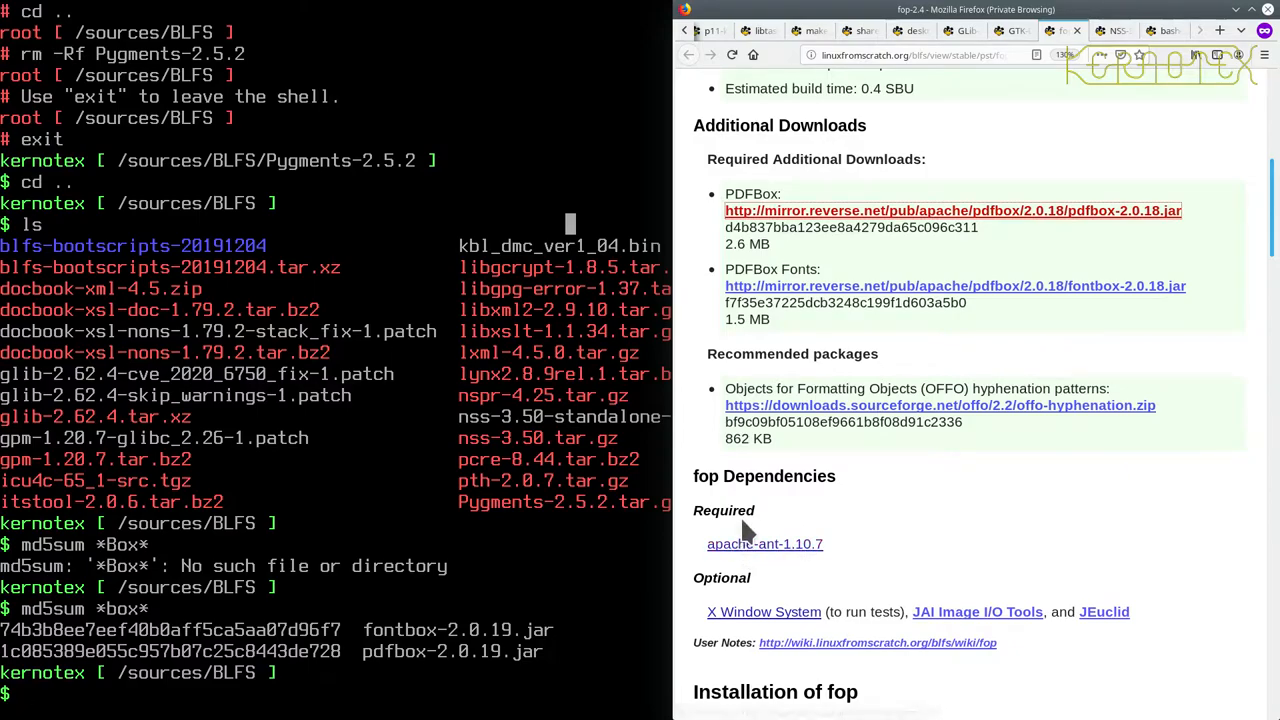
pyautogui.moveTo(750, 544)
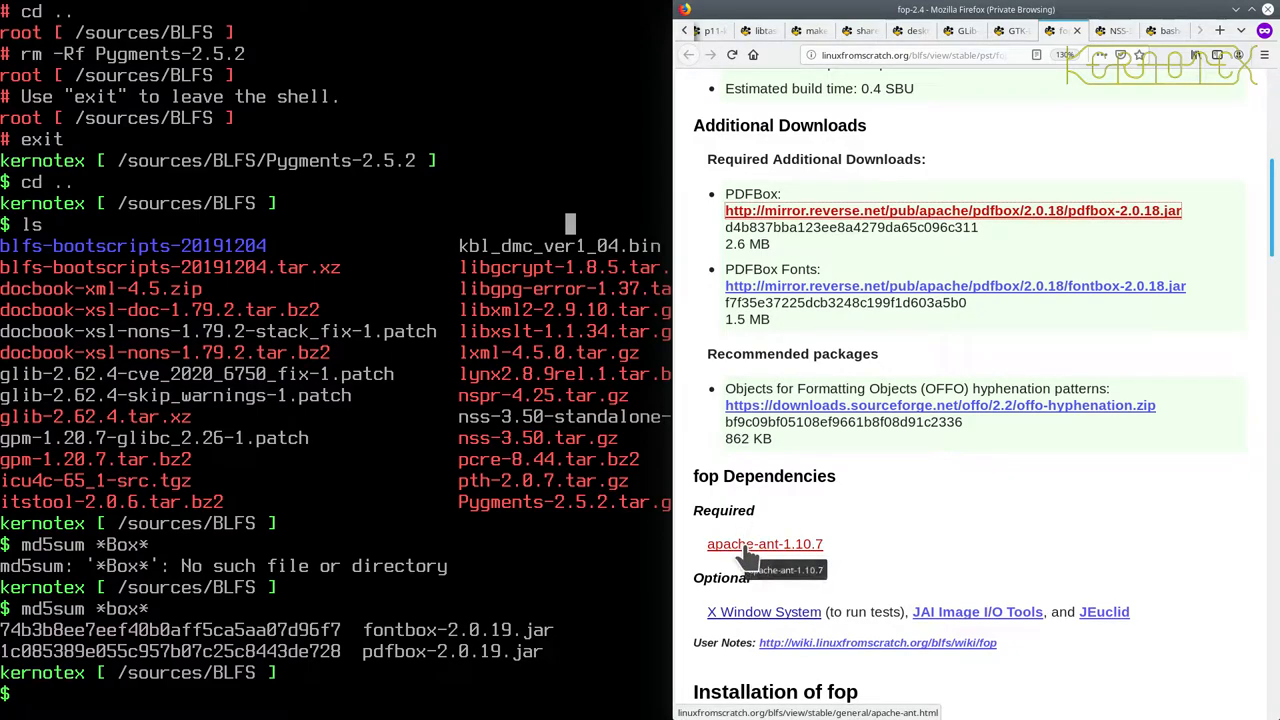
# Step: Open apache-ant-1.10.7 in a new tab, glance at GTK-Doc-1.32, then return to fop-2.4
pyautogui.click(764, 544)
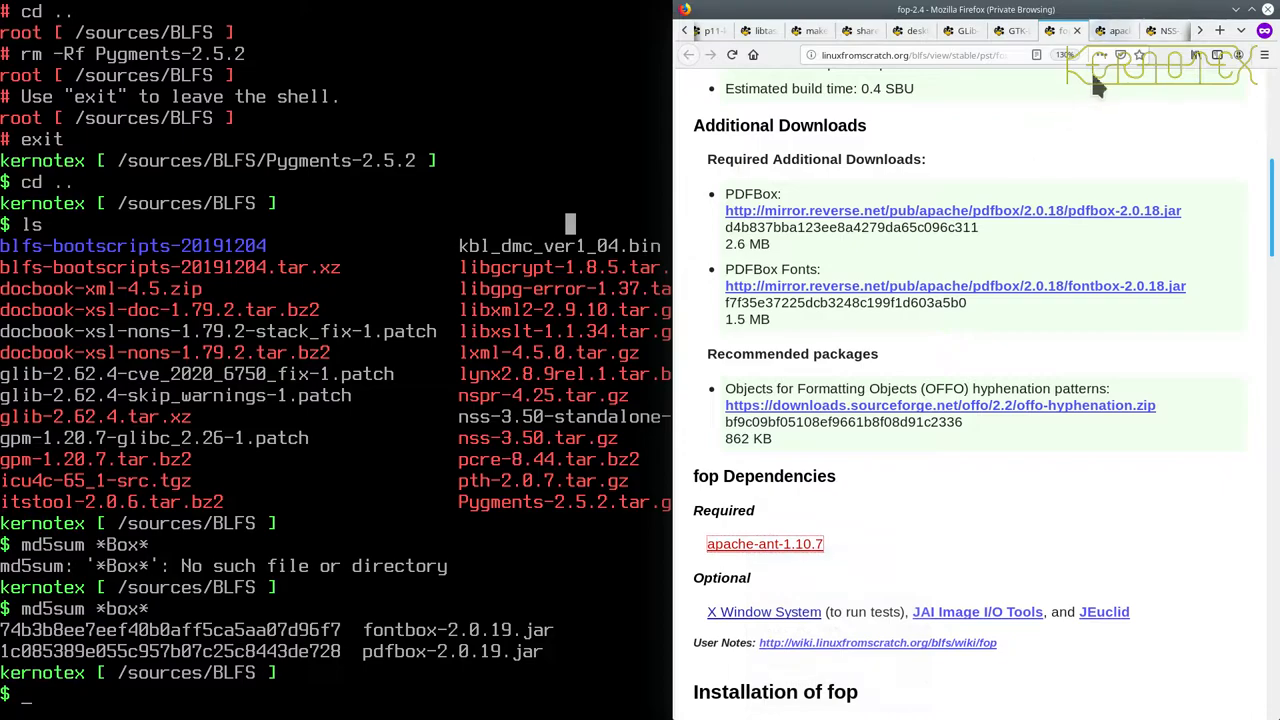
pyautogui.click(764, 543)
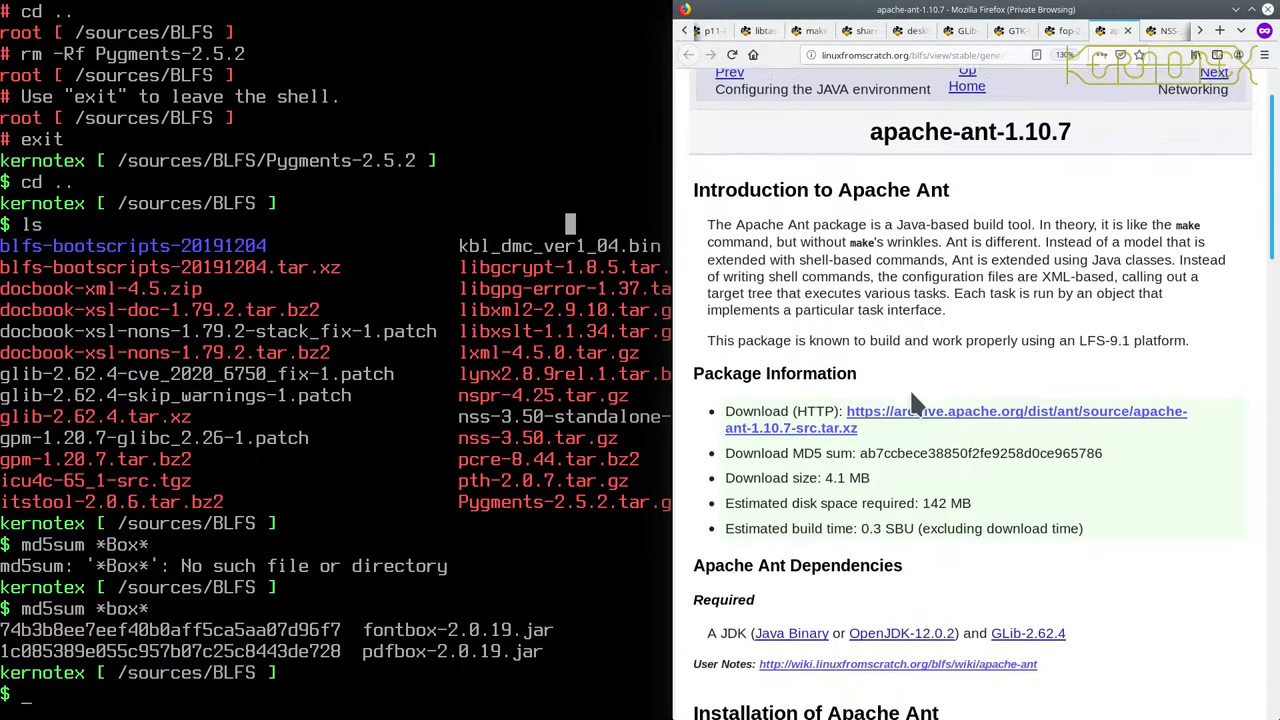
pyautogui.scroll(-3)
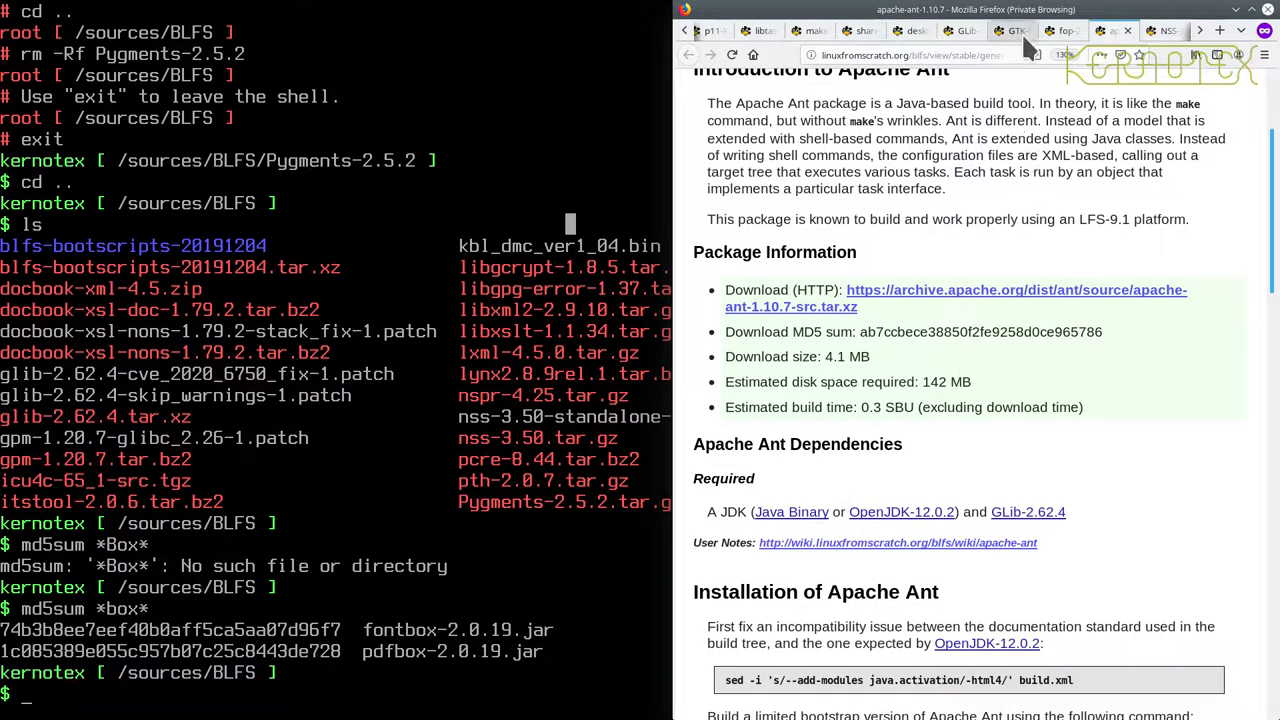
pyautogui.click(1016, 30)
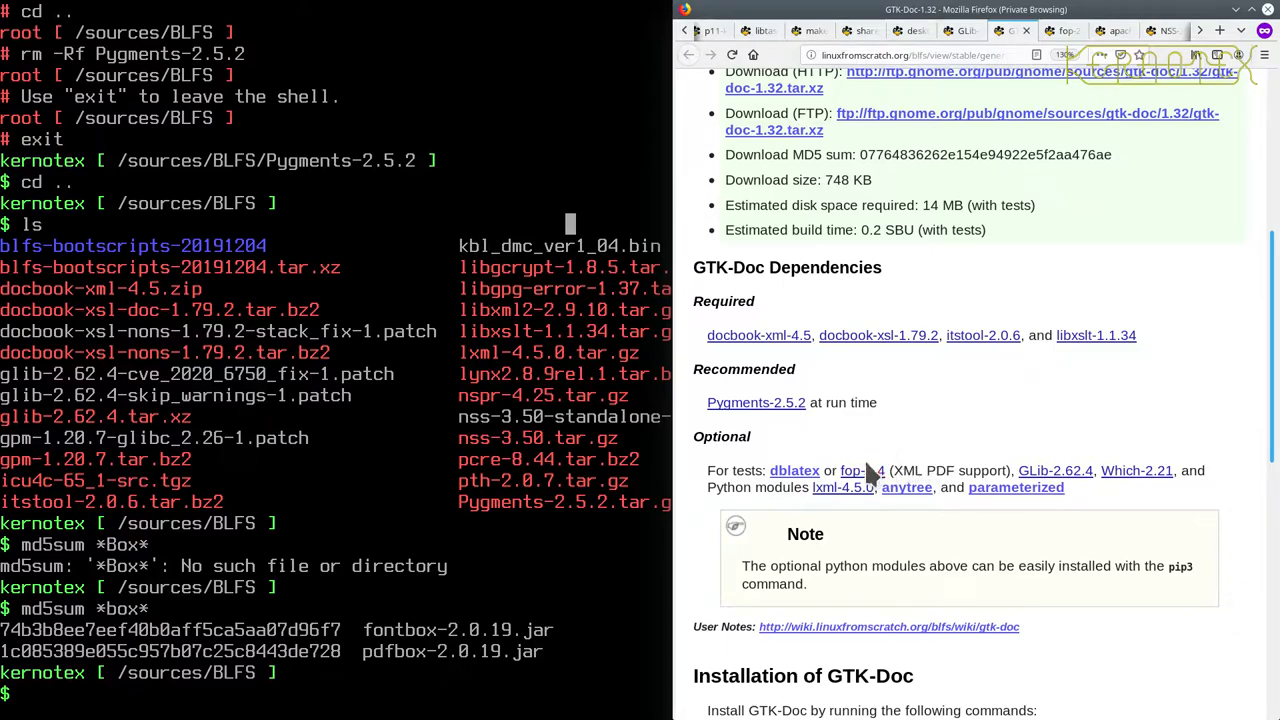
pyautogui.moveTo(842, 470)
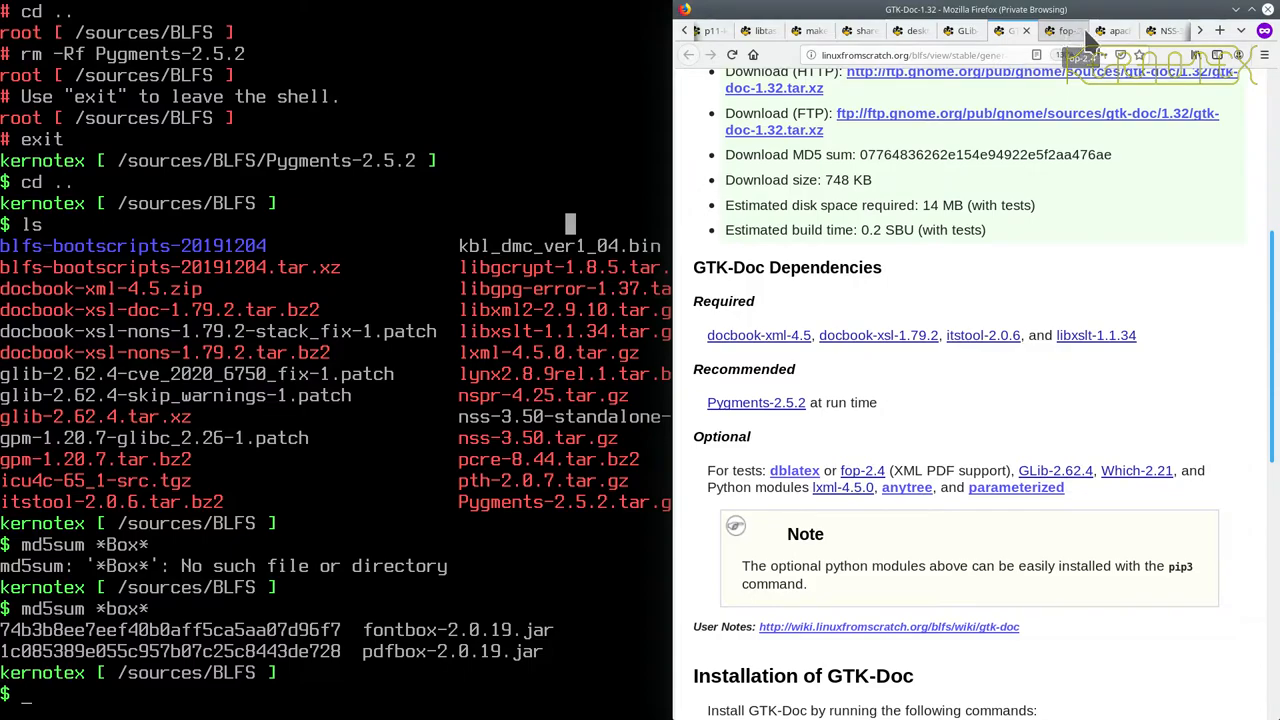
pyautogui.click(1130, 29)
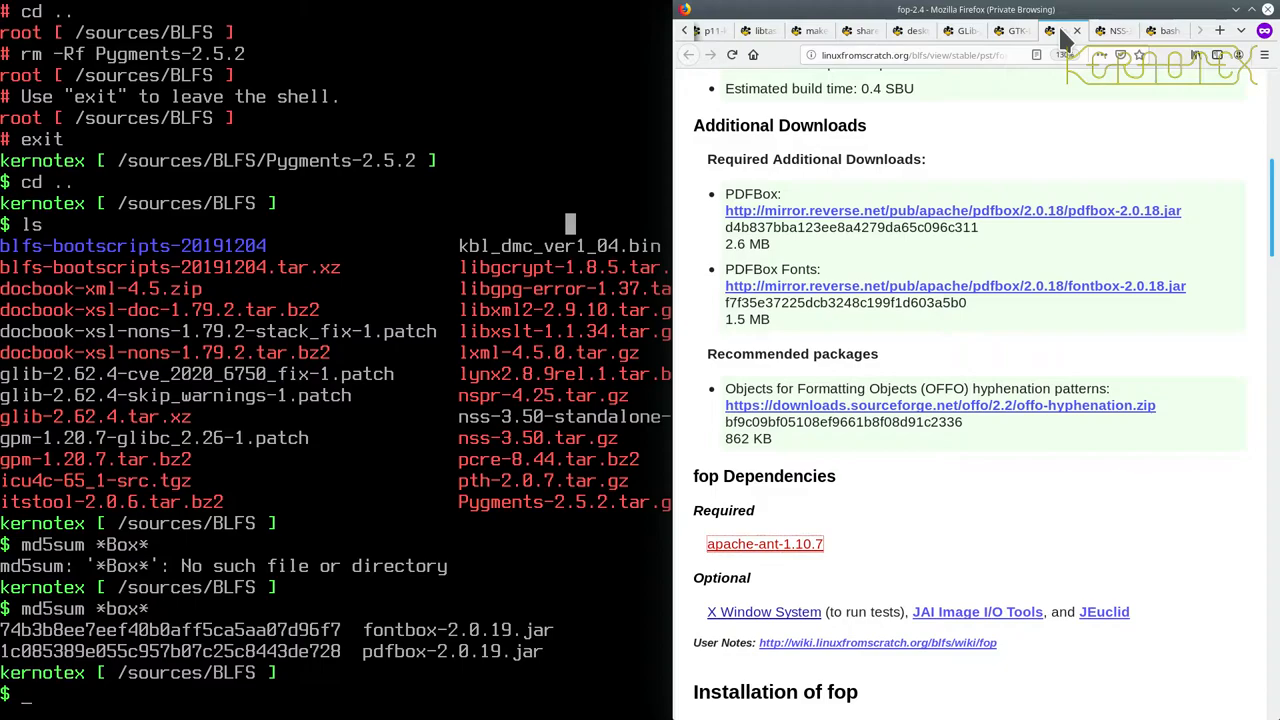
pyautogui.moveTo(870, 612)
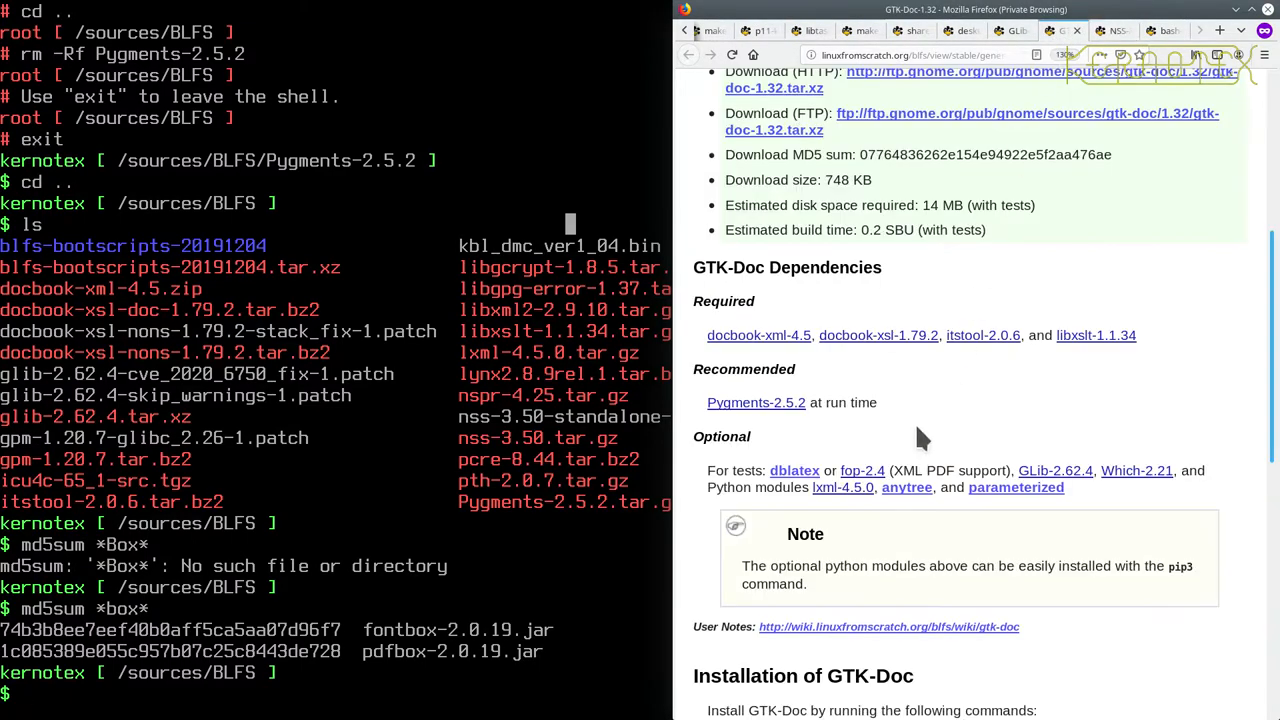
pyautogui.moveTo(1095, 495)
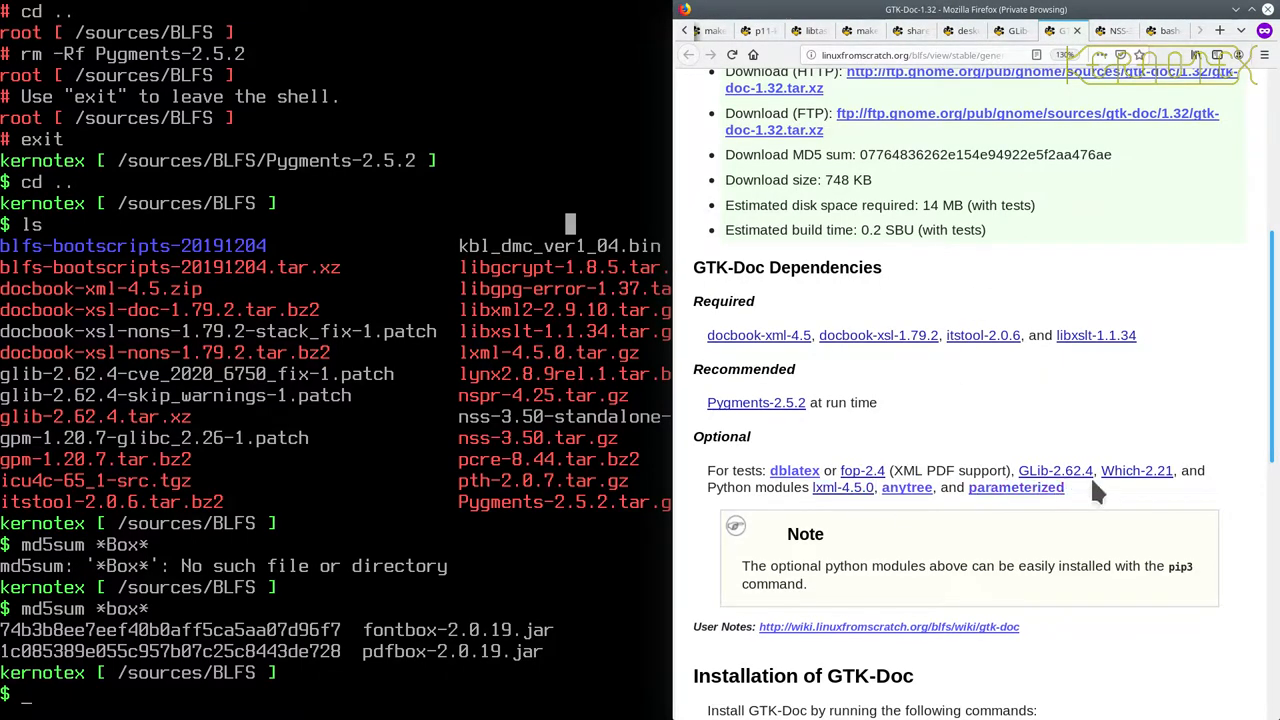
pyautogui.moveTo(1053, 470)
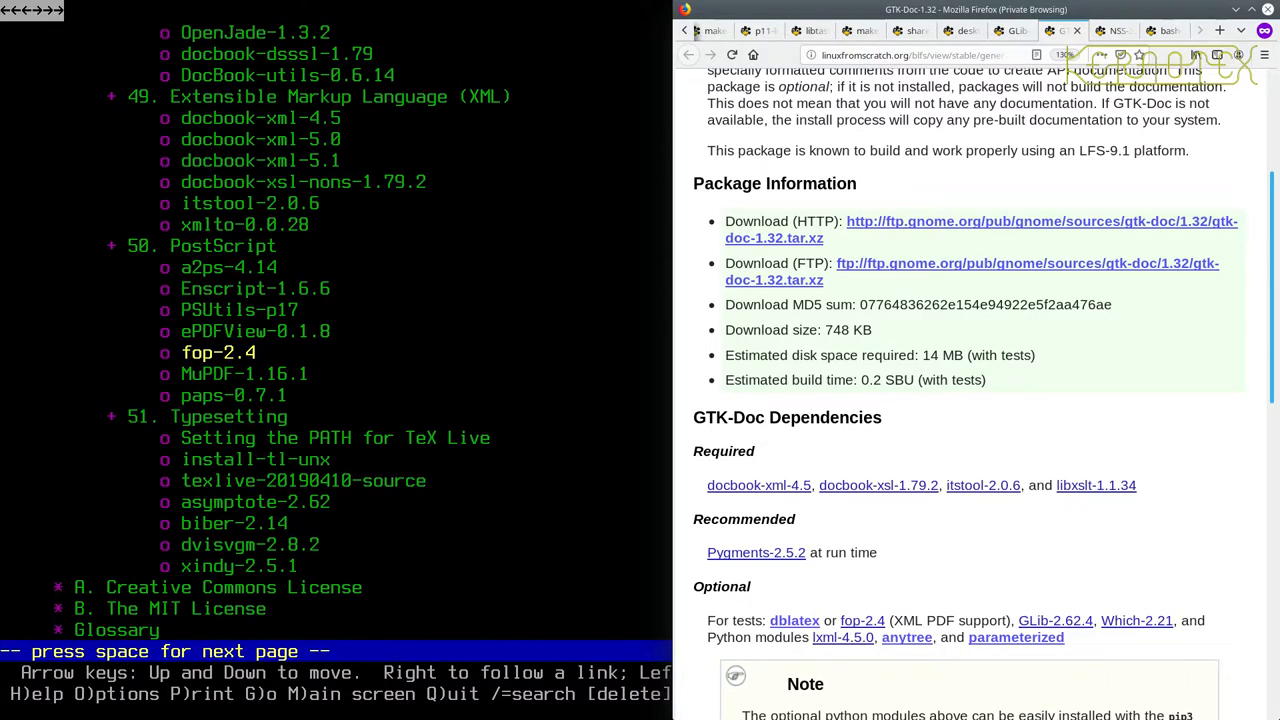
pyautogui.moveTo(910, 473)
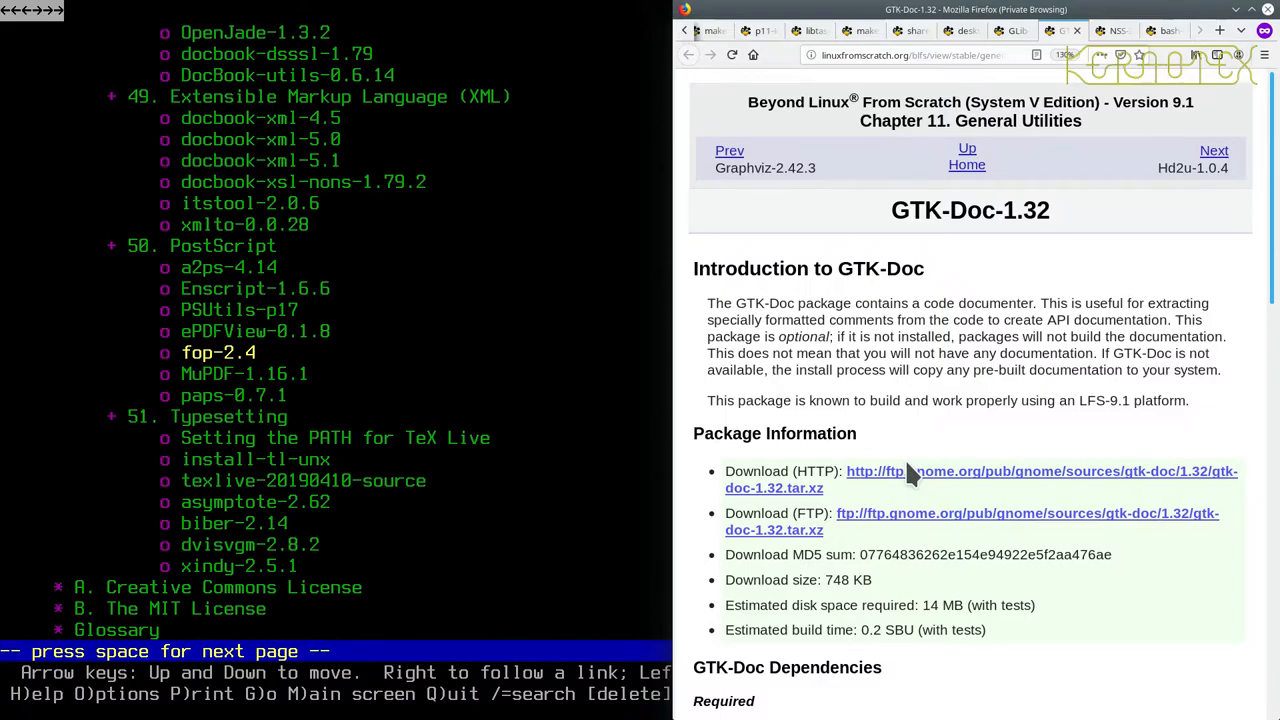
# Step: Bring up the GTK-Doc-1.32 page in Lynx and read down toward its download links
pyautogui.scroll(-3)
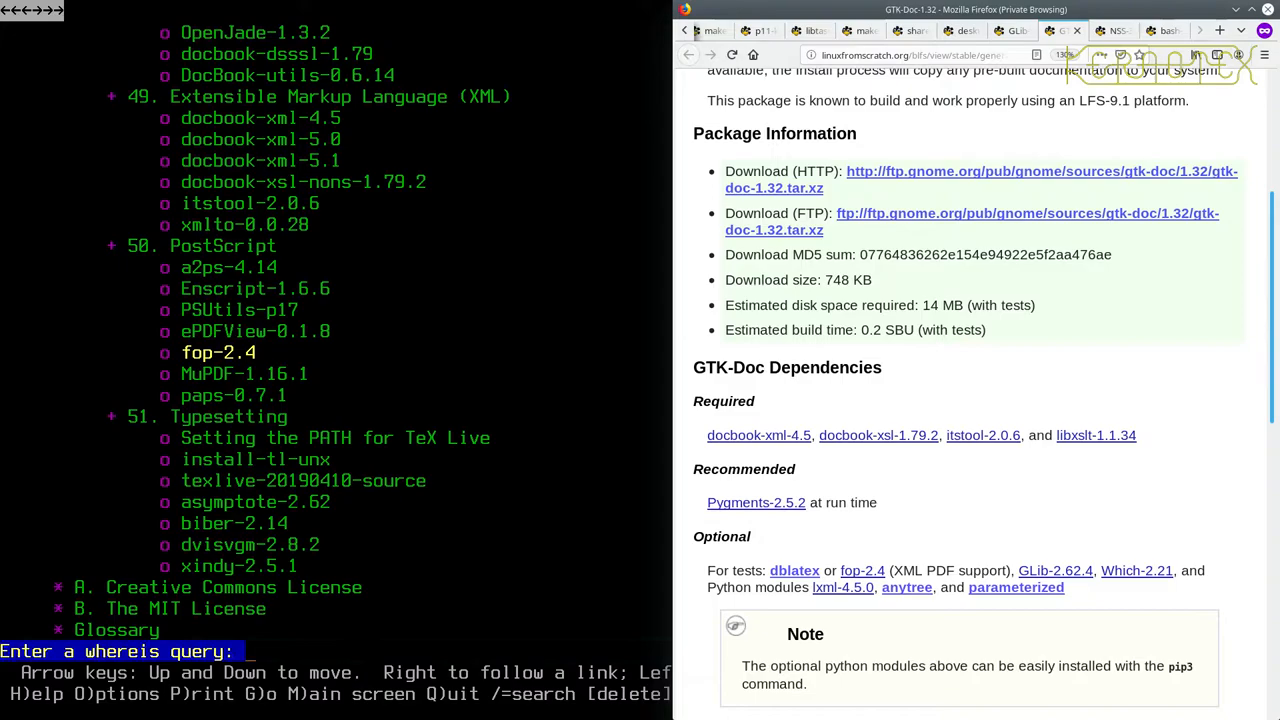
pyautogui.write('g')
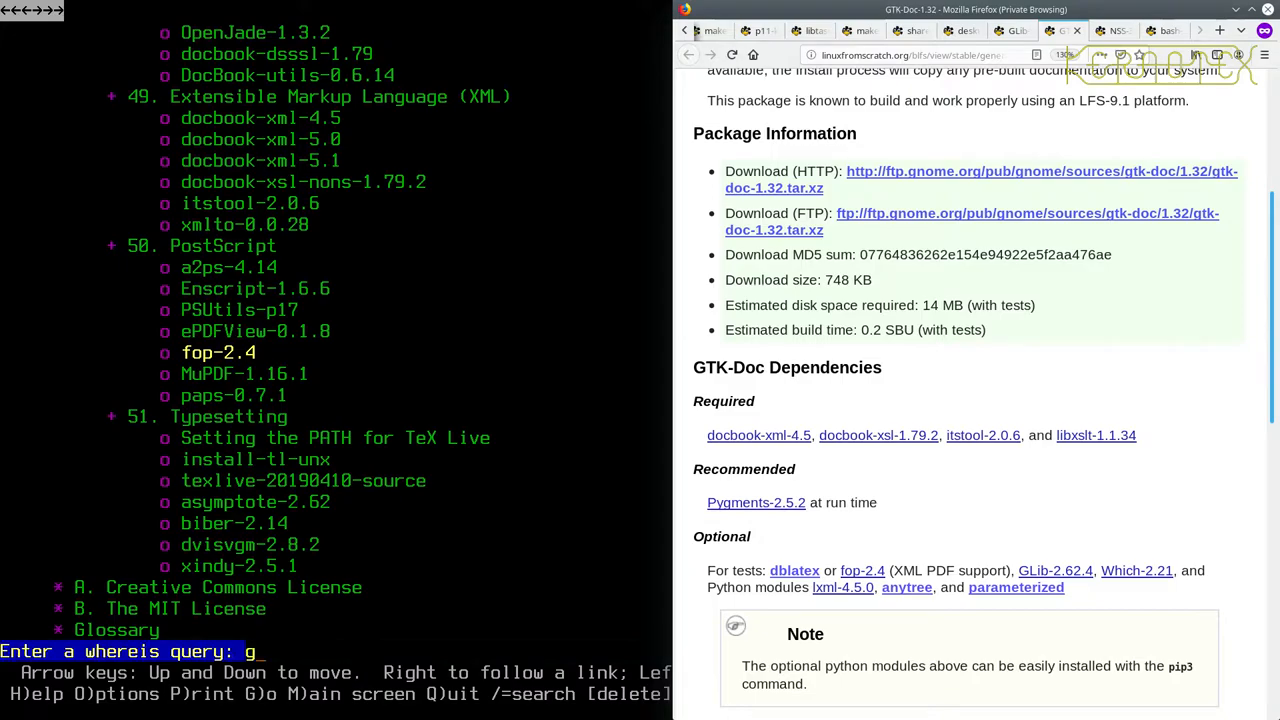
pyautogui.write('tk')
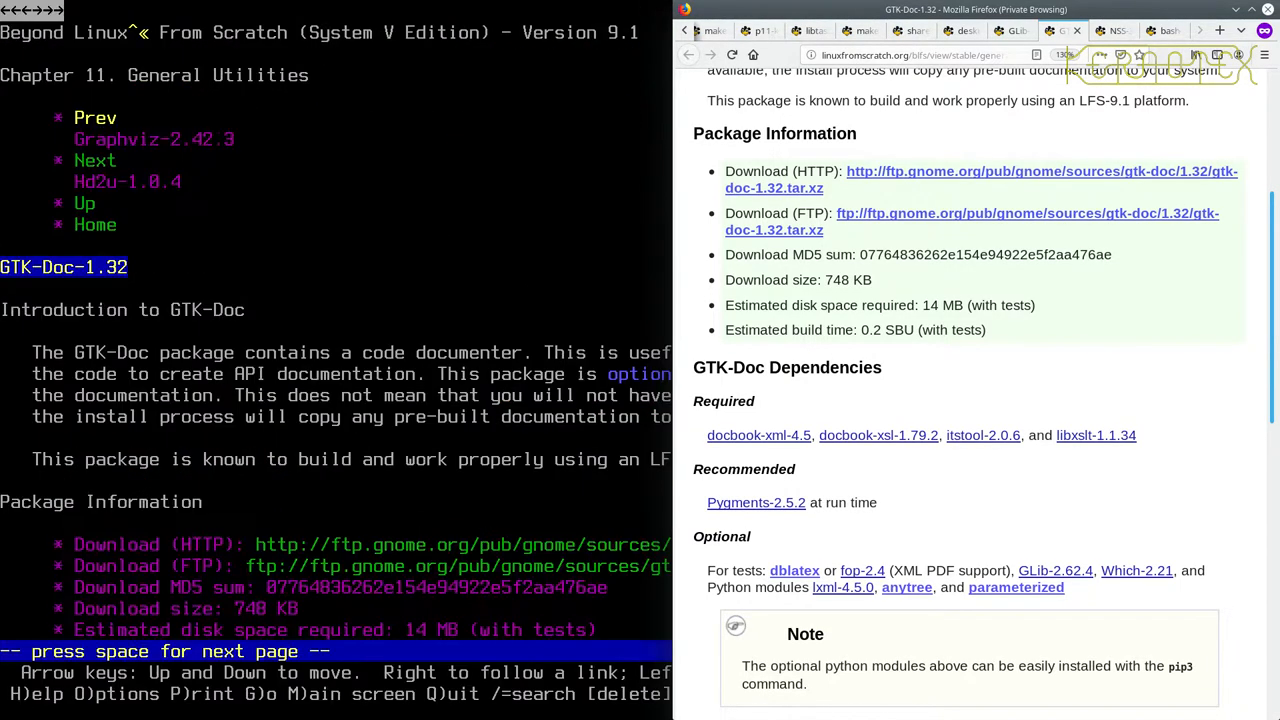
pyautogui.press('space')
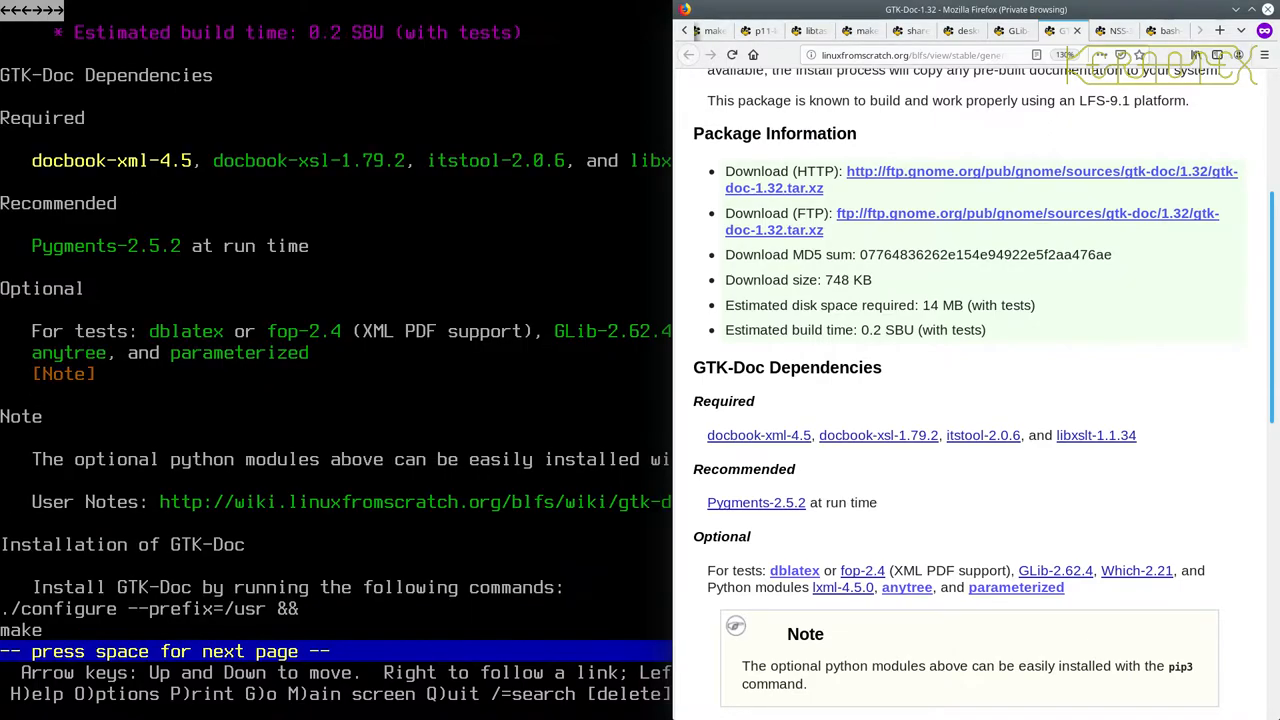
# Step: Save gtk-doc-1.32.tar.xz to disk from the HTTP download link
pyautogui.press('space')
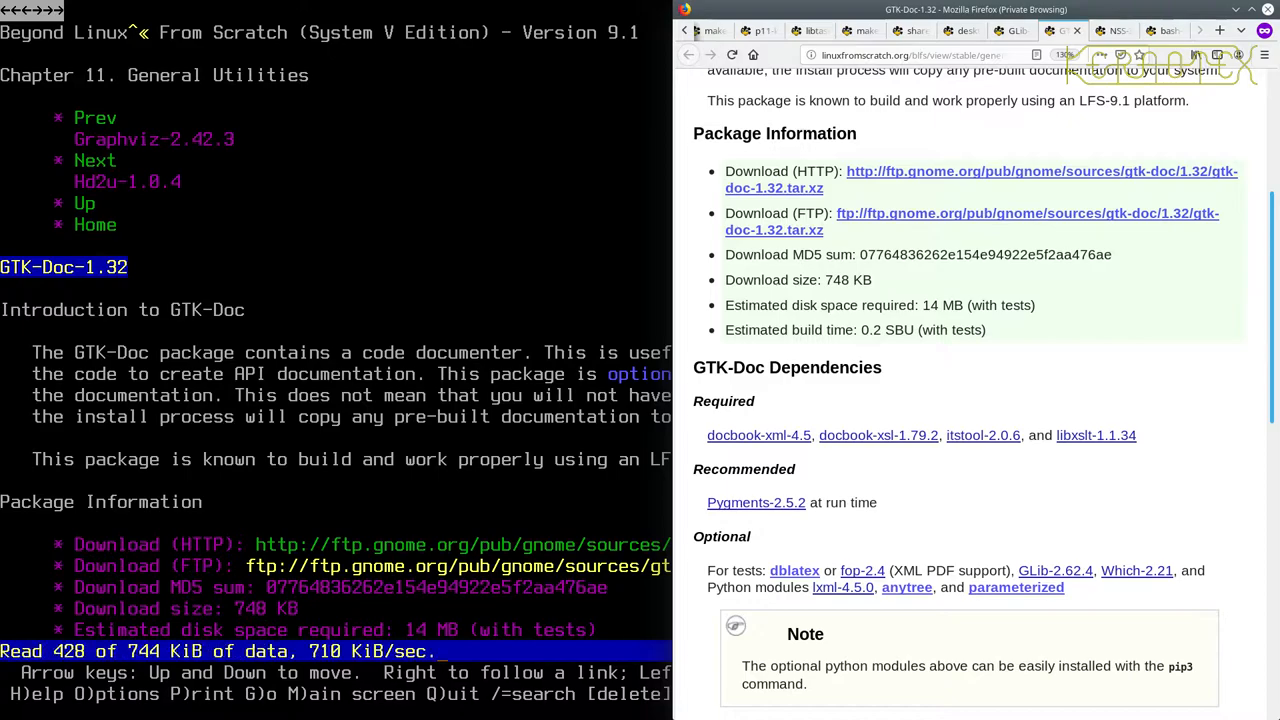
pyautogui.press('Return')
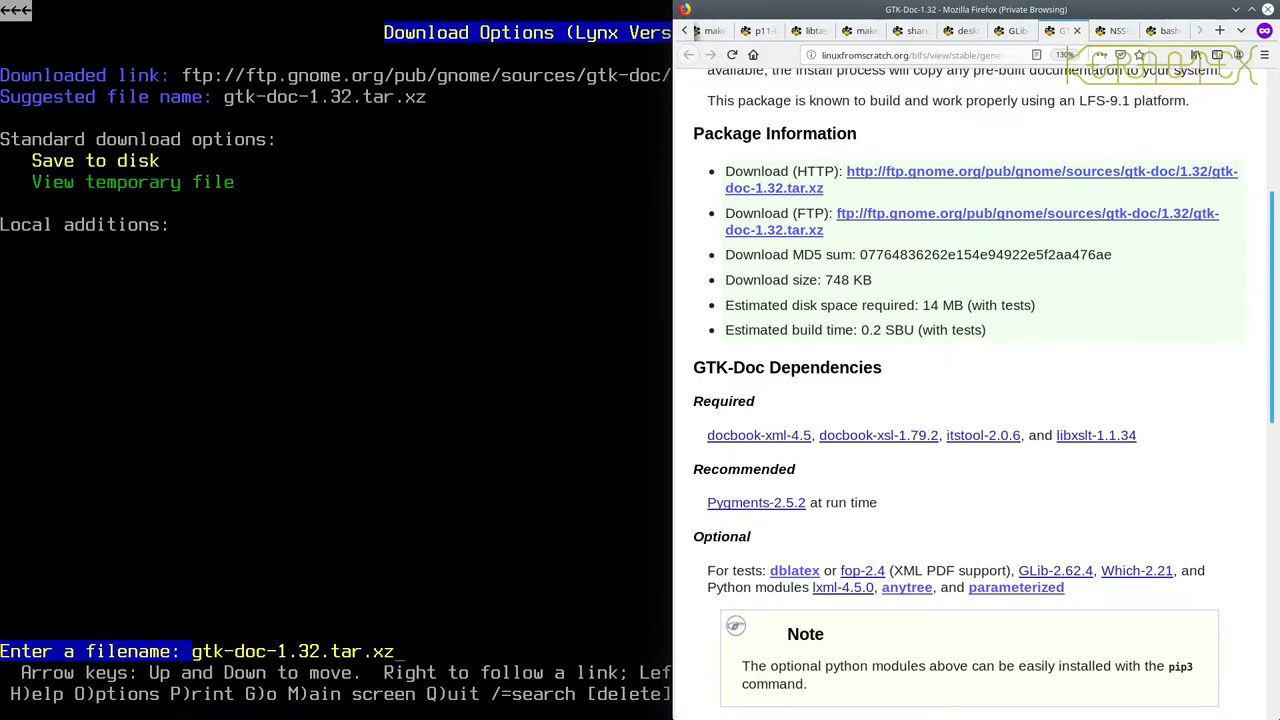
pyautogui.press('Return')
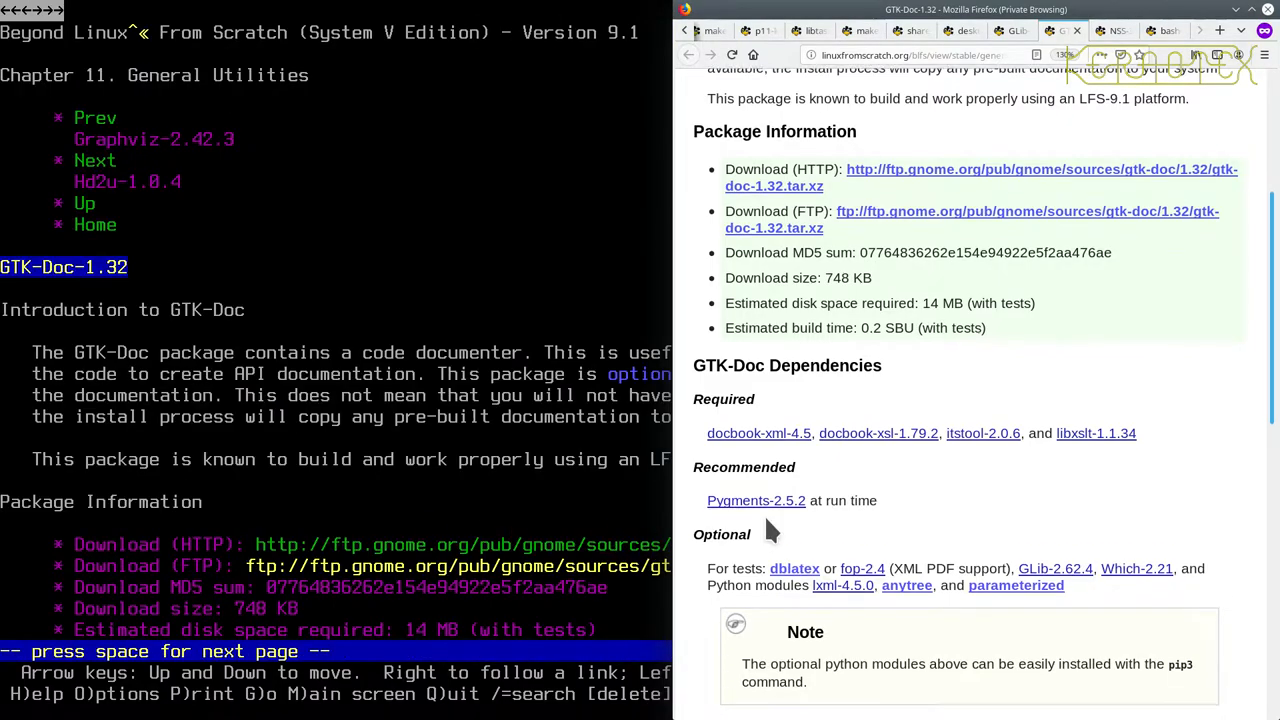
pyautogui.scroll(-3)
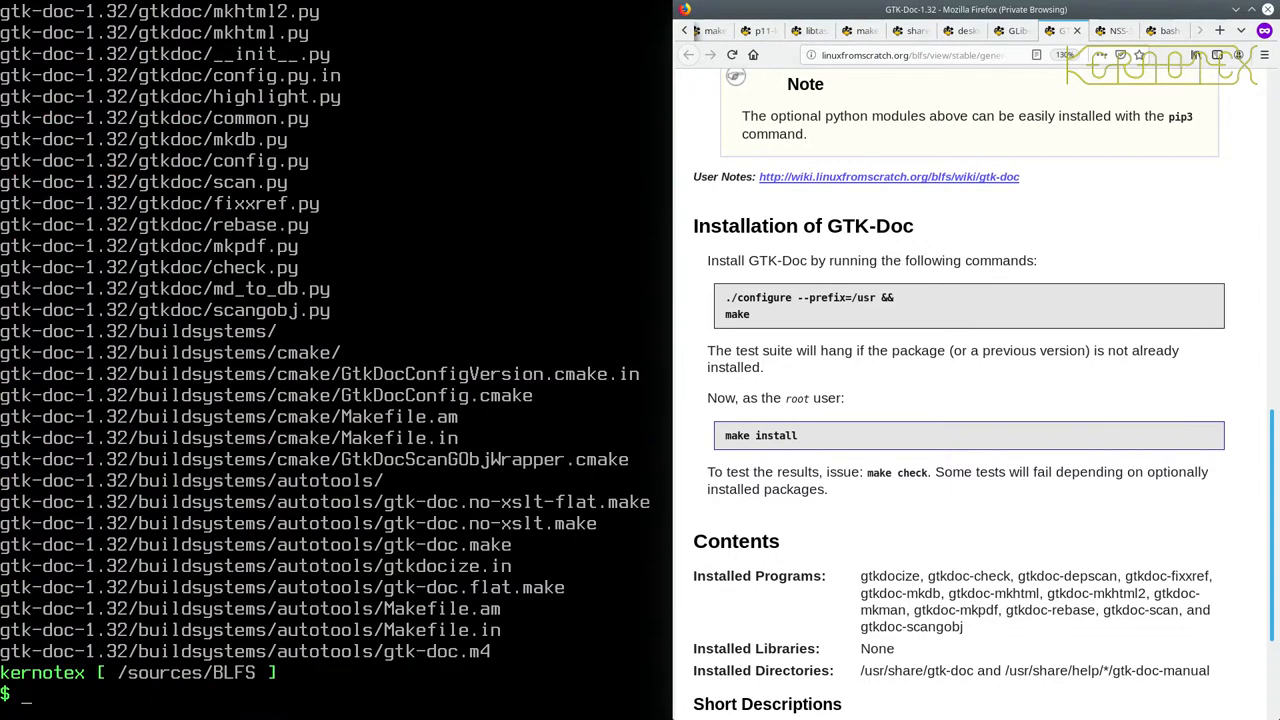
# Step: Enter gtk-doc-1.32, rerun ./configure --prefix=/usr from shell history, then run make
pyautogui.write('cd gtk-doc-1.32')
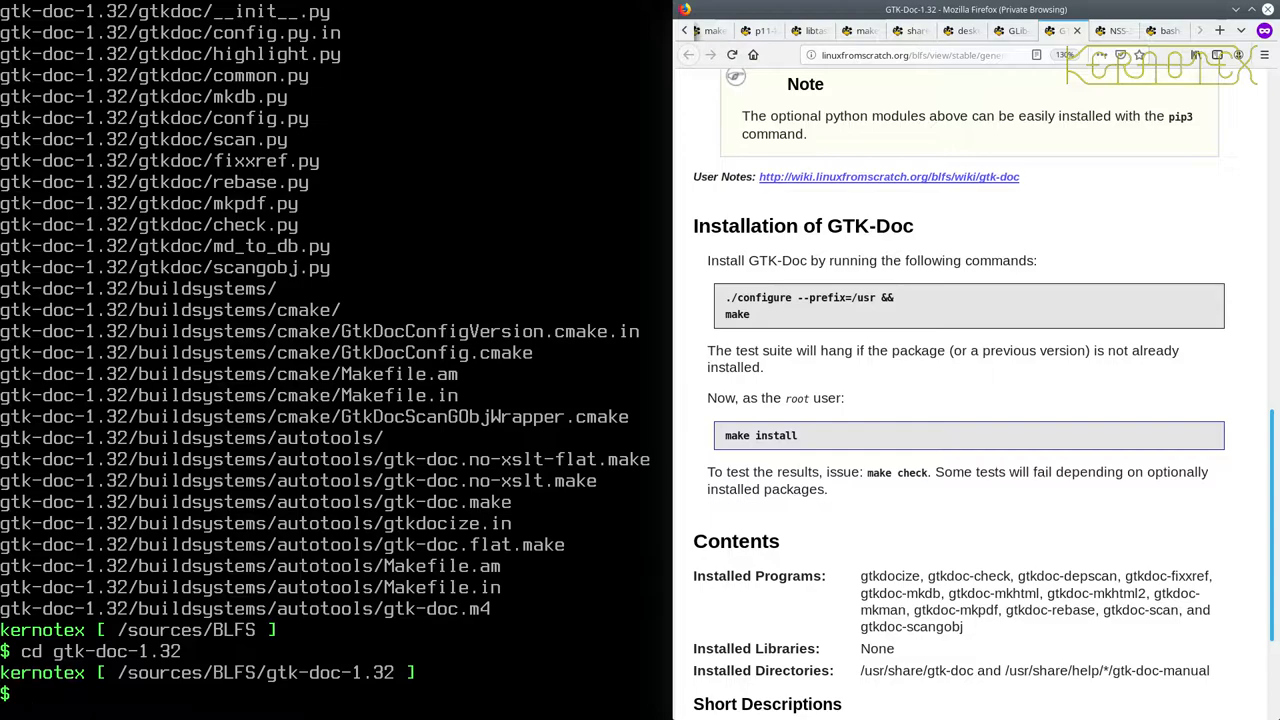
pyautogui.press('ctrl+r')
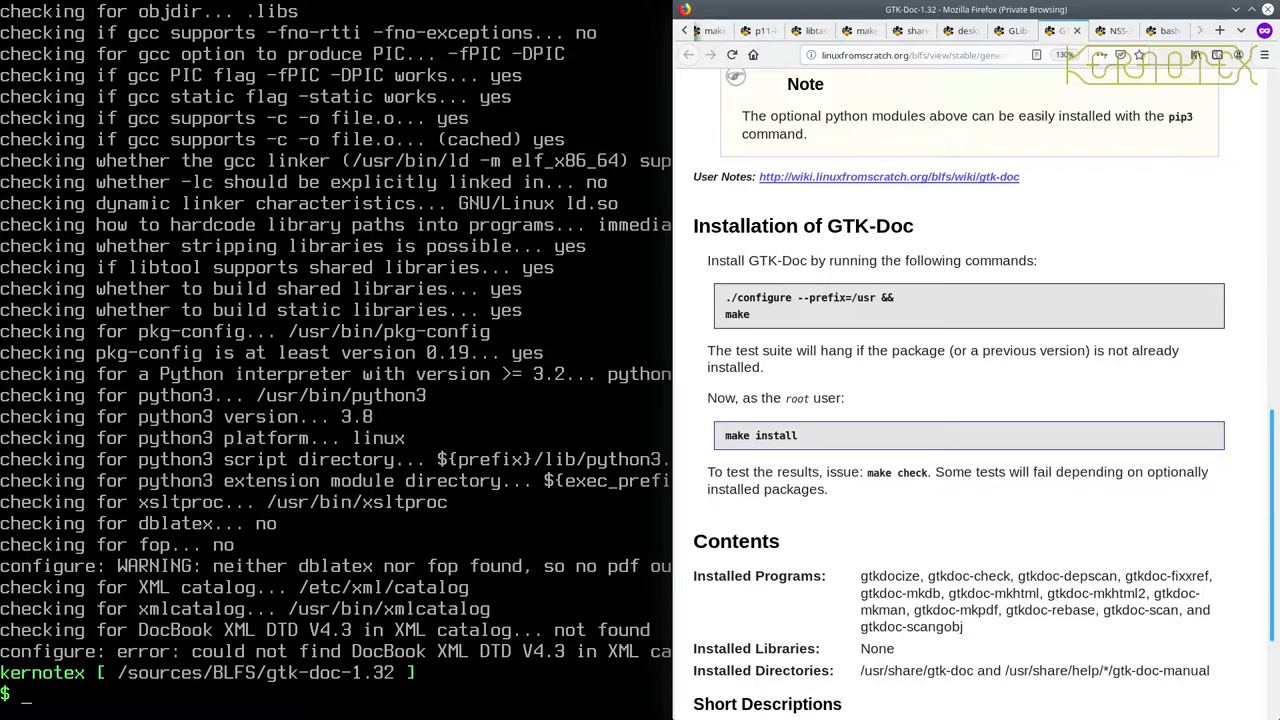
pyautogui.write('make')
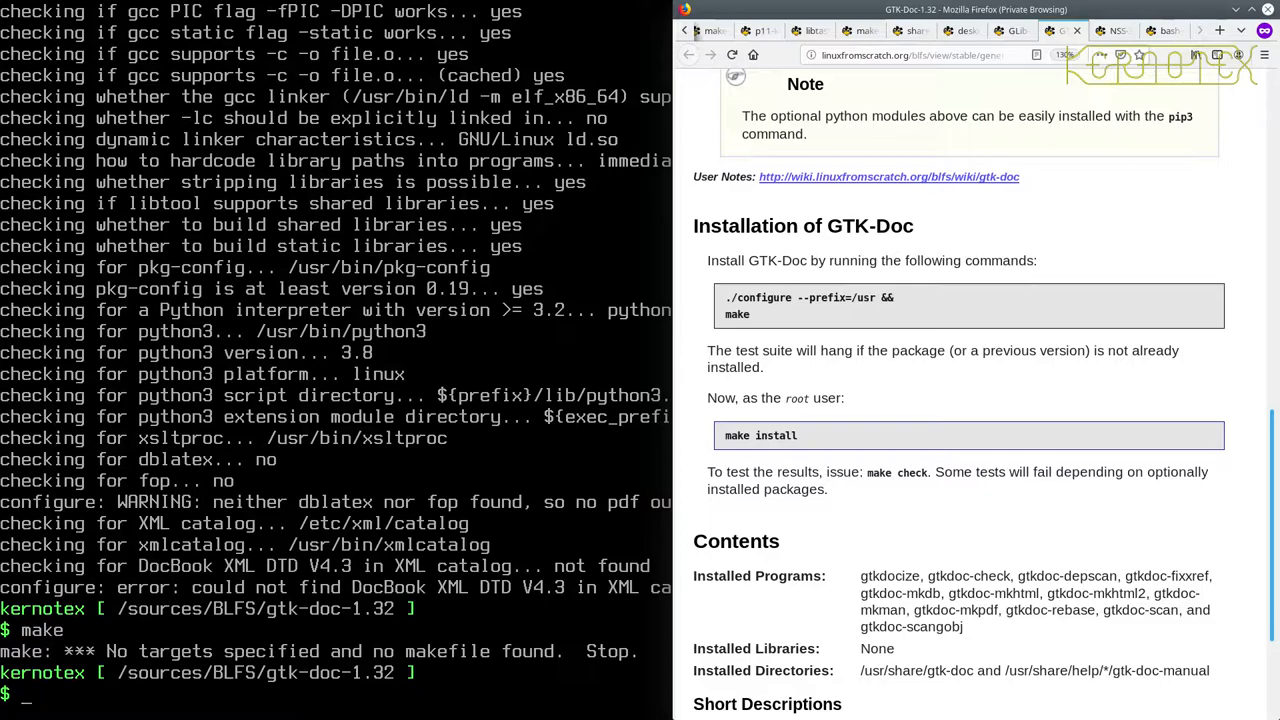
pyautogui.moveTo(525, 600)
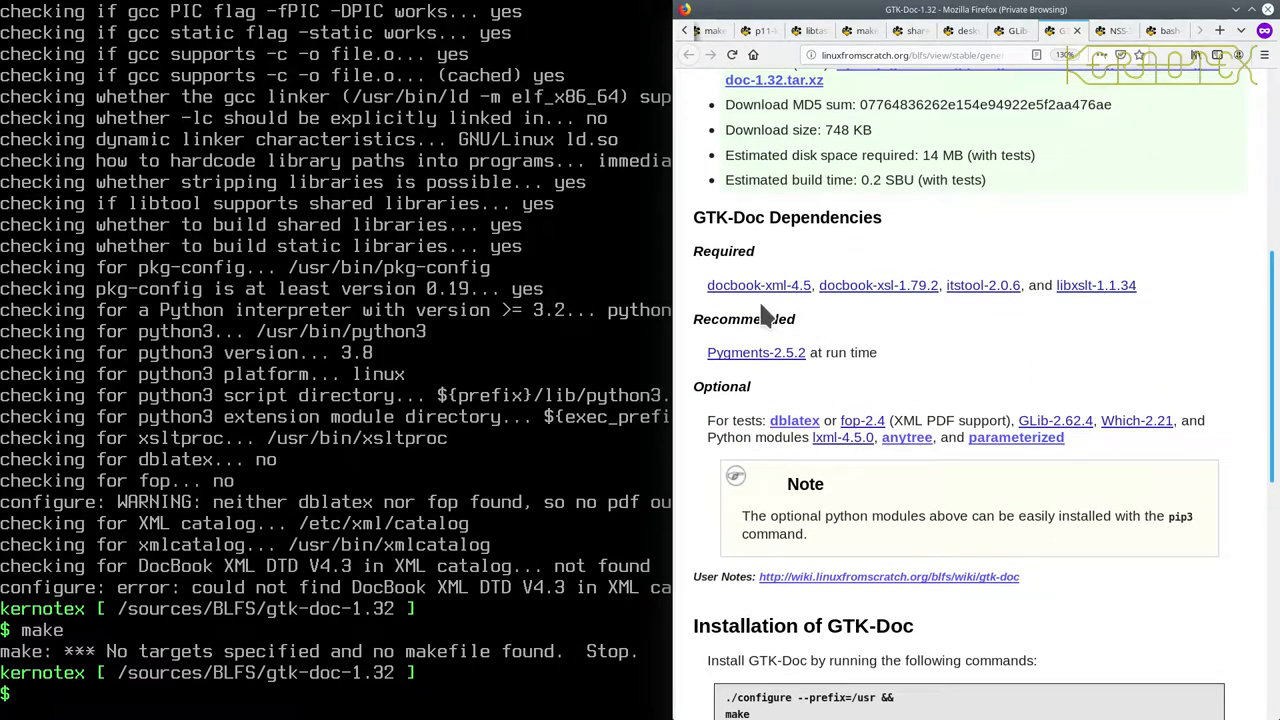
pyautogui.moveTo(520, 605)
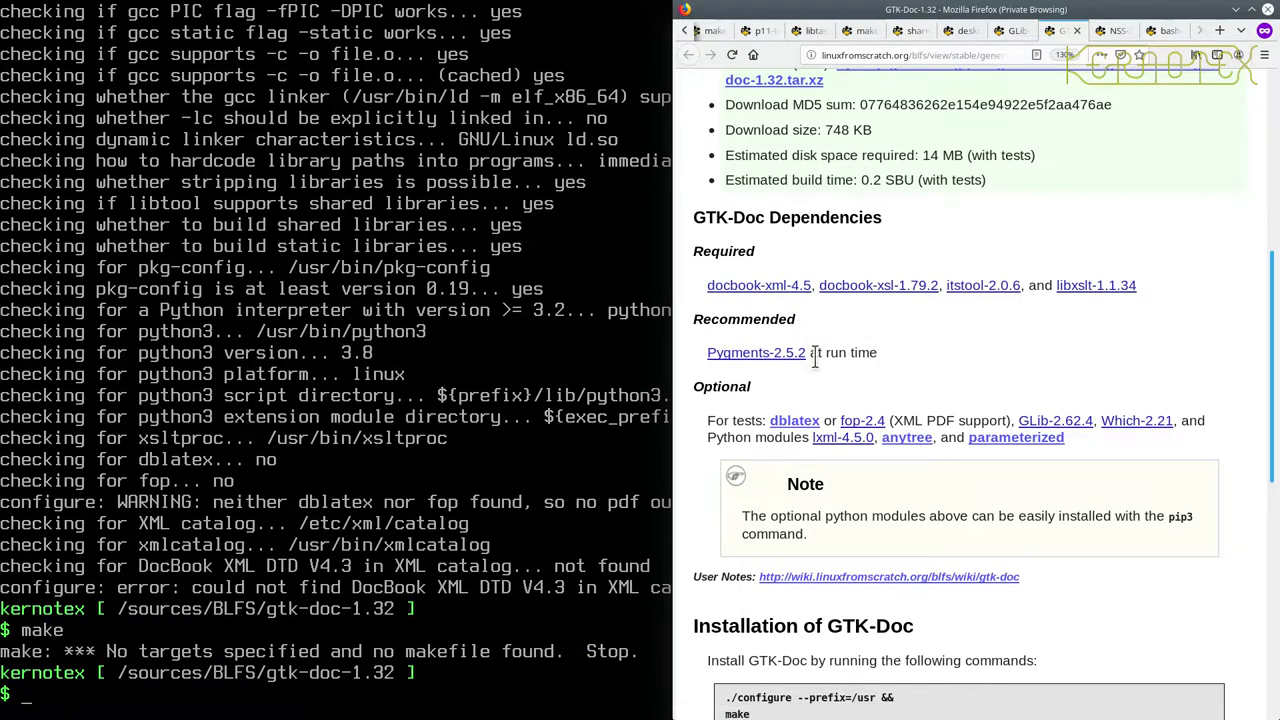
# Step: Scroll through the GTK-Doc-1.32 page's package information and required dependencies
pyautogui.scroll(3)
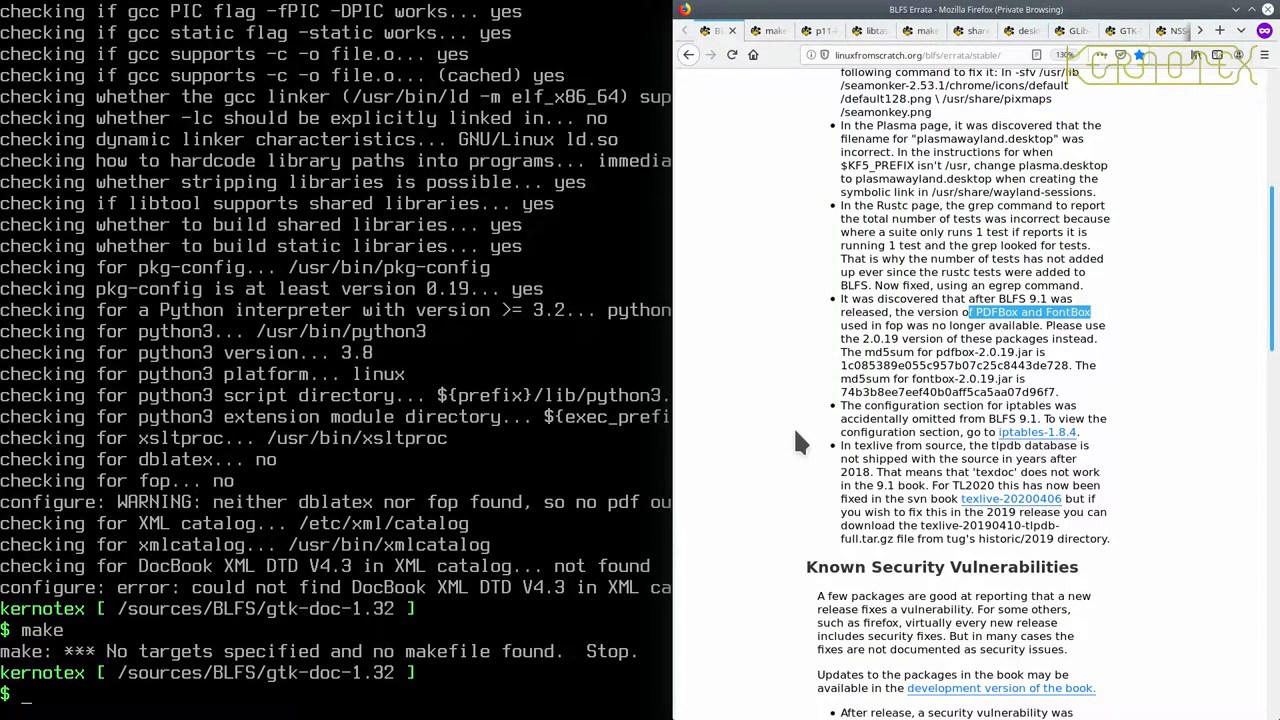
pyautogui.moveTo(905, 498)
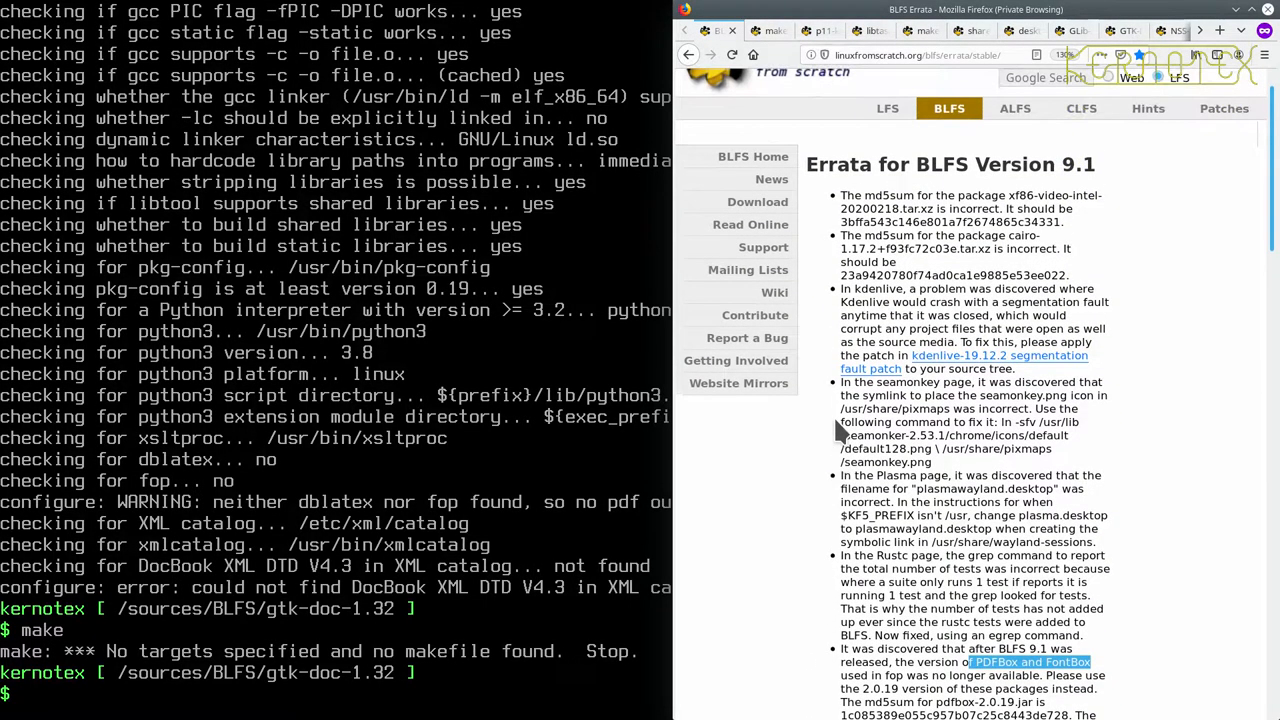
pyautogui.scroll(-3)
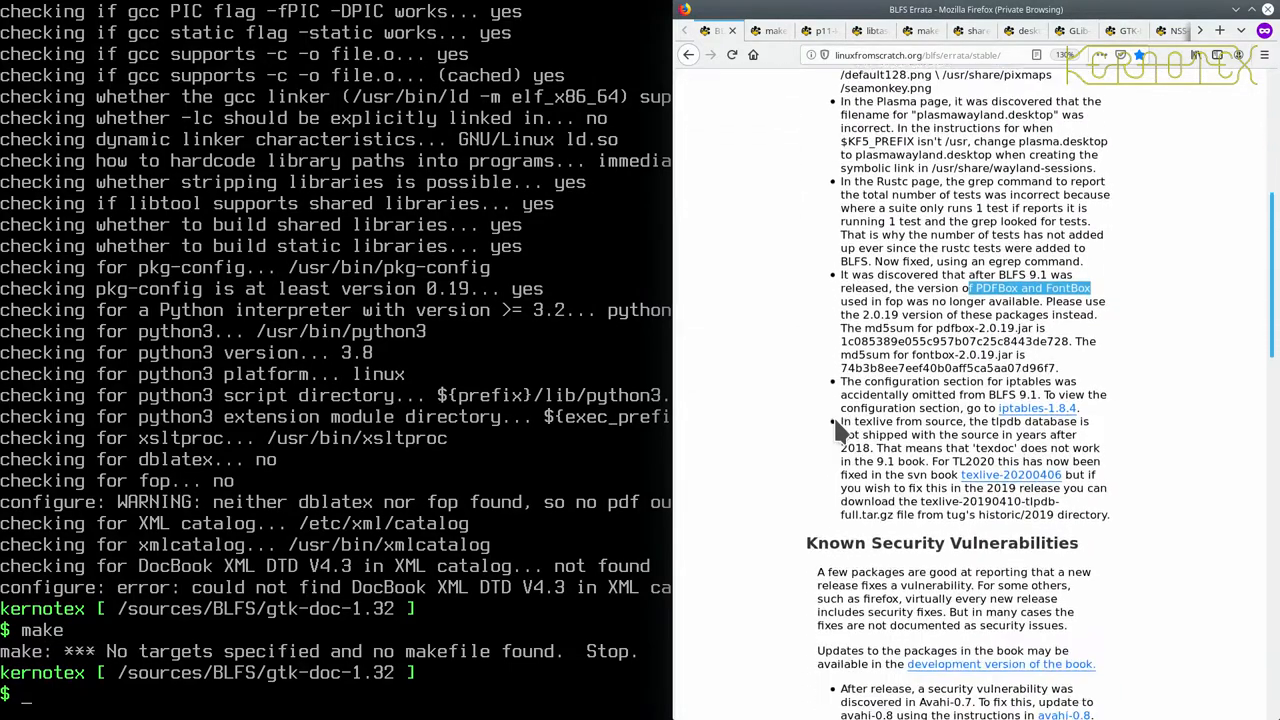
pyautogui.scroll(-3)
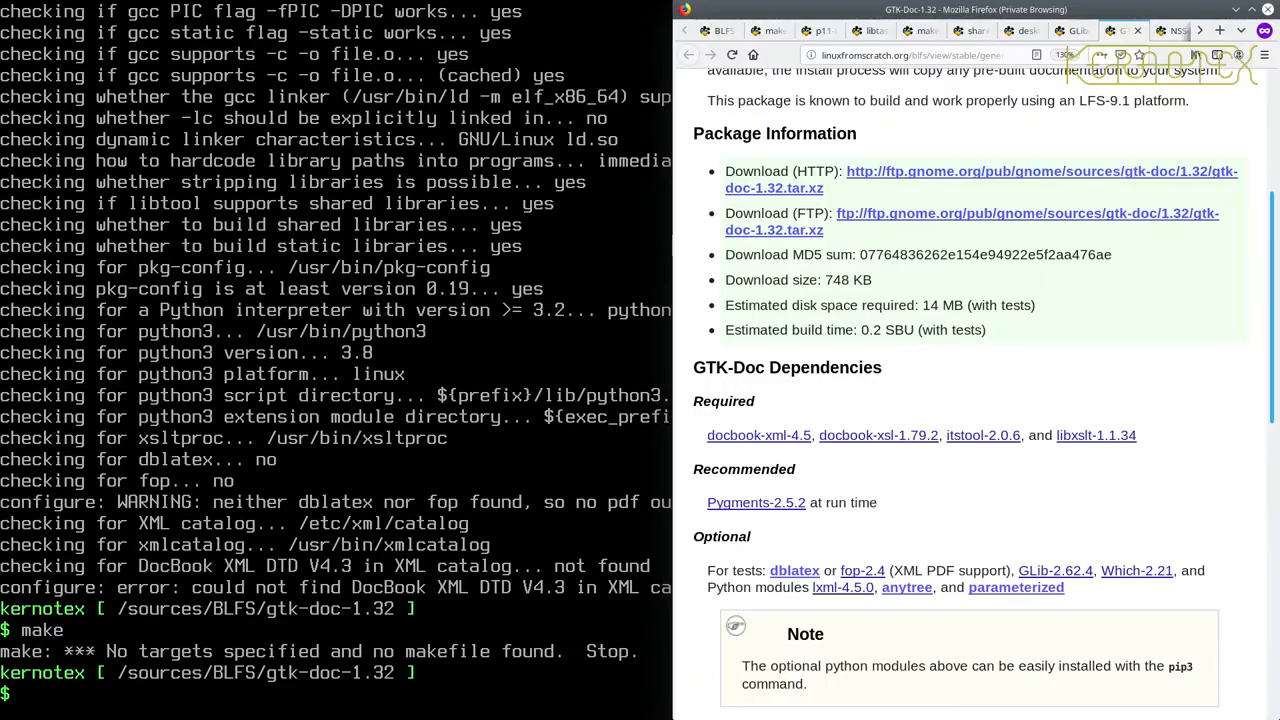
# Step: List the parent /sources/BLFS directory with ls .., showing docbook-xml-4.5.zip and other archives
pyautogui.write('ls')
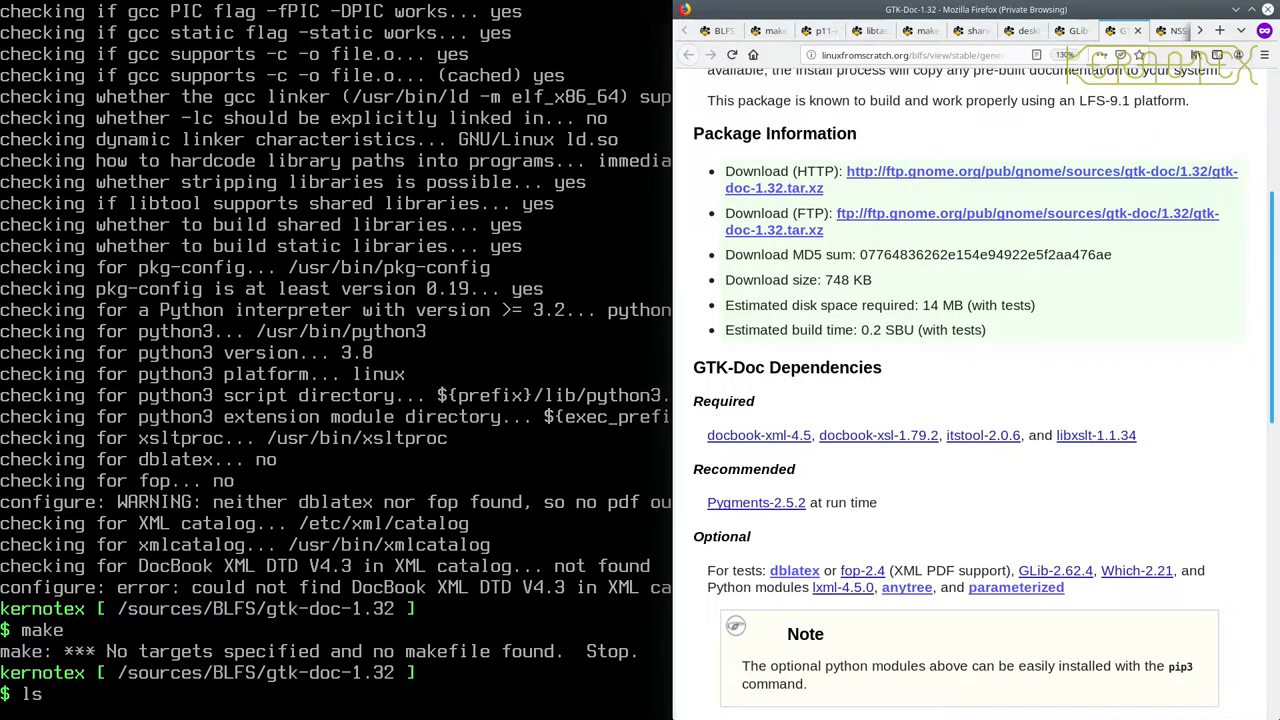
pyautogui.write('ls ..')
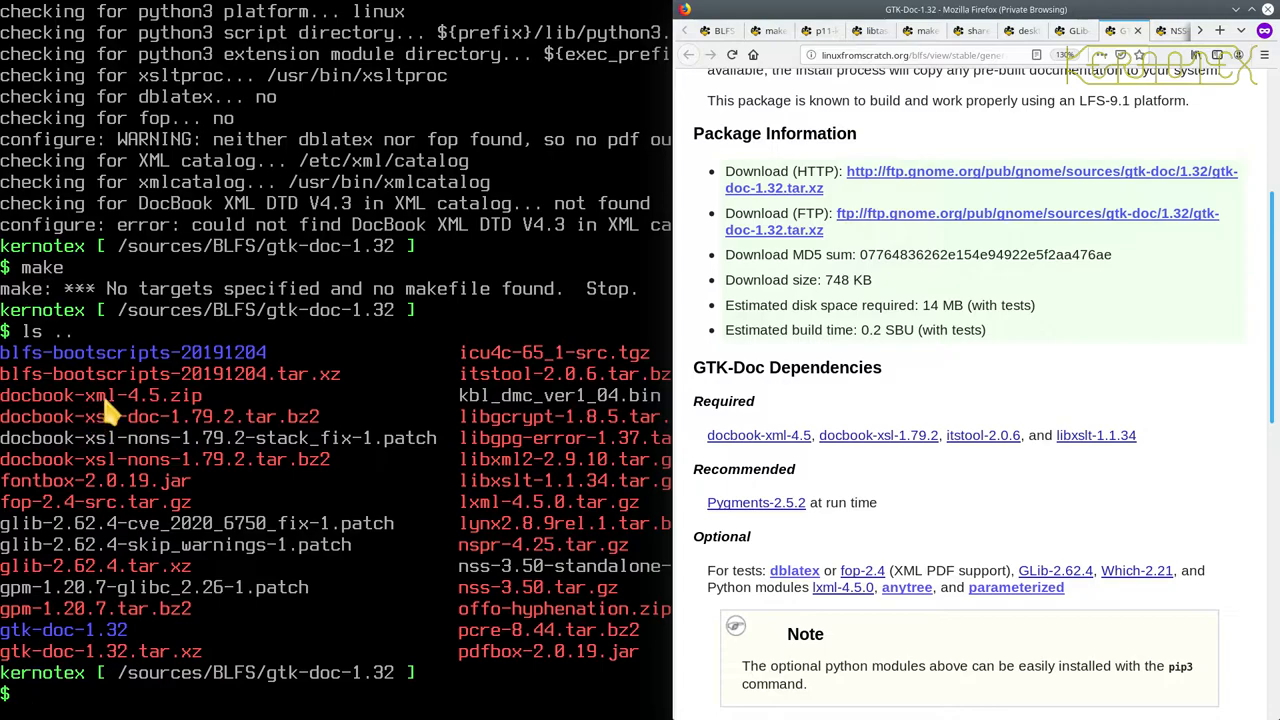
pyautogui.moveTo(836, 448)
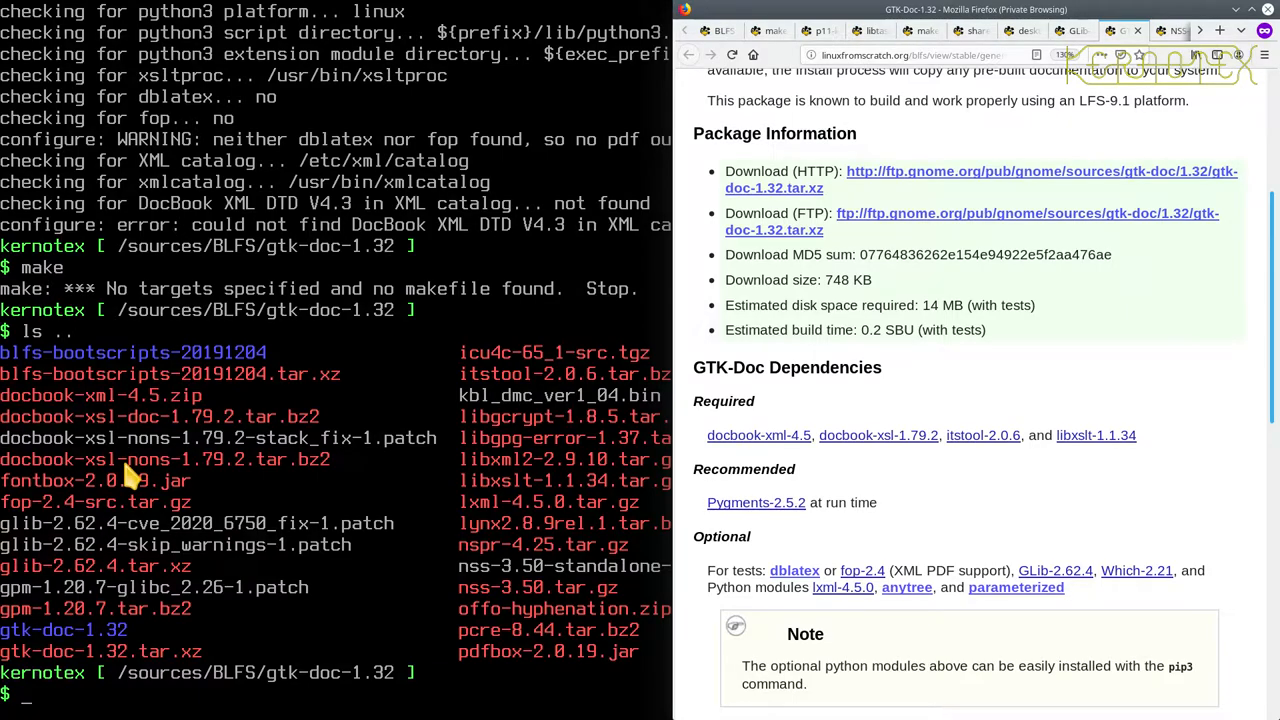
pyautogui.moveTo(232, 476)
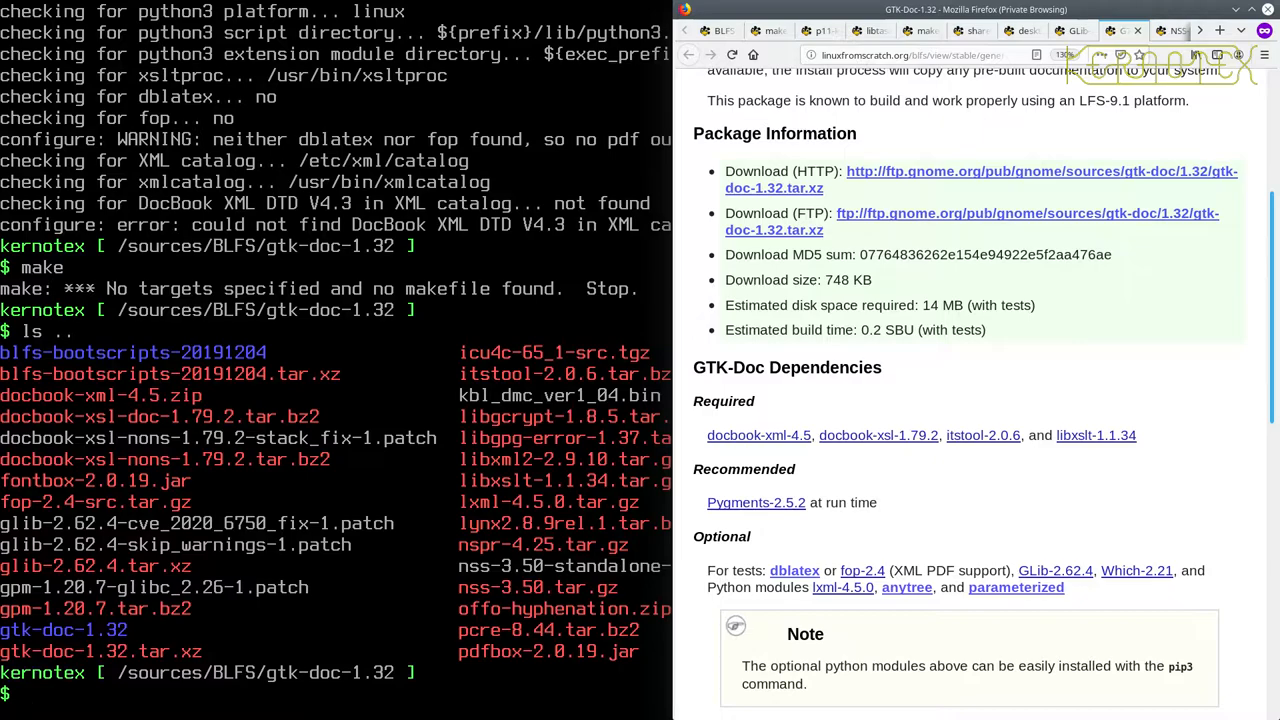
pyautogui.moveTo(490, 400)
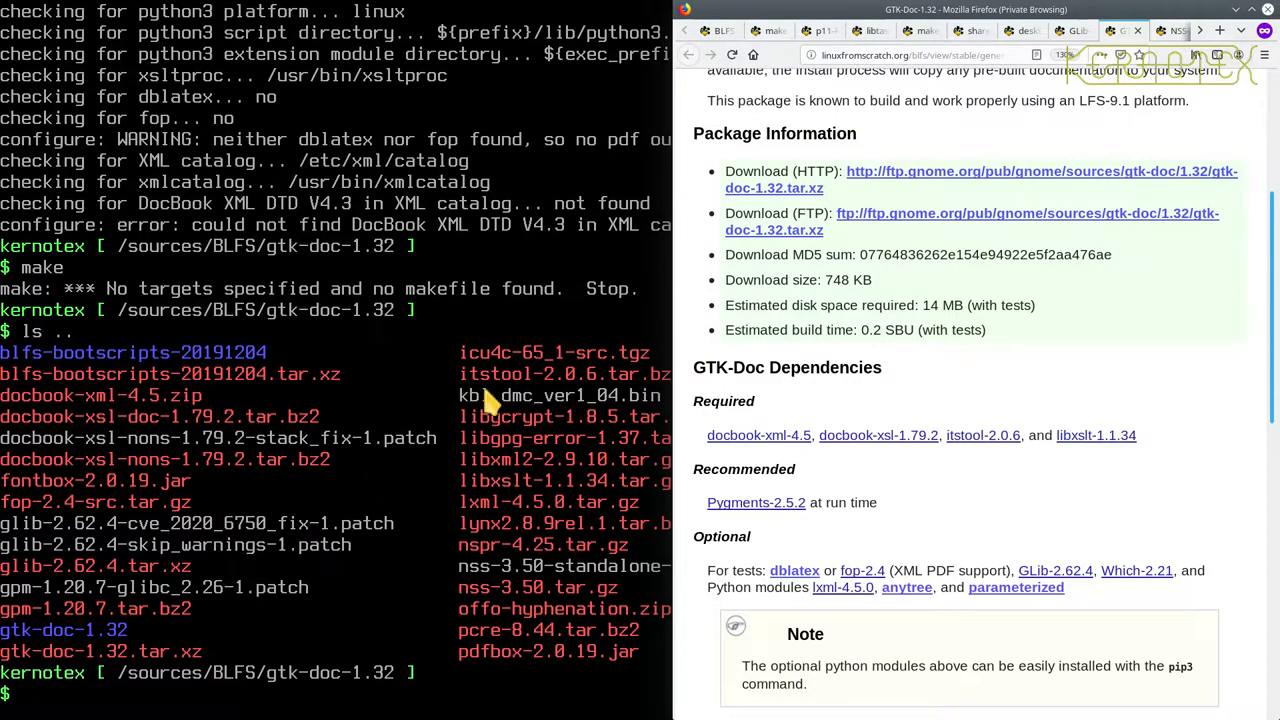
pyautogui.moveTo(500, 462)
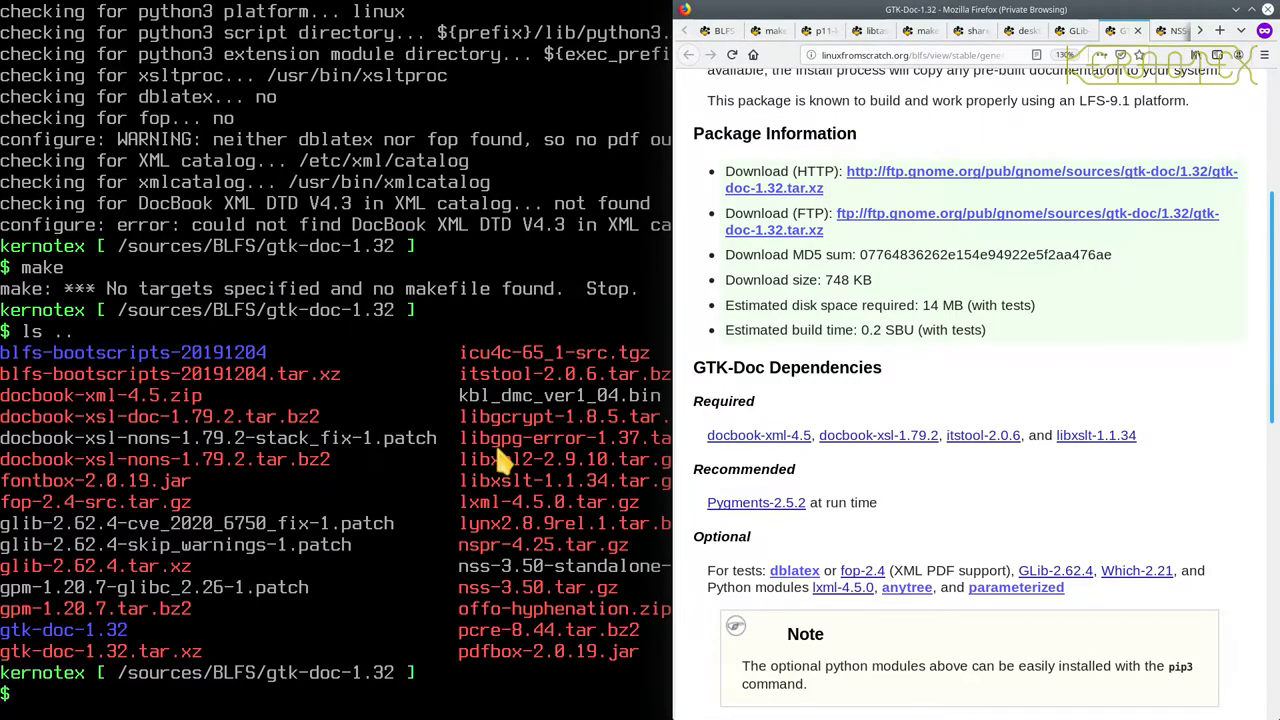
pyautogui.moveTo(575, 490)
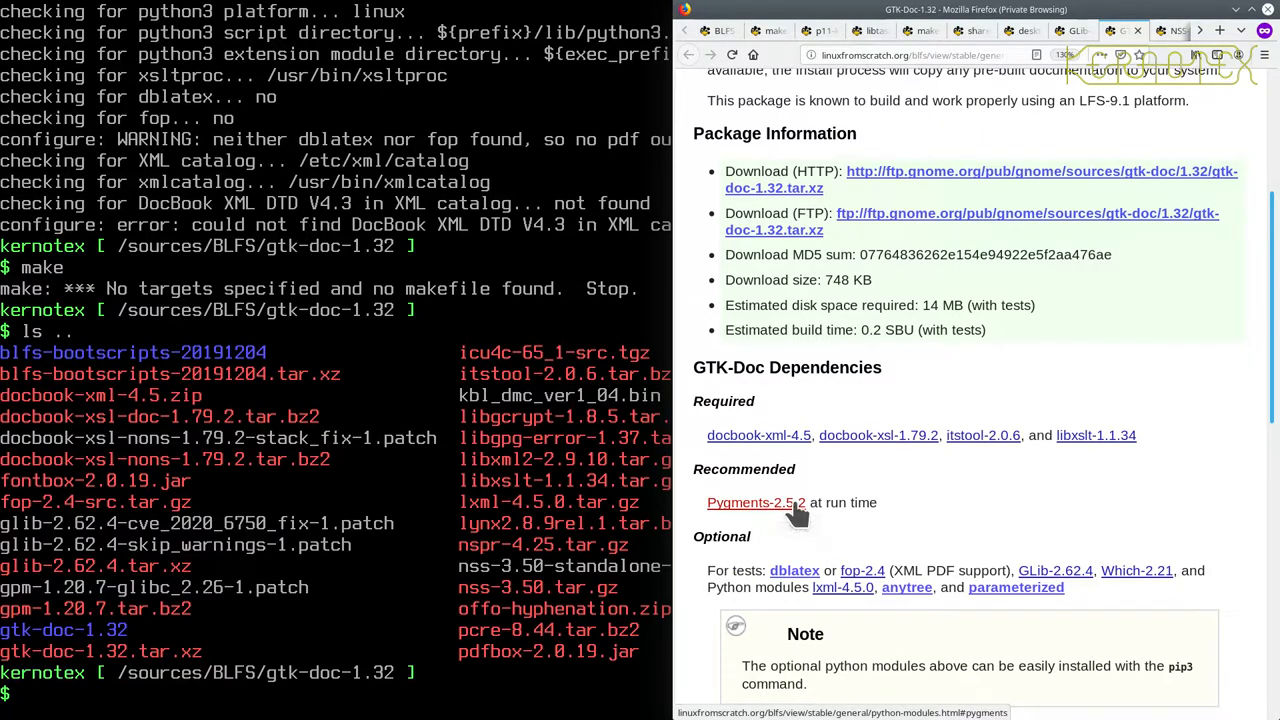
pyautogui.scroll(-3)
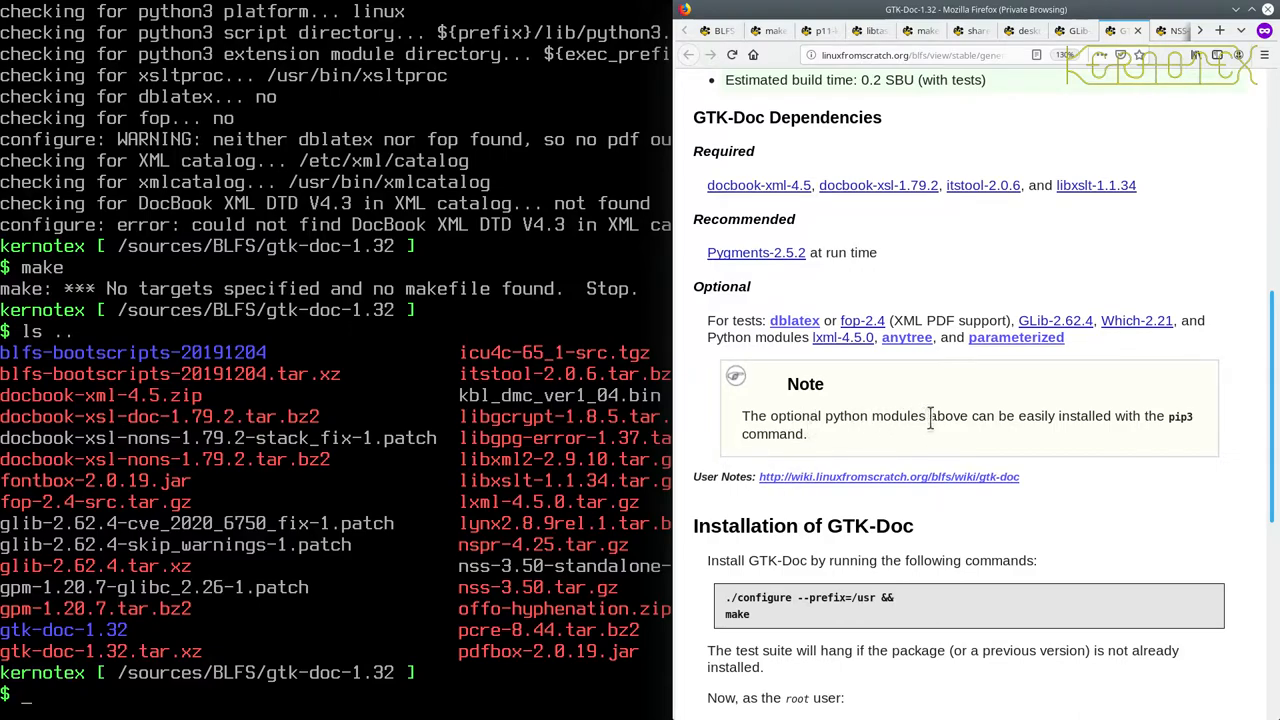
pyautogui.moveTo(857, 450)
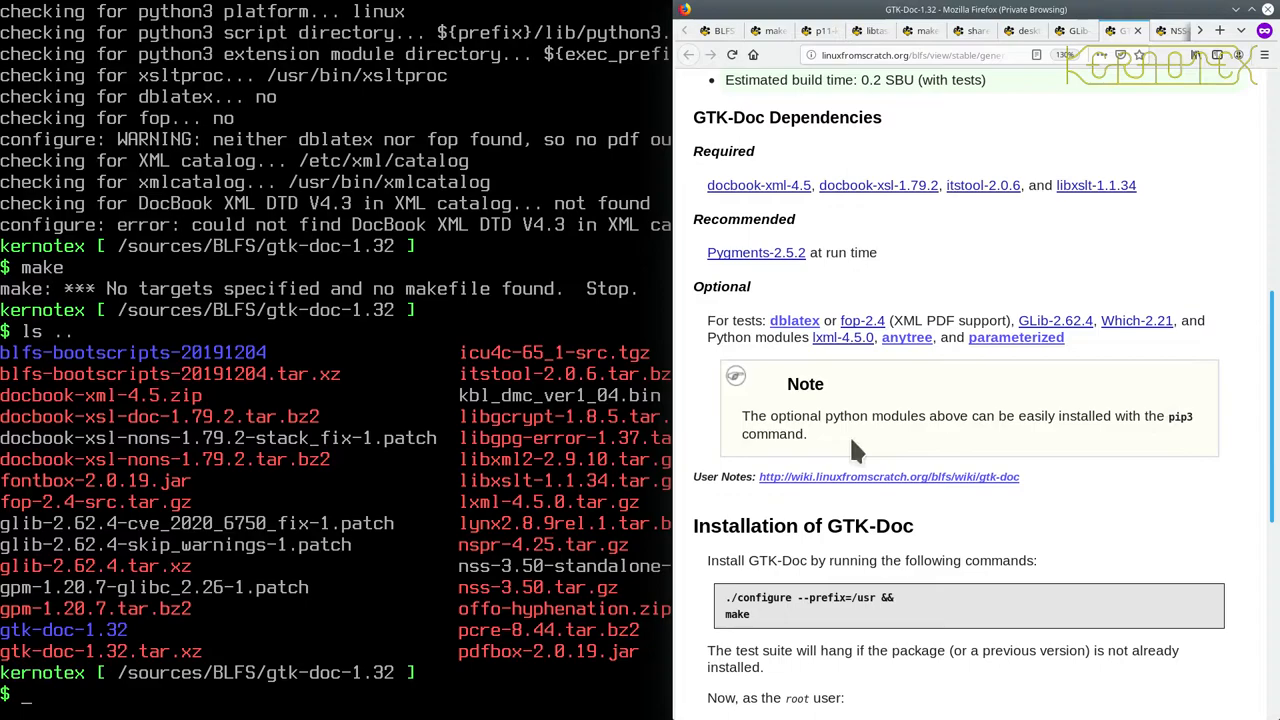
pyautogui.scroll(-3)
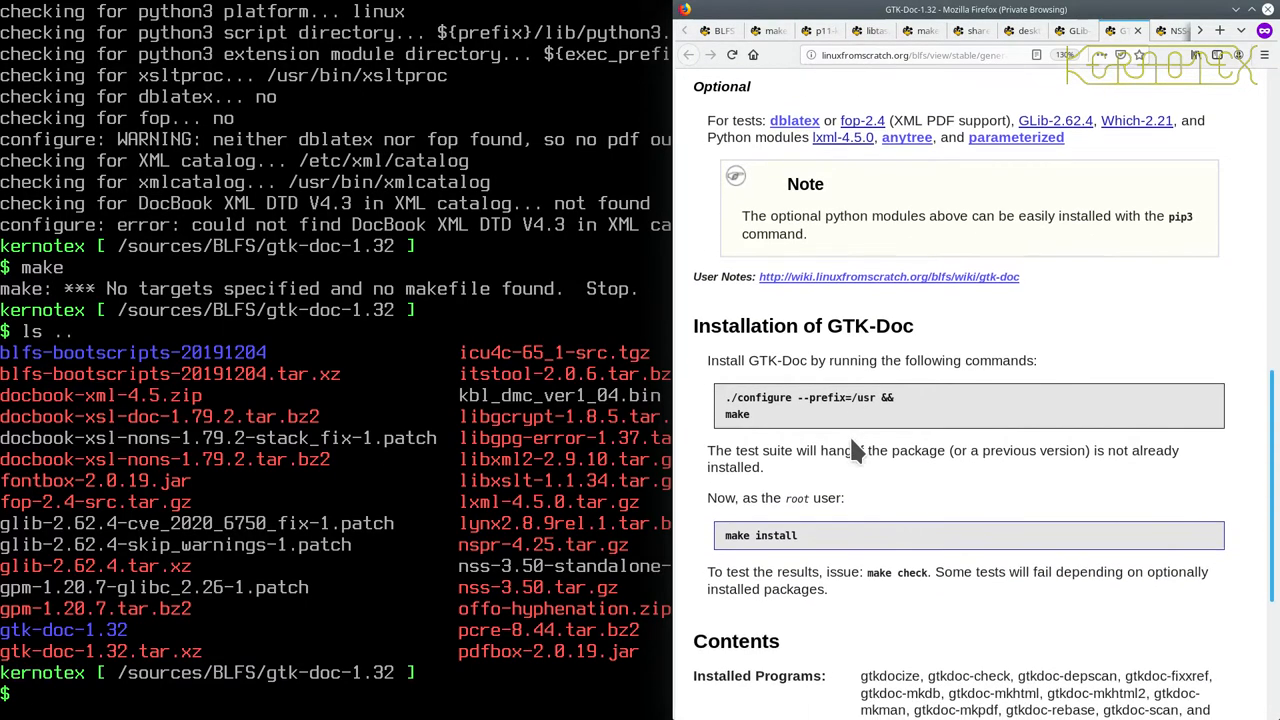
pyautogui.scroll(-3)
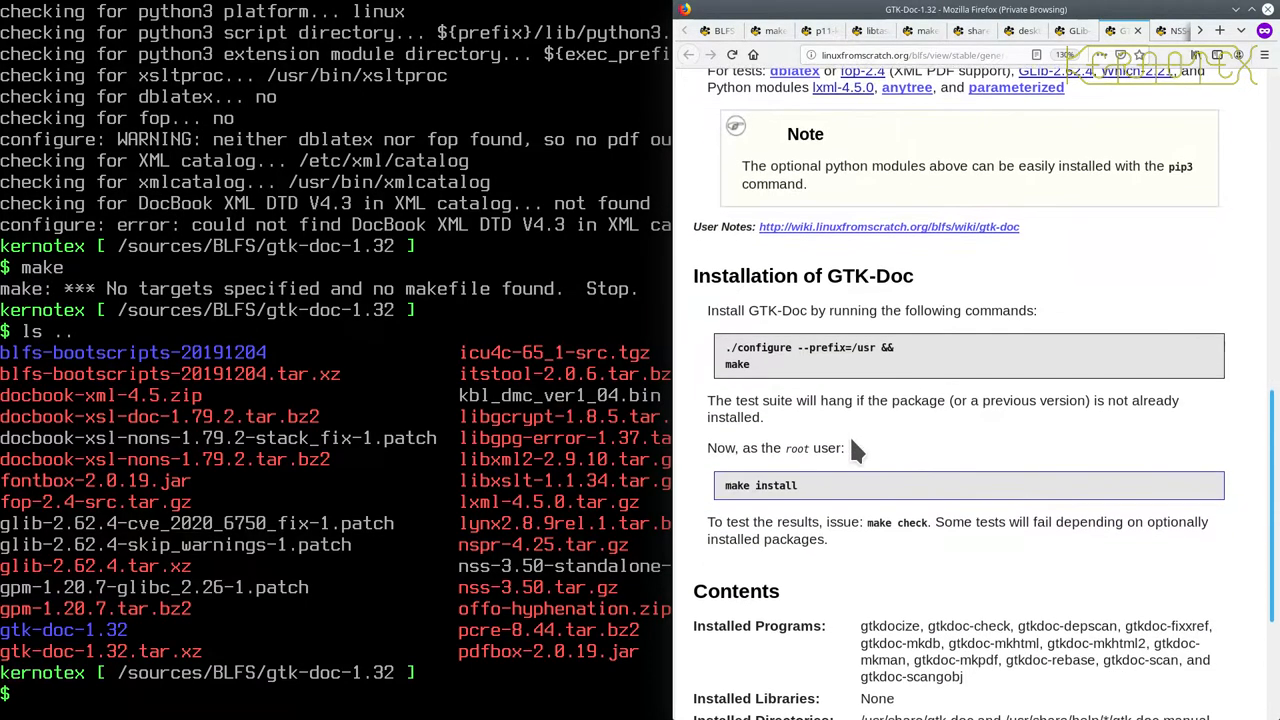
pyautogui.scroll(-3)
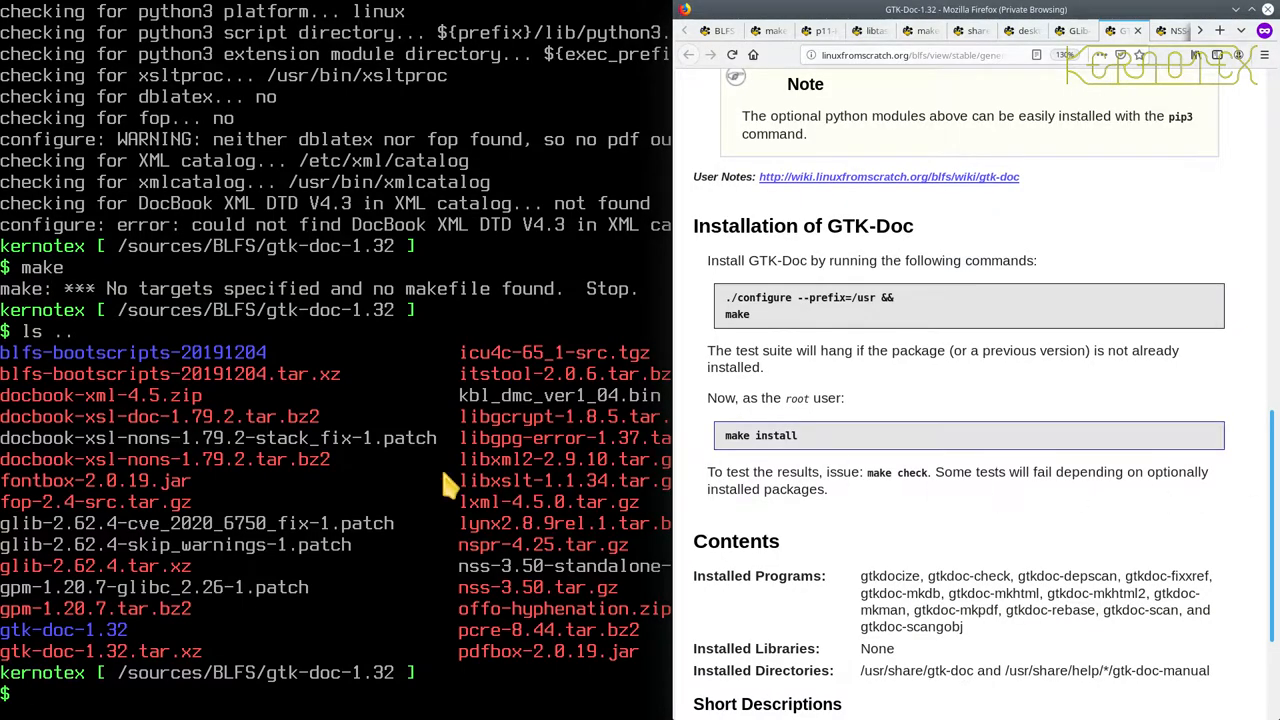
# Step: Remove and re-extract gtk-doc-1.32, then rerun ./configure --prefix=/usr
pyautogui.write('cd ..')
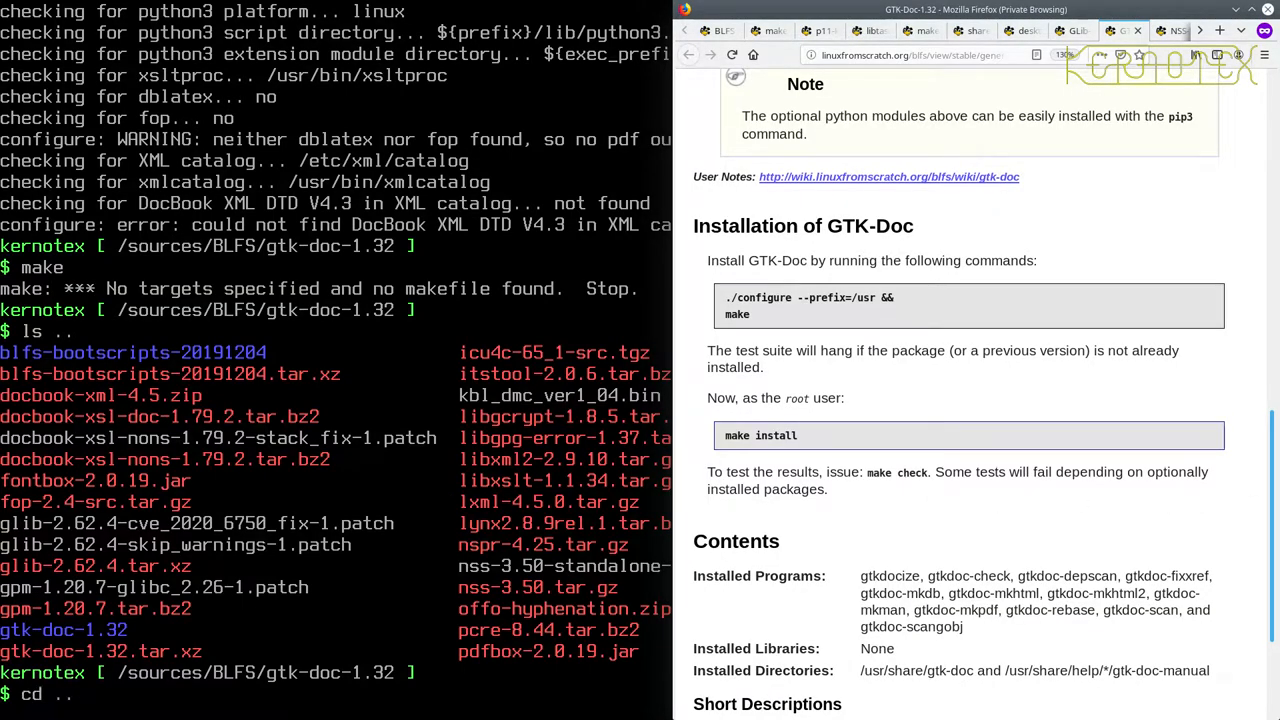
pyautogui.press('Return')
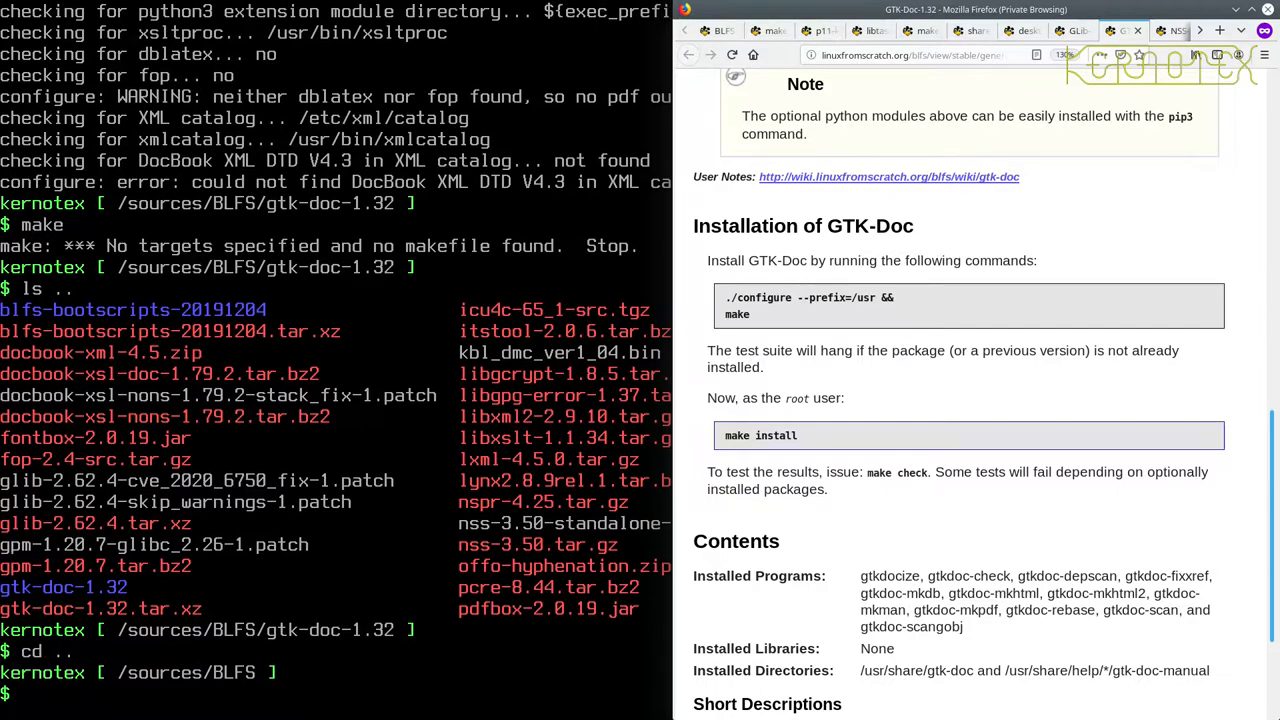
pyautogui.write('rm -Rf gtk-doc-1.32')
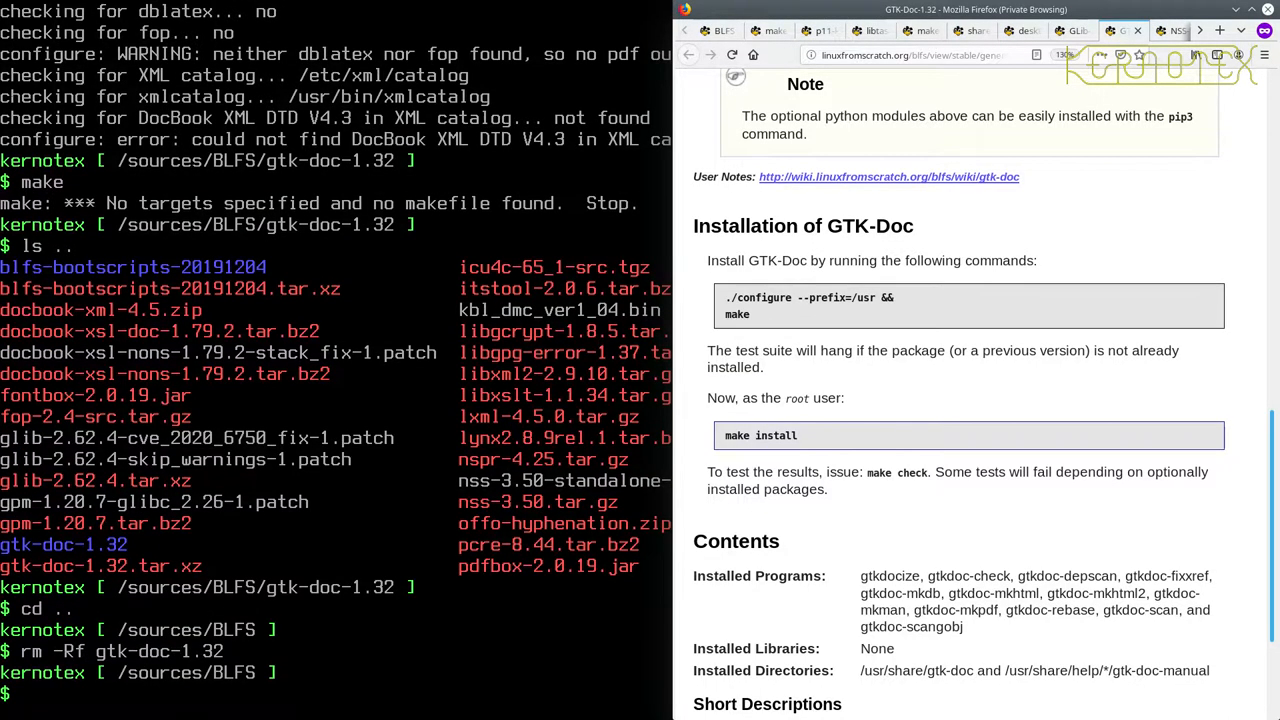
pyautogui.write('tar -')
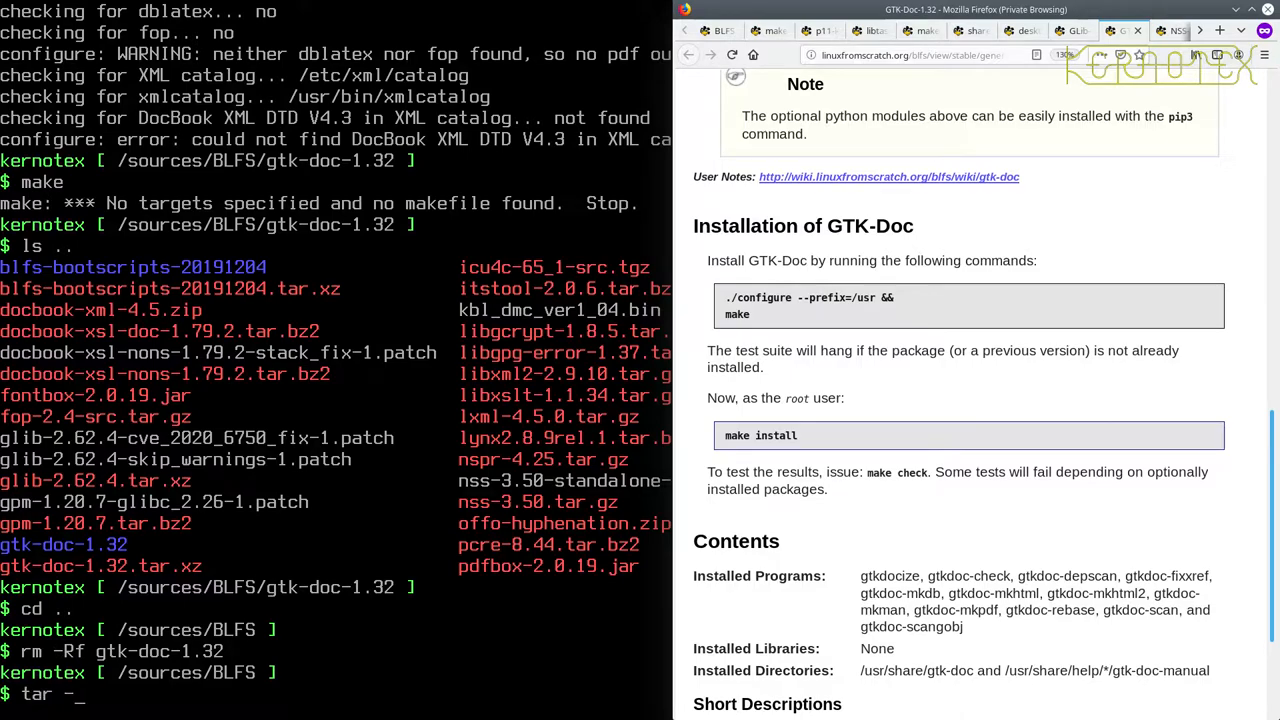
pyautogui.write('xvf gtk-')
pyautogui.write('cd')
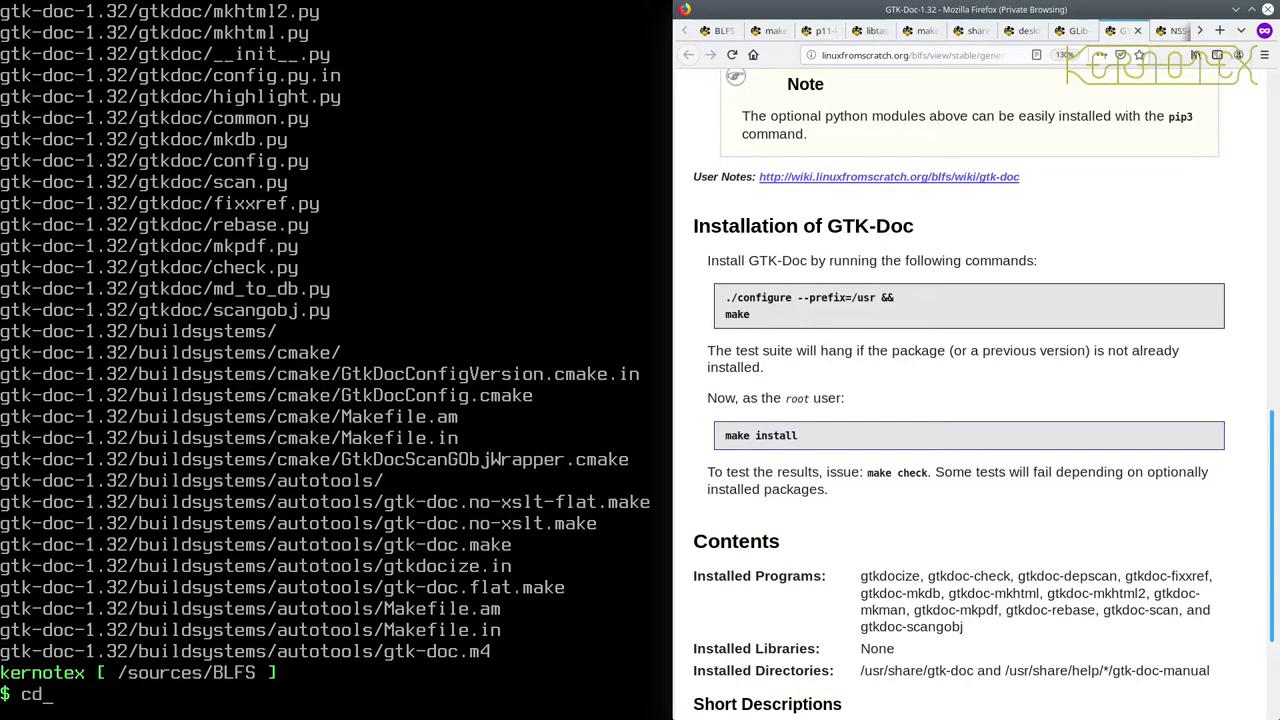
pyautogui.write('gtk-')
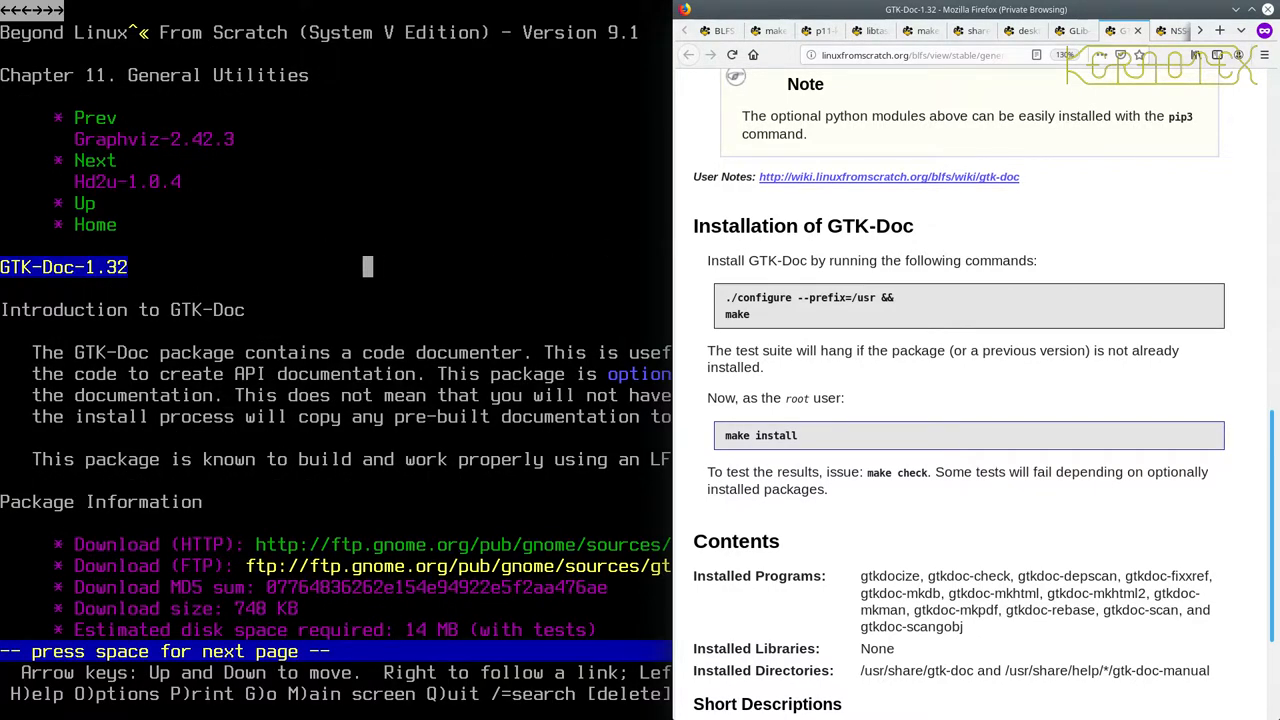
pyautogui.press('space')
pyautogui.write('cd gtk-doc-1.32')
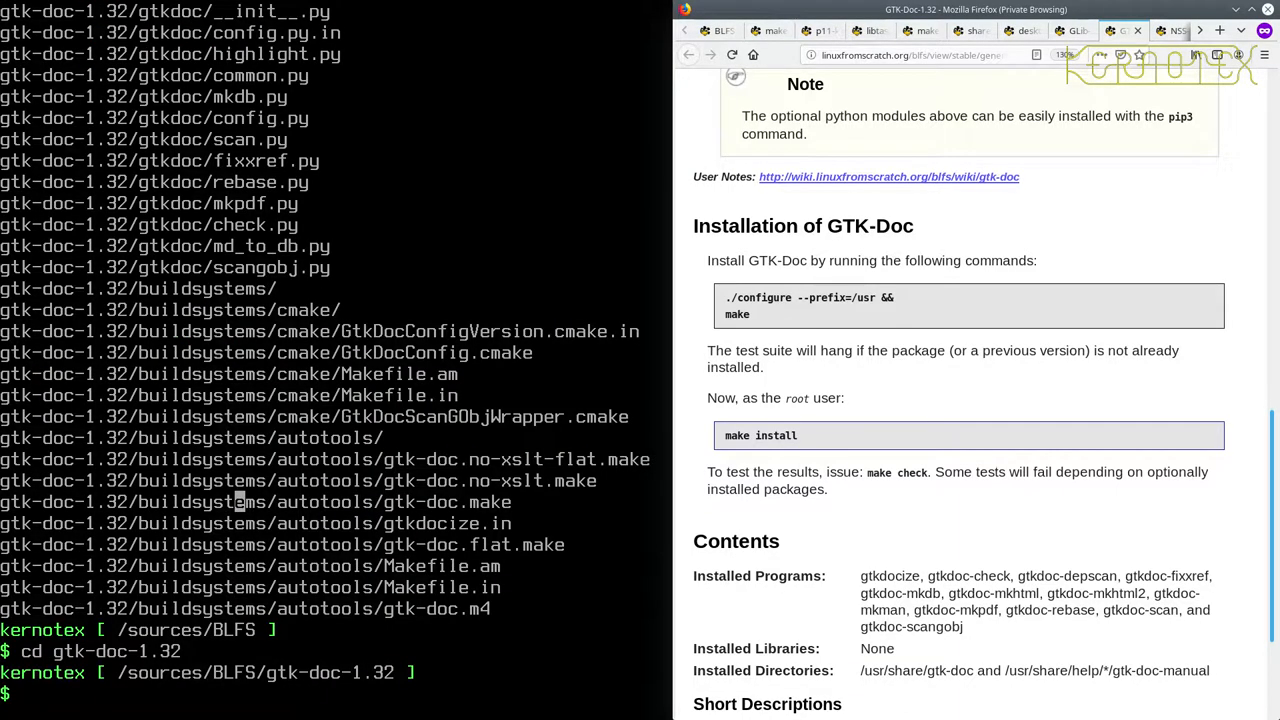
pyautogui.write('./configure --prefix=/usr')
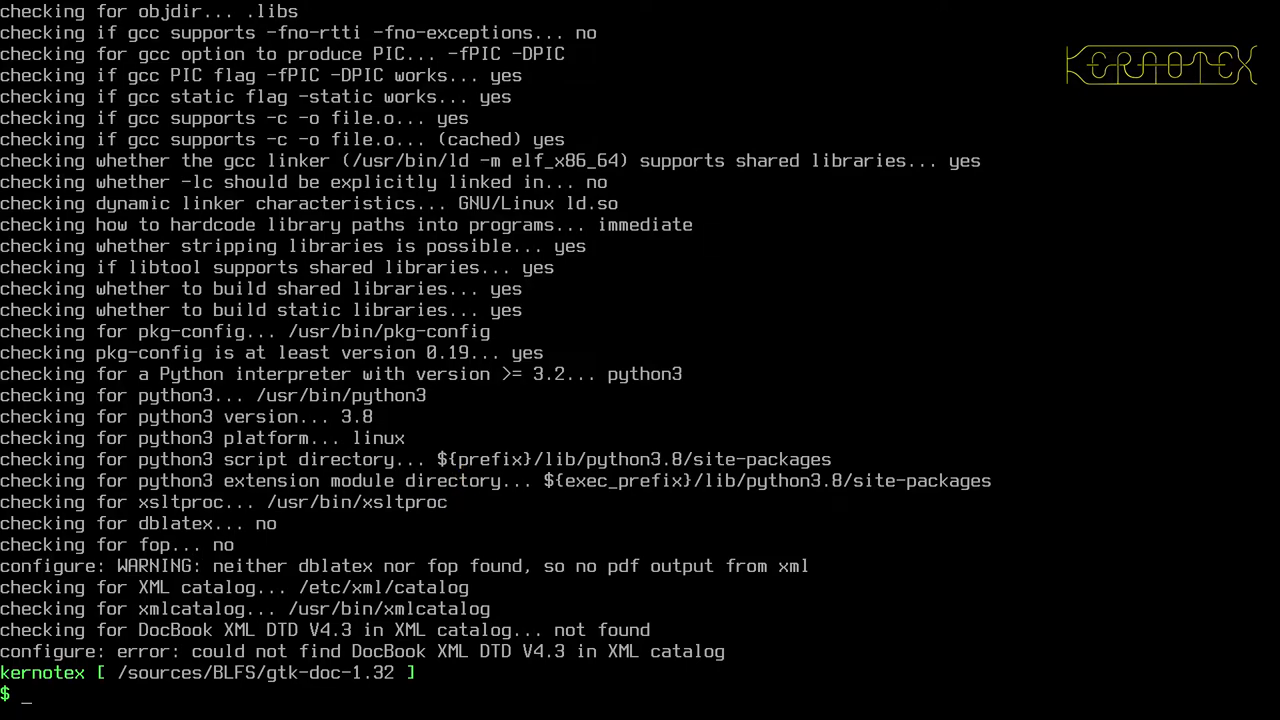
pyautogui.moveTo(205, 579)
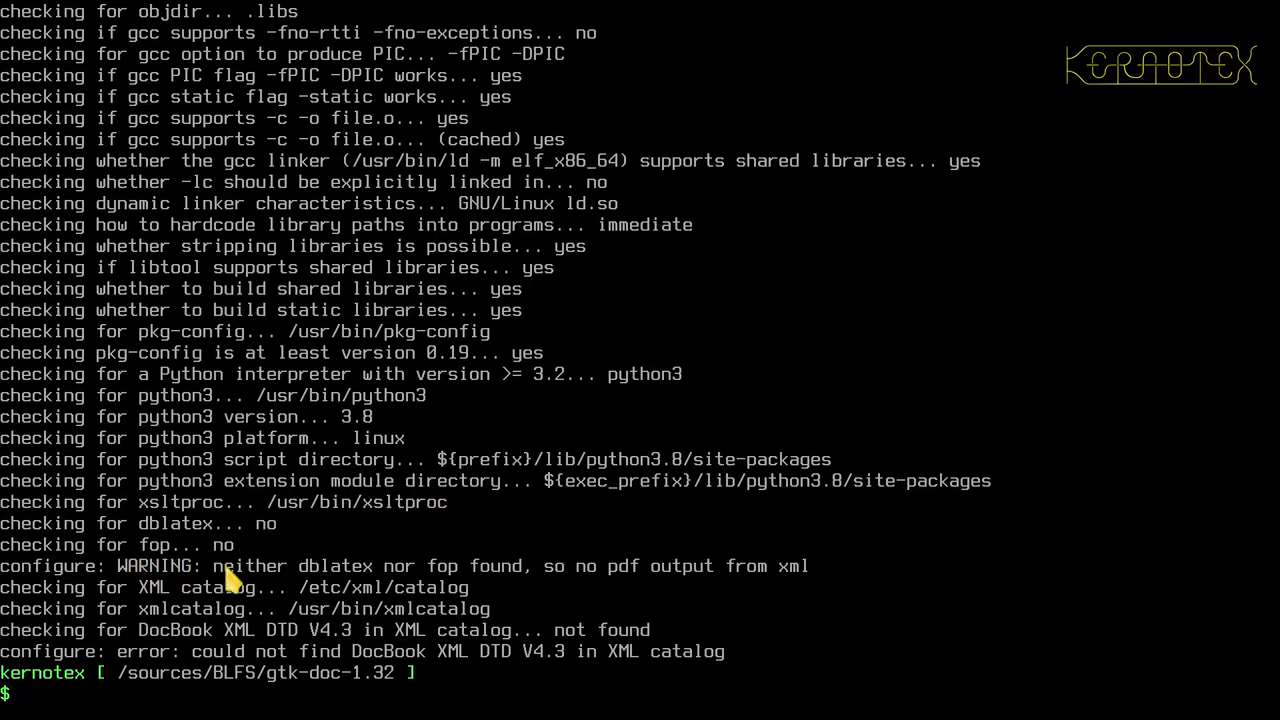
pyautogui.moveTo(702, 589)
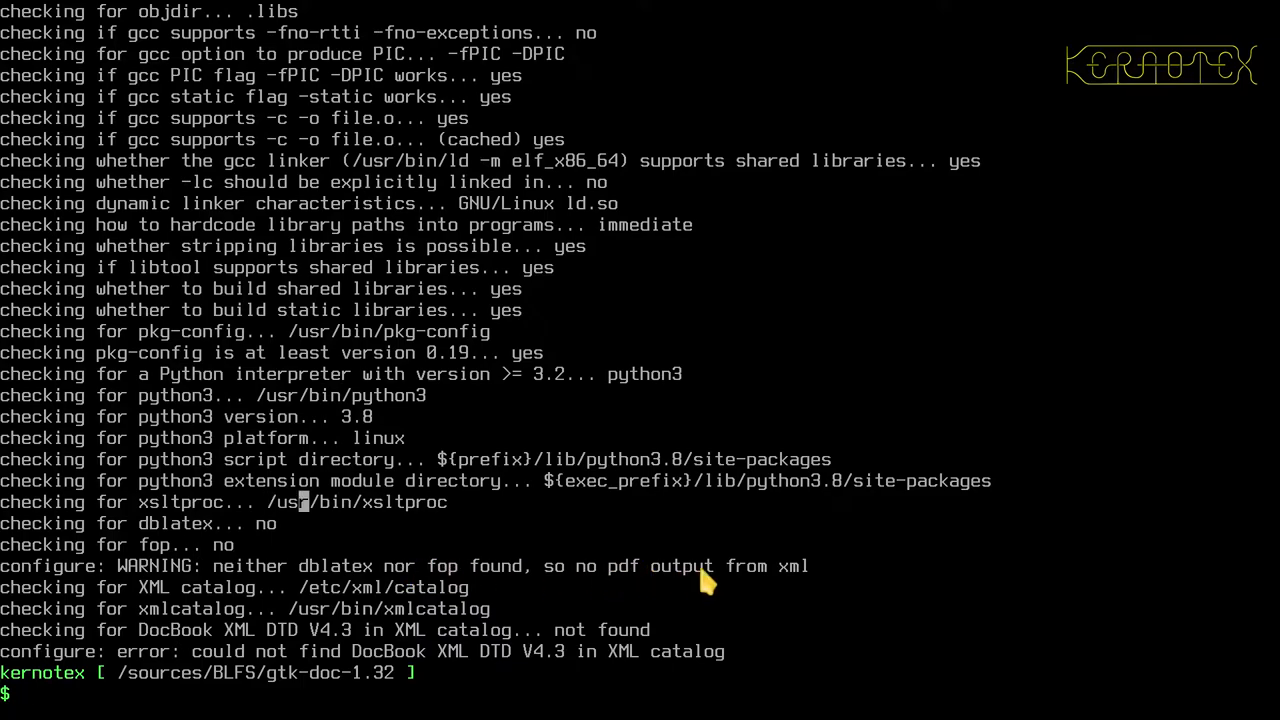
pyautogui.moveTo(208, 597)
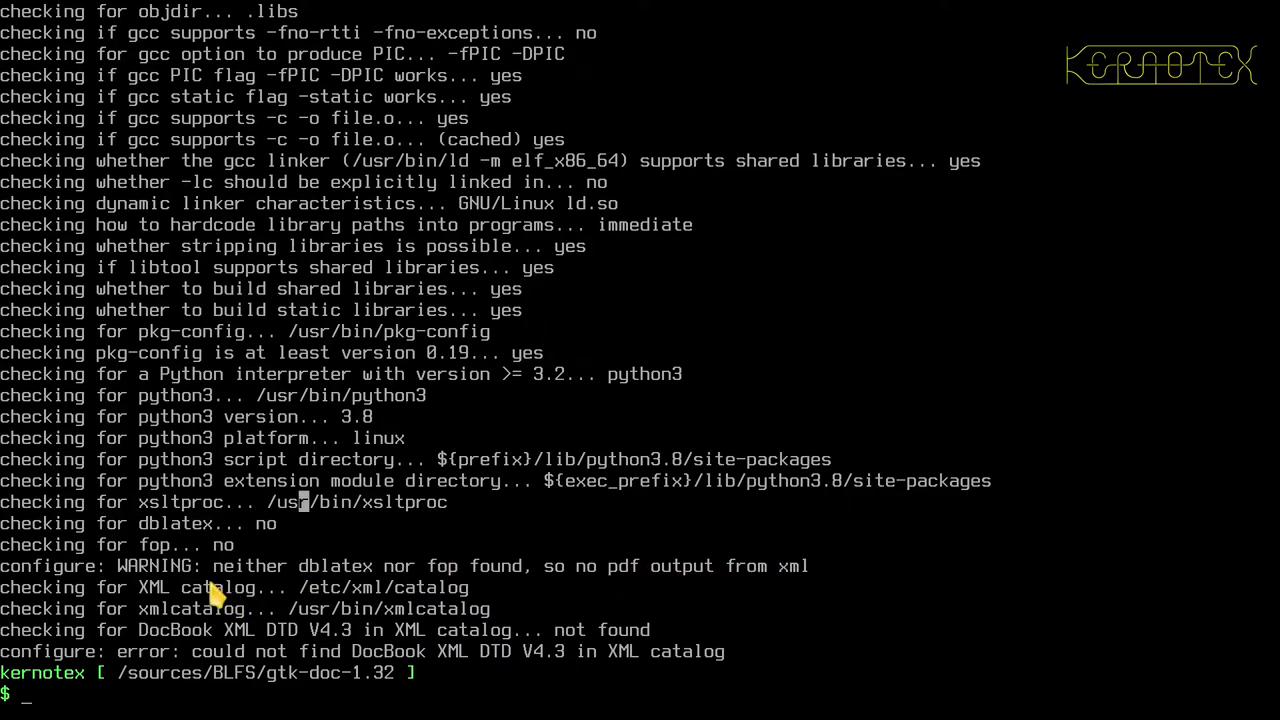
pyautogui.moveTo(218, 625)
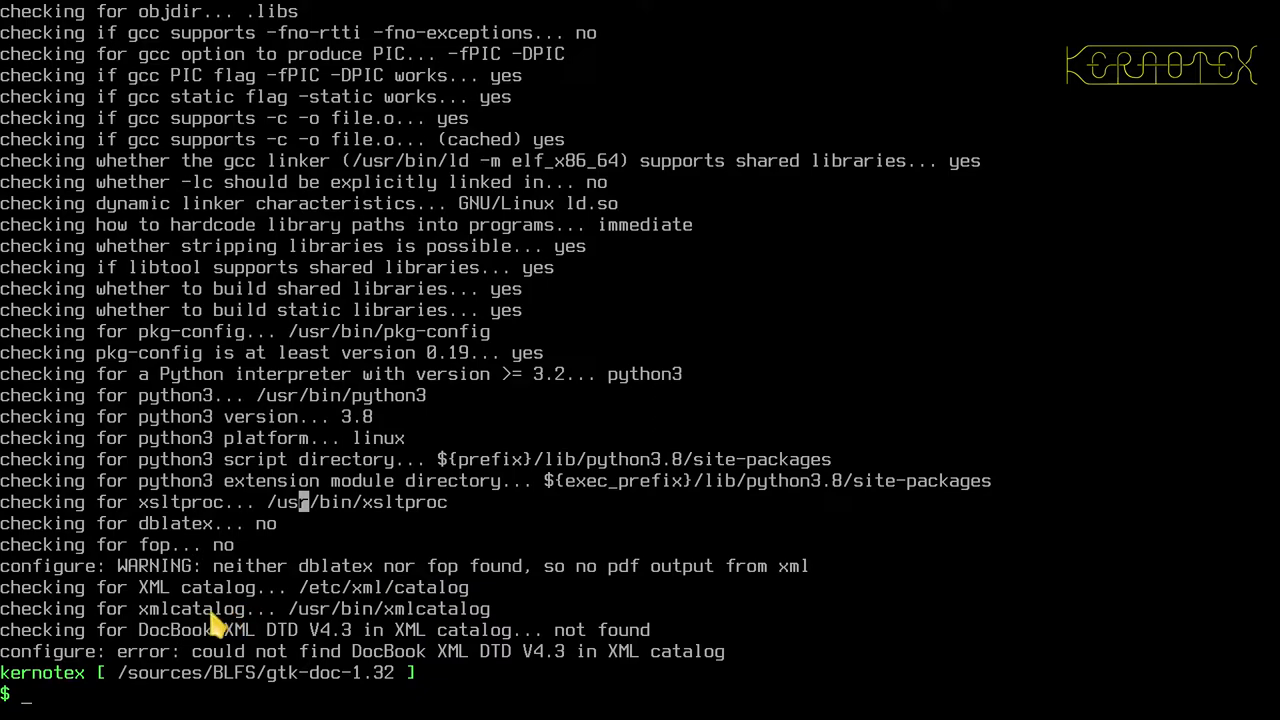
pyautogui.moveTo(296, 653)
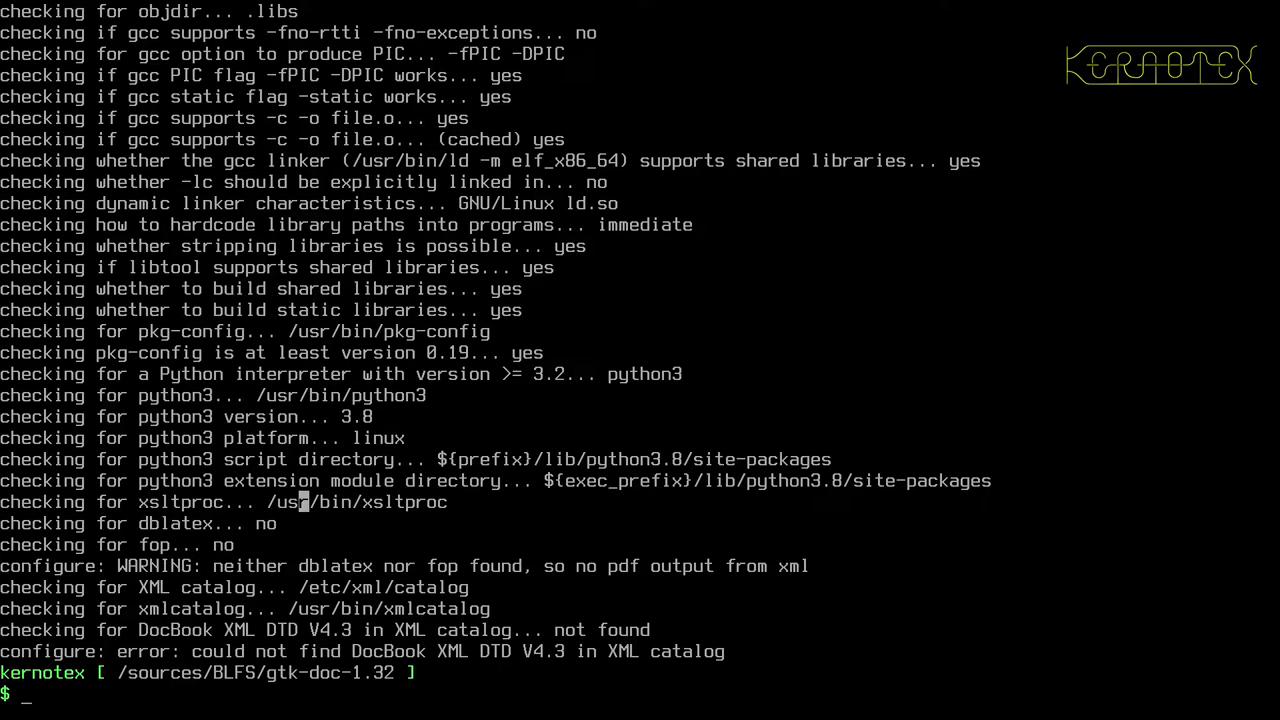
pyautogui.moveTo(348, 651)
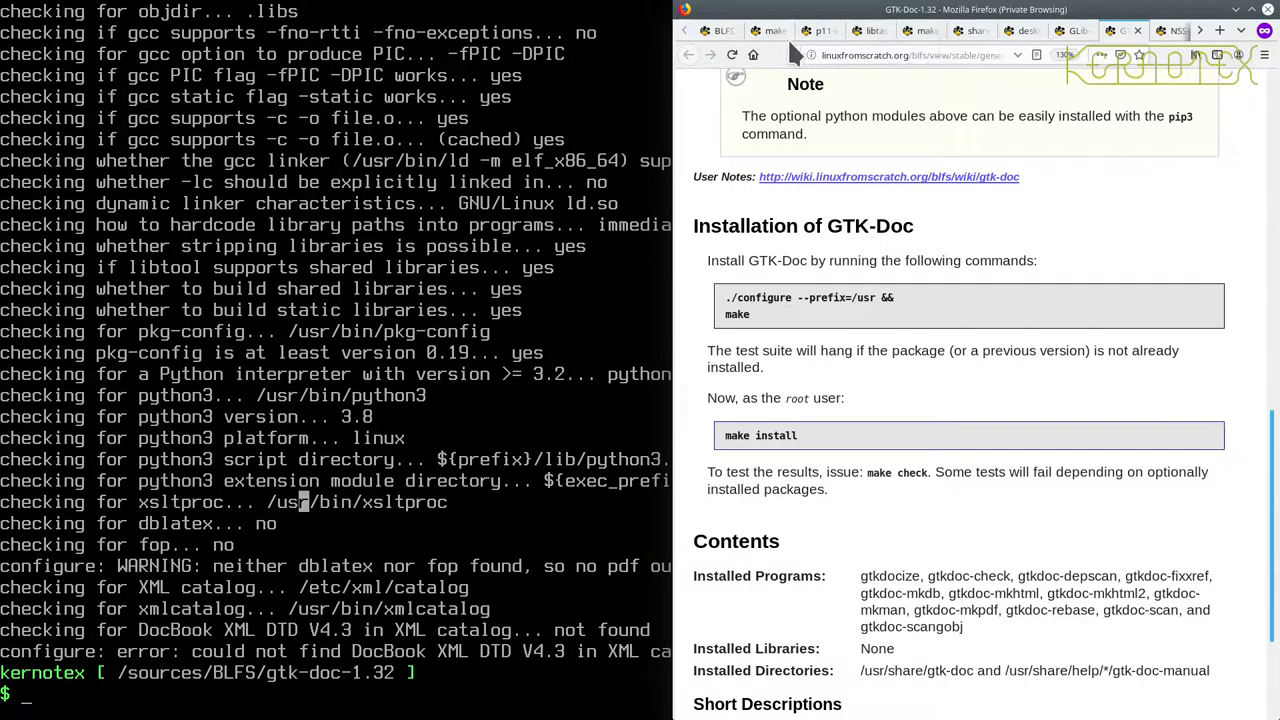
# Step: Look at the BLFS Errata tab, then bring up the make-ca-1.5 page
pyautogui.click(717, 31)
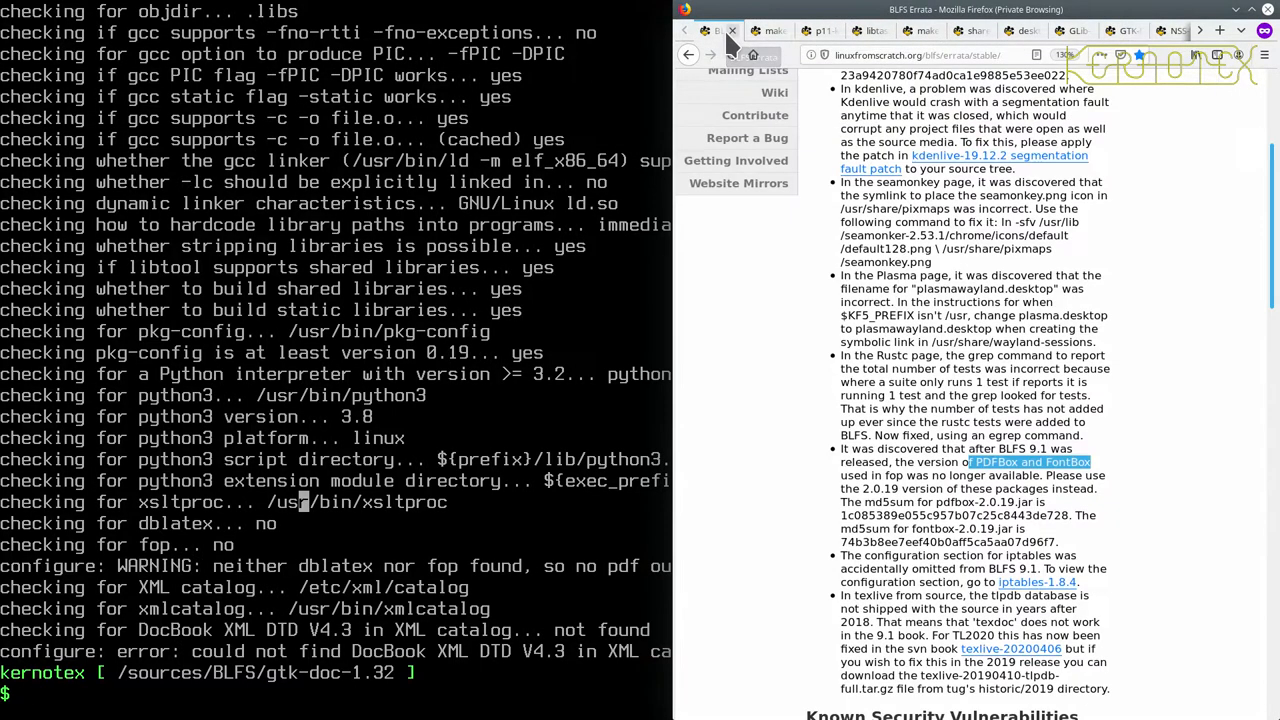
pyautogui.click(766, 30)
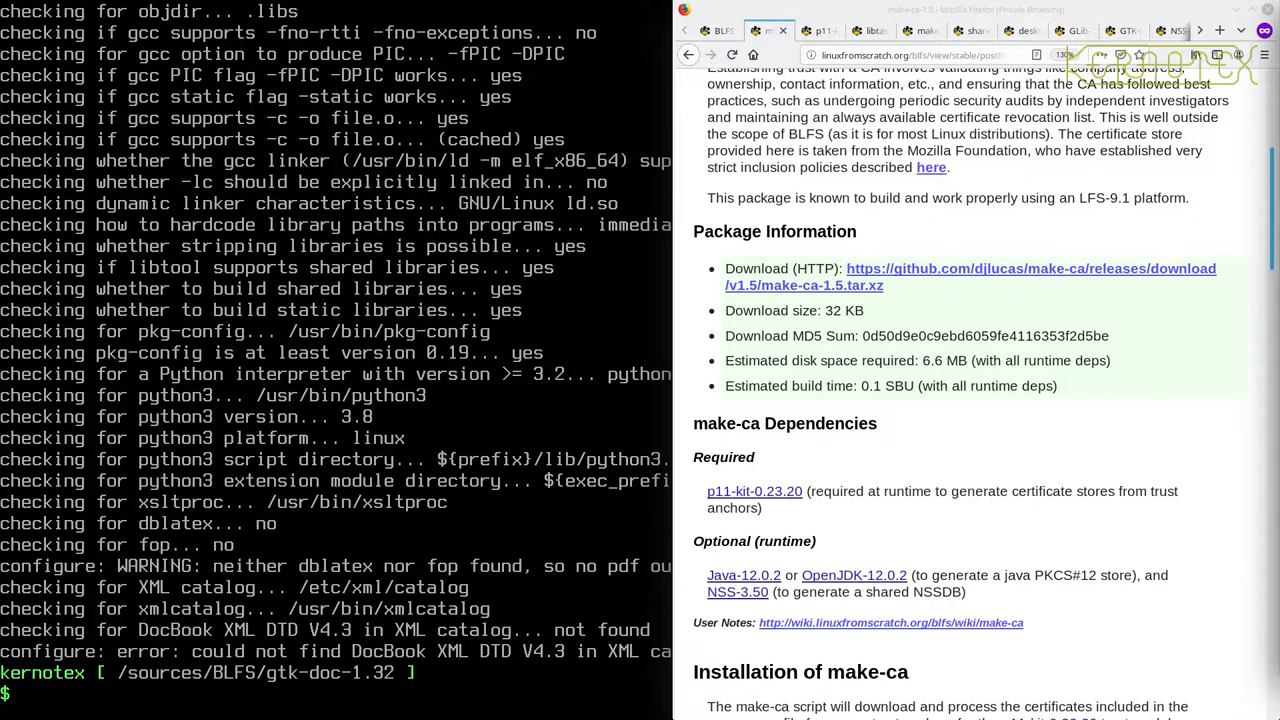
pyautogui.moveTo(1214, 186)
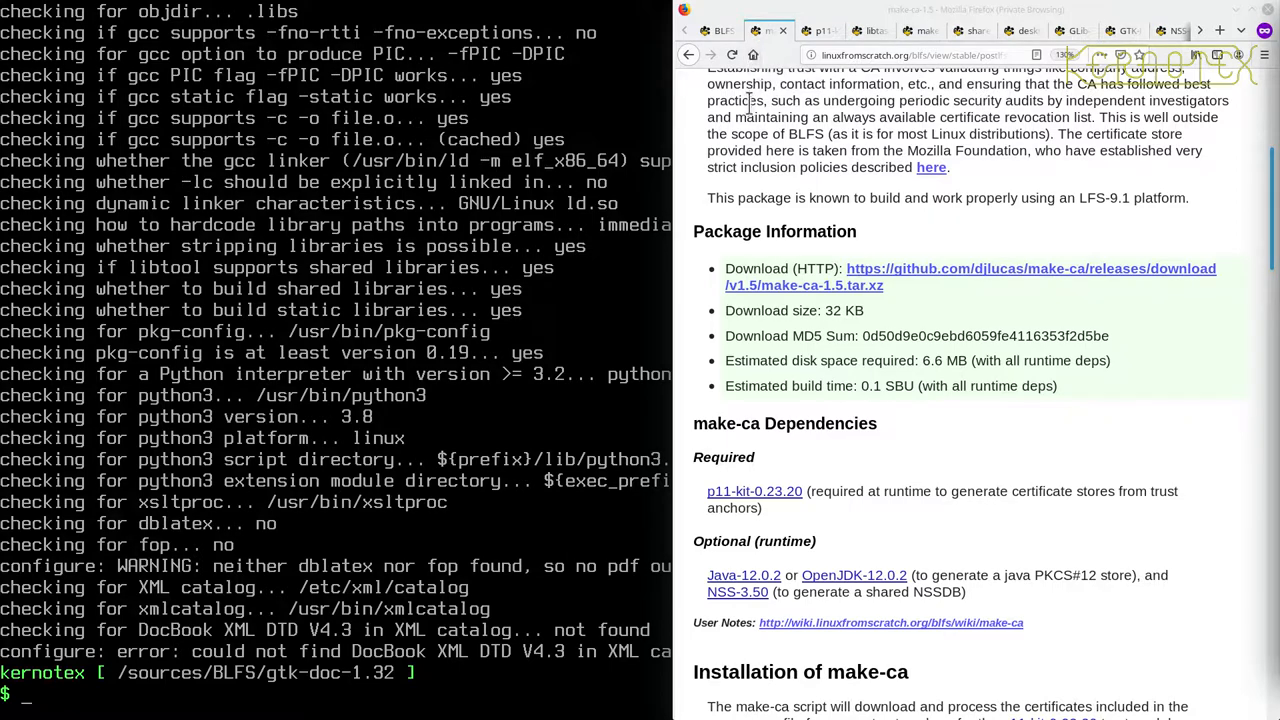
pyautogui.moveTo(635, 210)
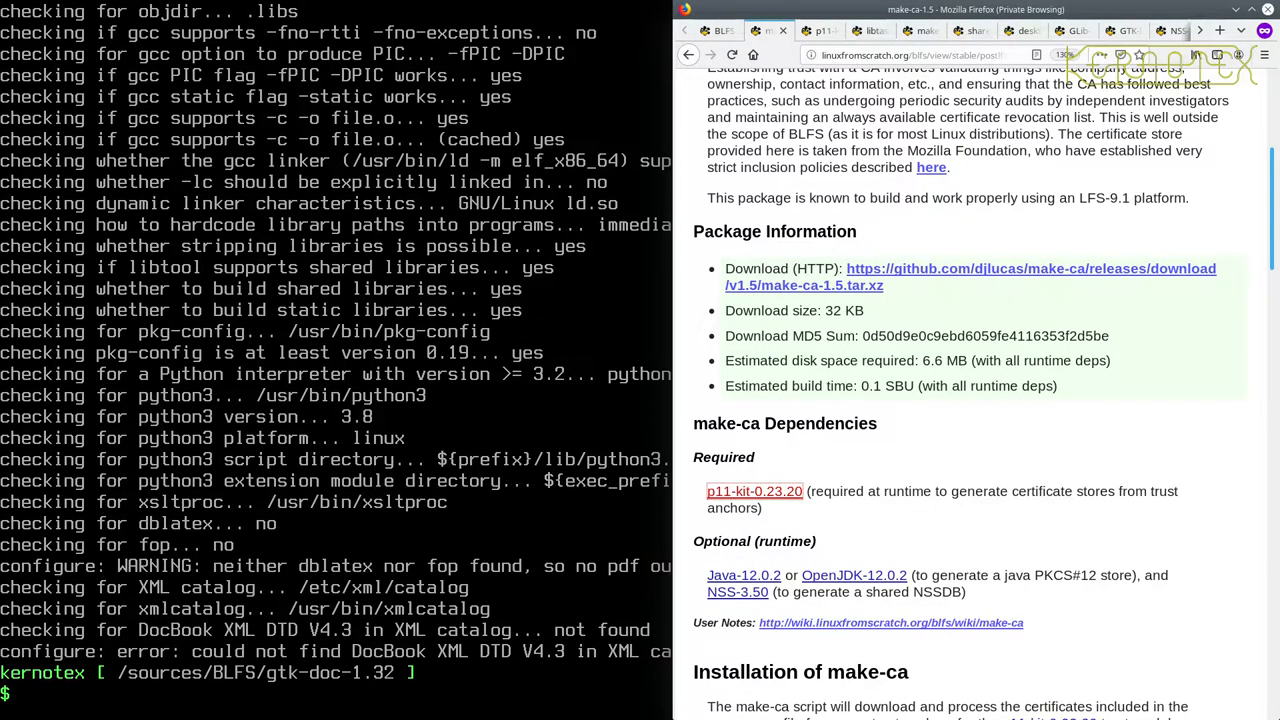
# Step: Delete the gtk-doc directory with rm -Rf gtk-doc
pyautogui.write('rm -Rf')
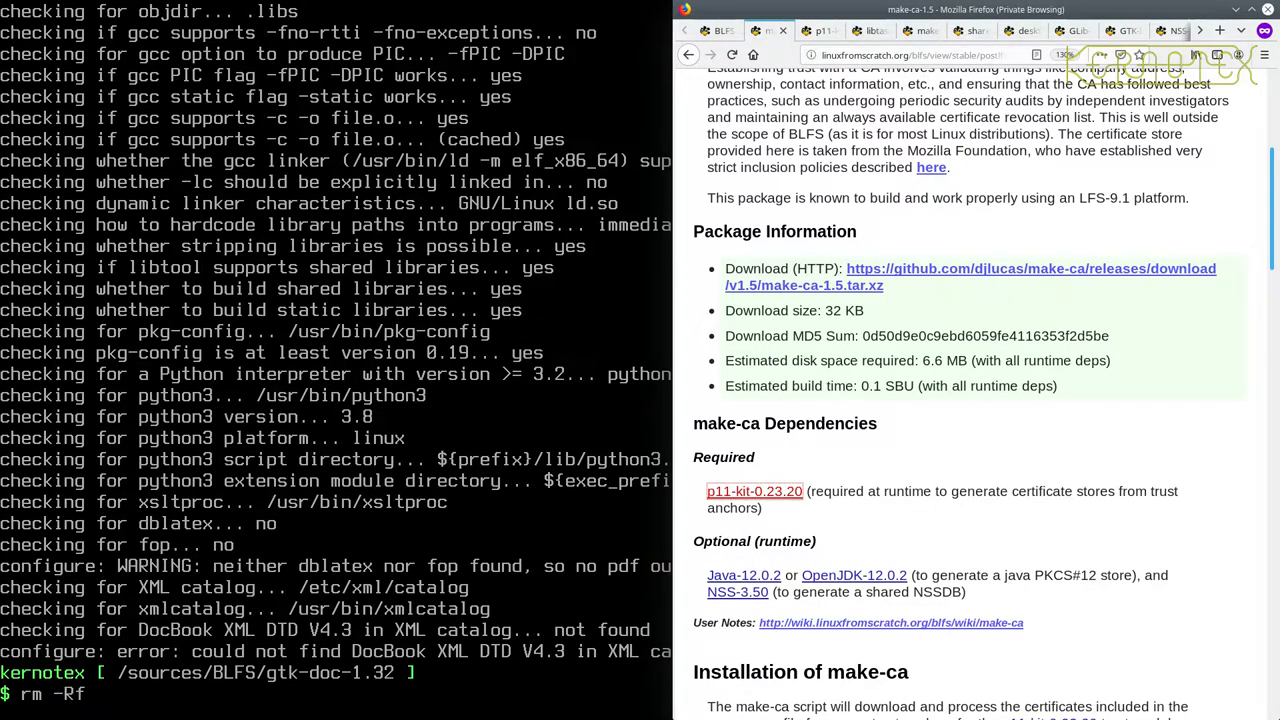
pyautogui.write('gtk-doc')
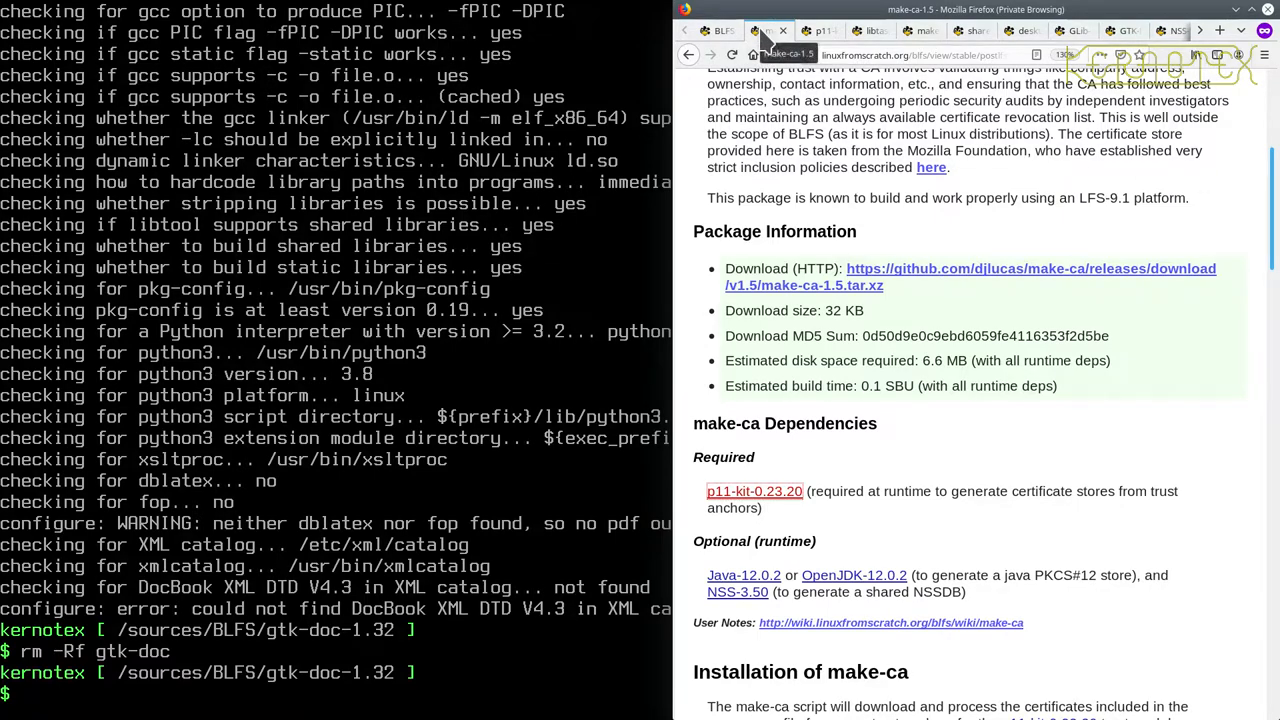
pyautogui.rightClick(750, 30)
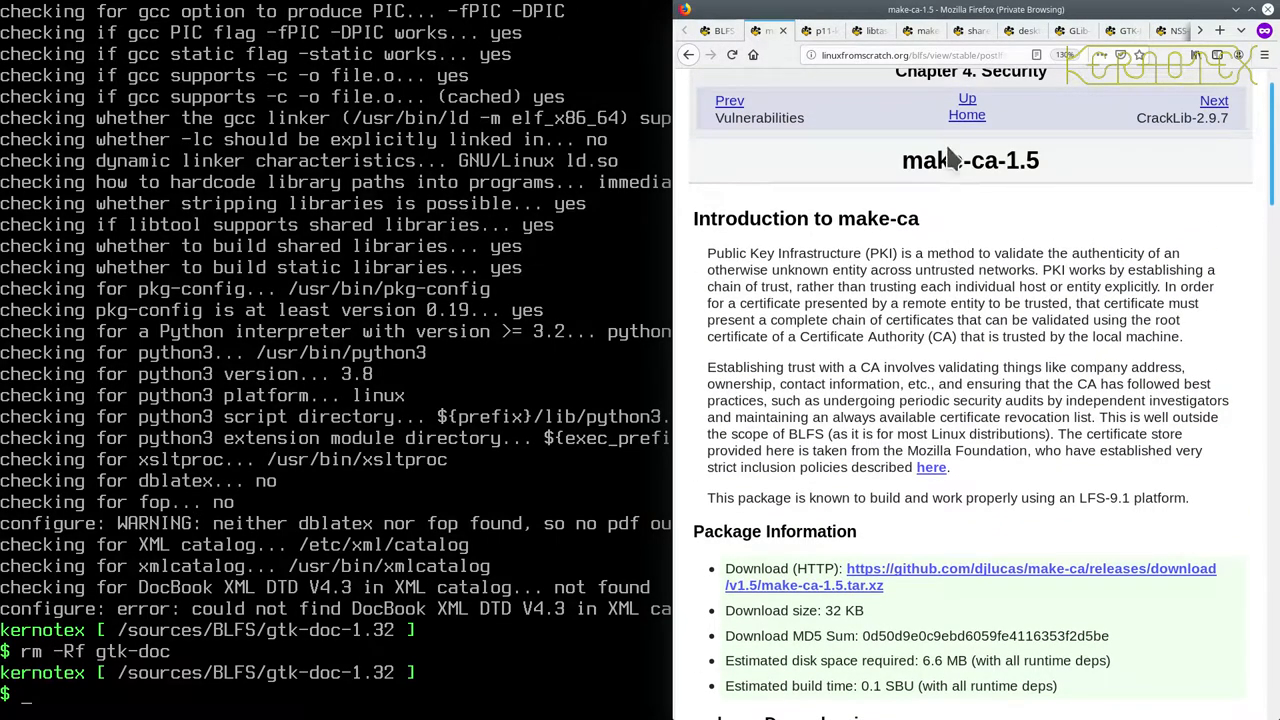
# Step: In Firefox, open the book's home page in a new window and go to docbook-xml-4.5
pyautogui.rightClick(966, 114)
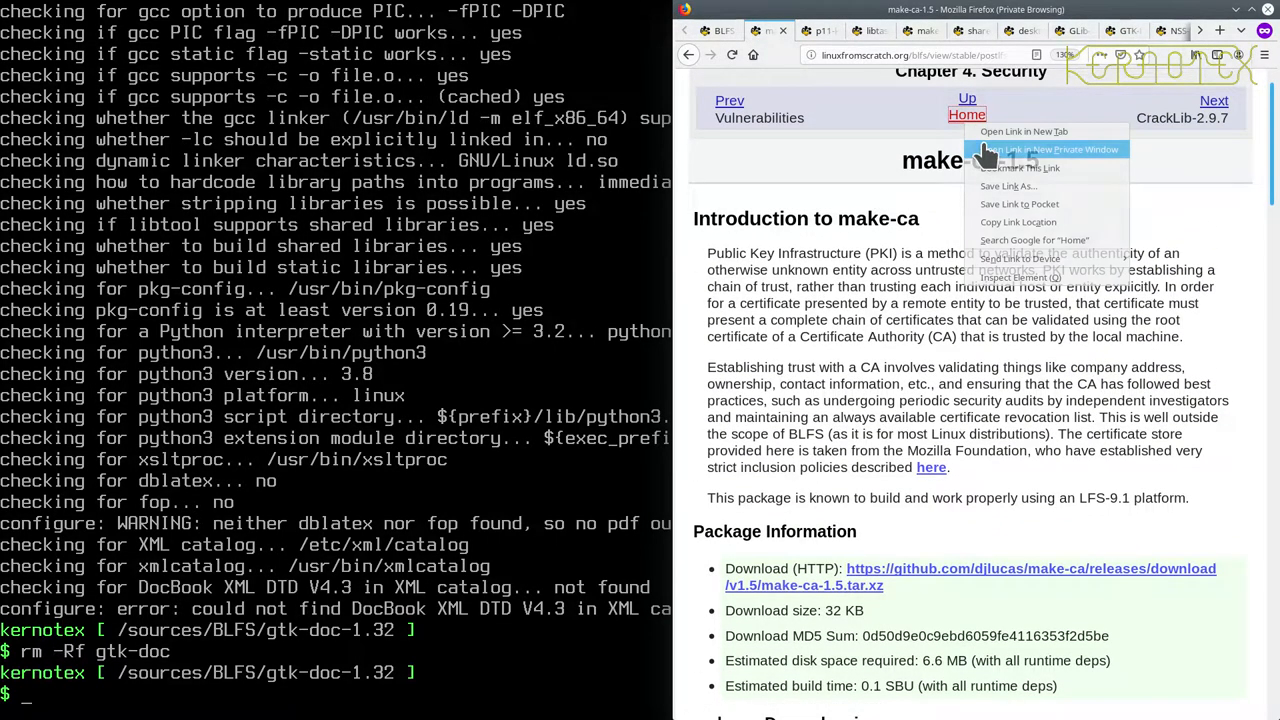
pyautogui.click(1049, 149)
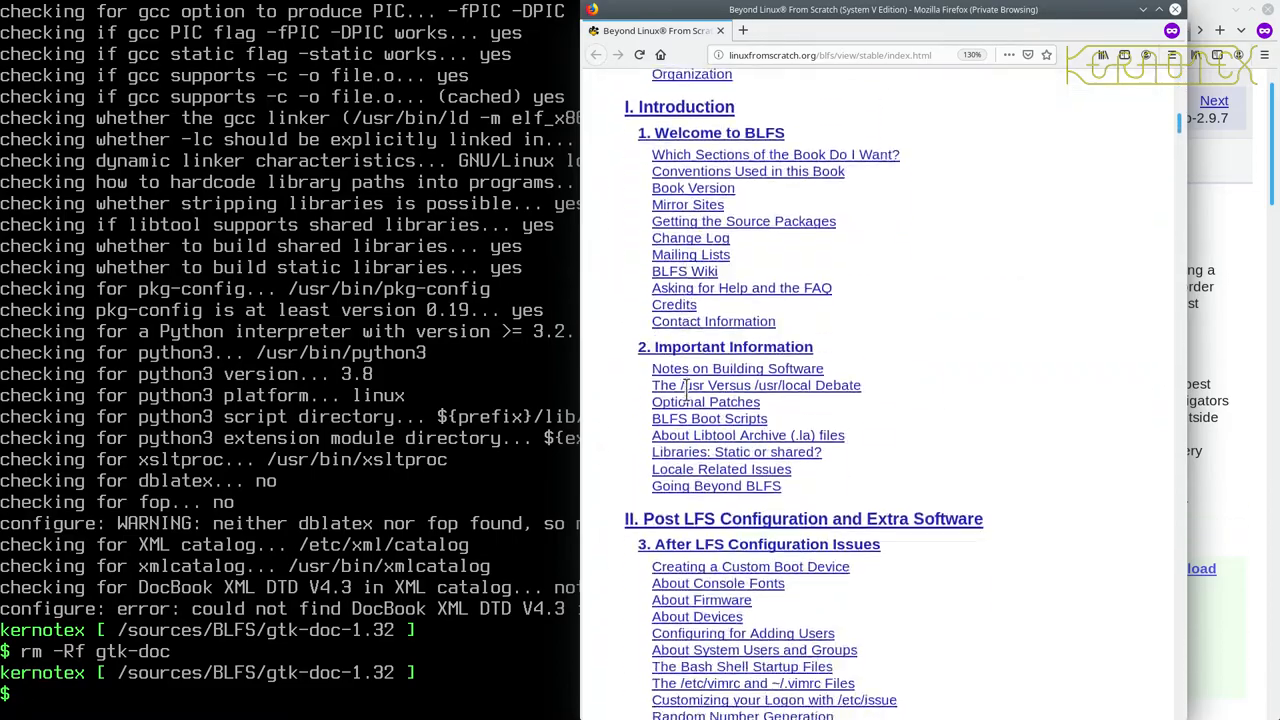
pyautogui.scroll(-3)
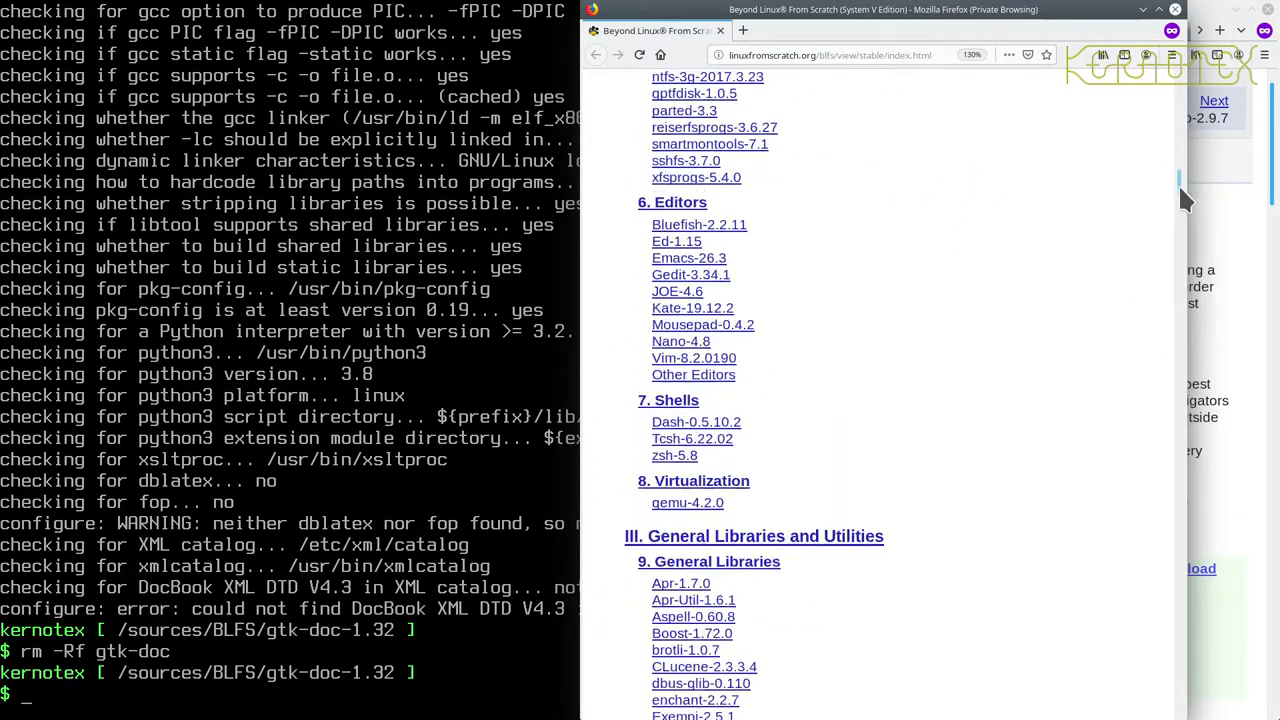
pyautogui.scroll(-3)
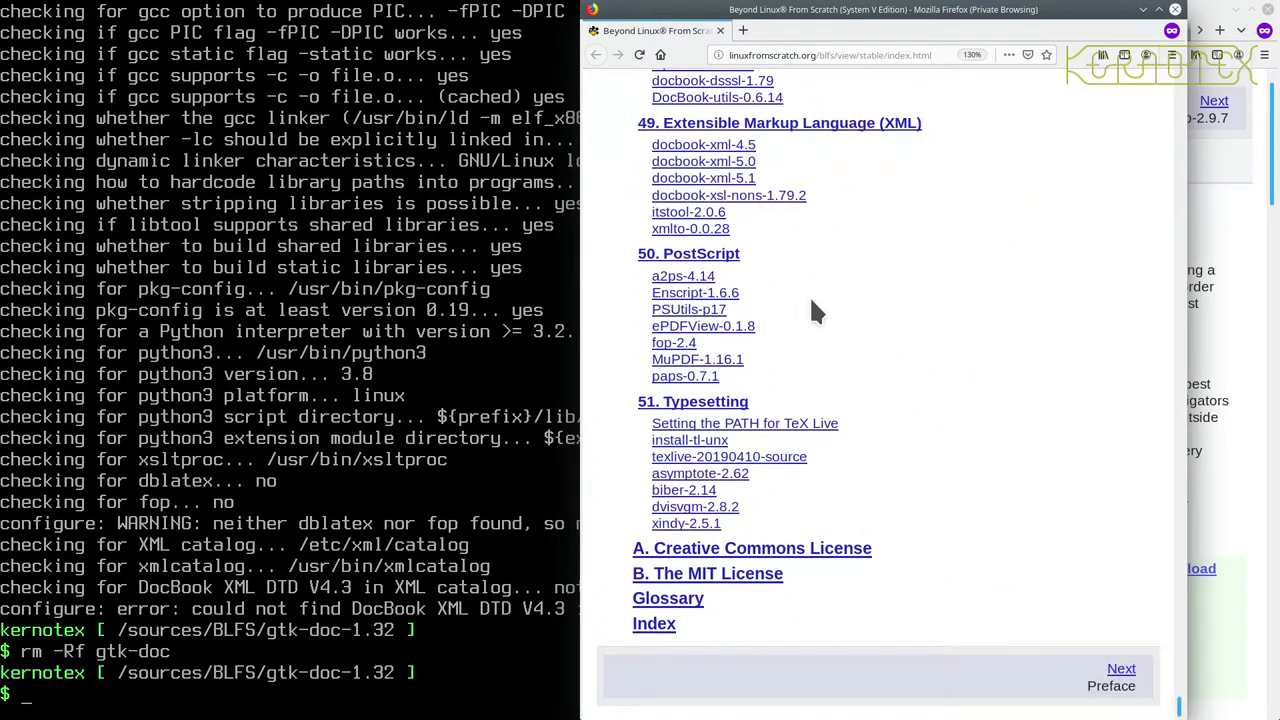
pyautogui.click(702, 144)
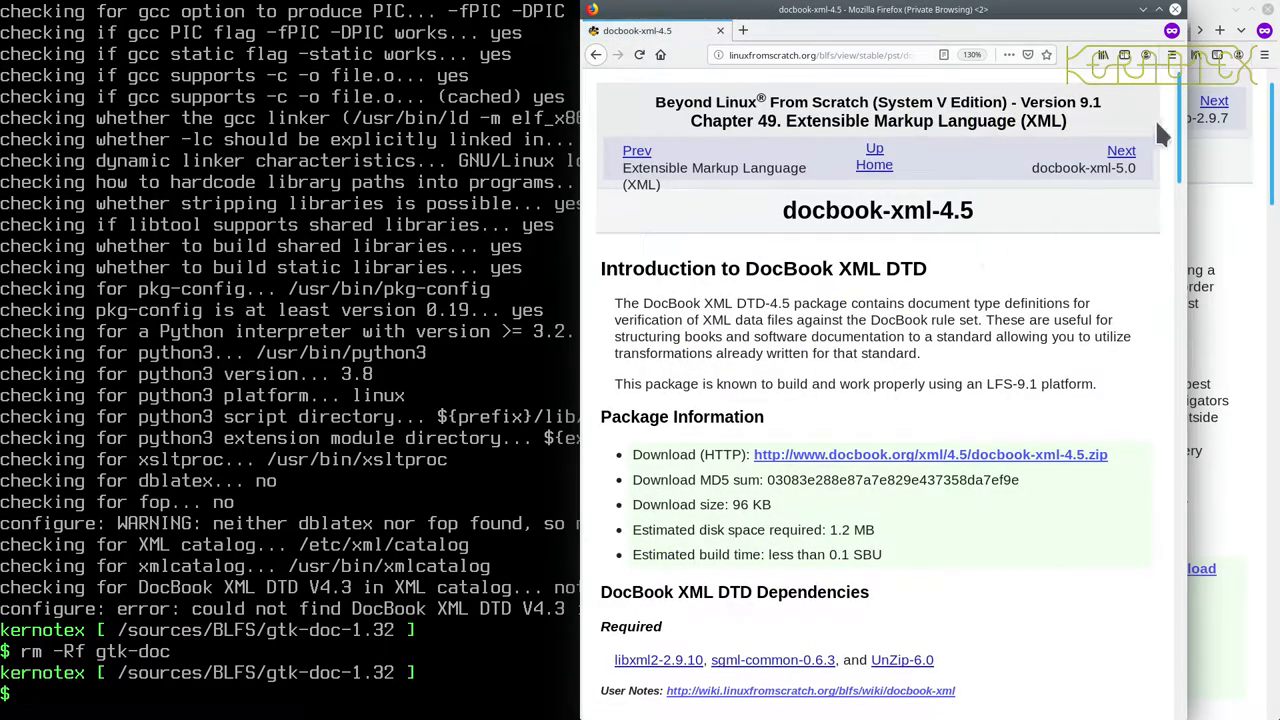
pyautogui.scroll(-3)
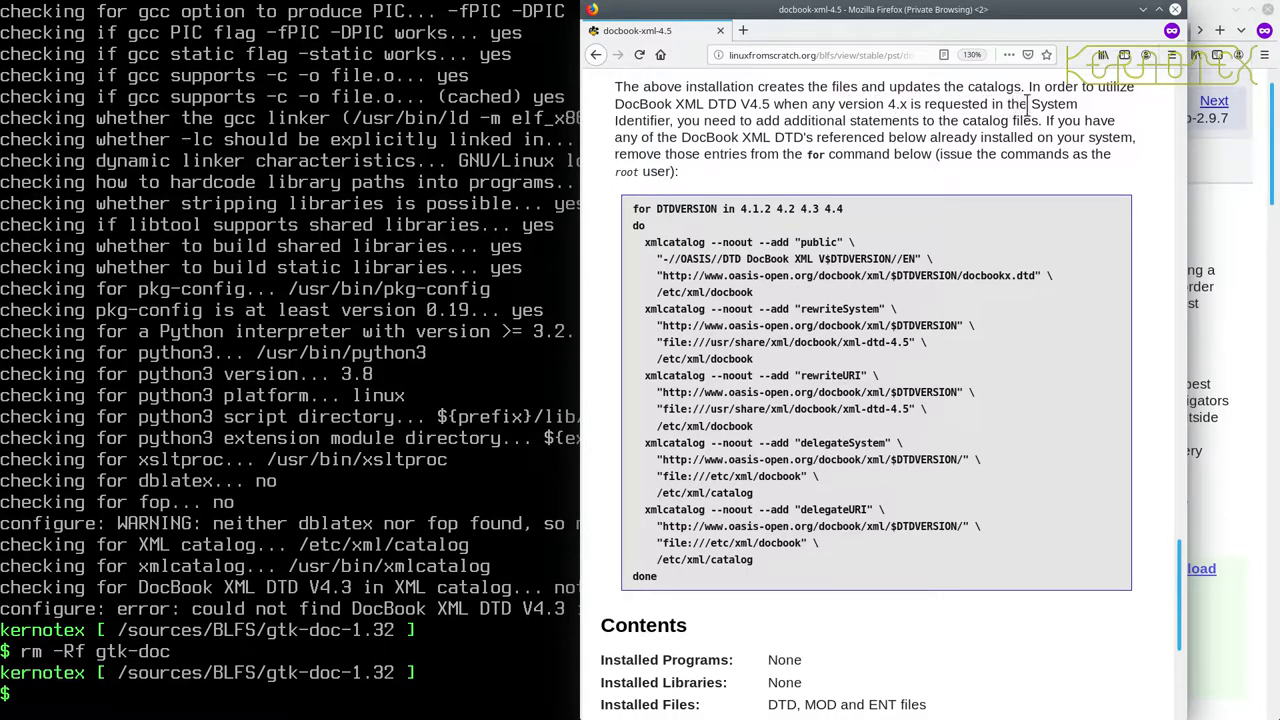
pyautogui.moveTo(400, 586)
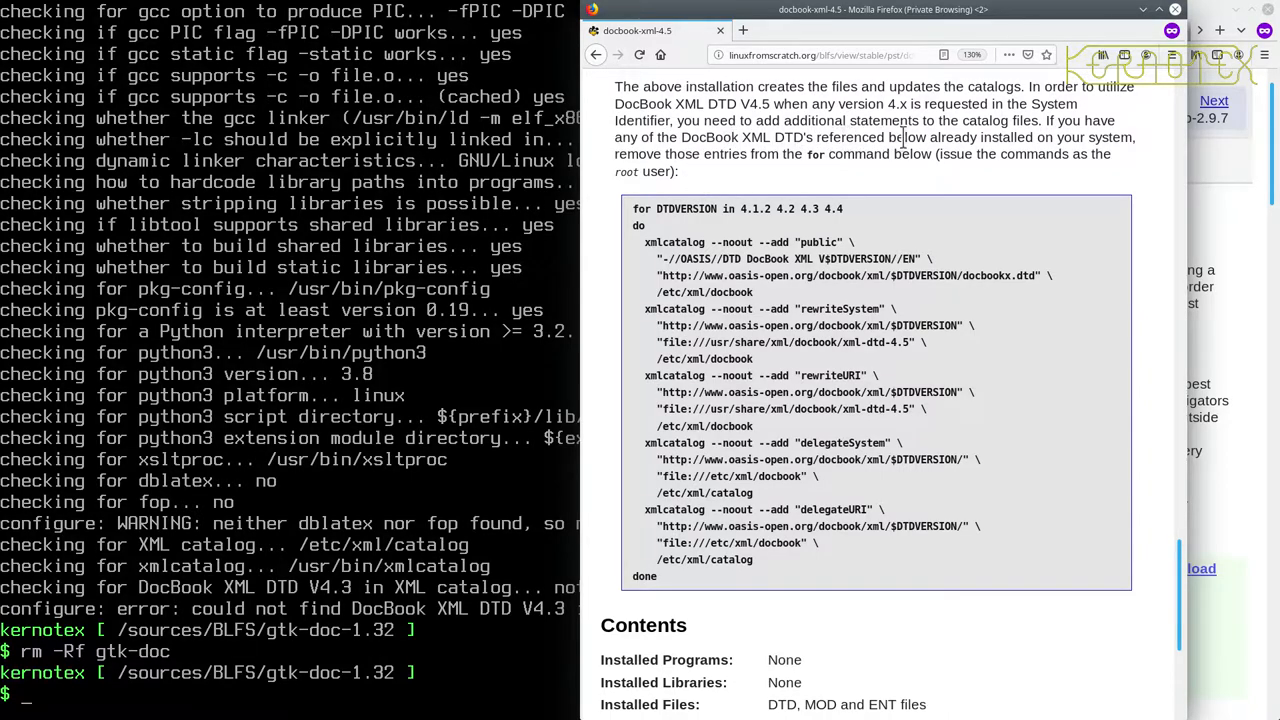
pyautogui.moveTo(727, 153)
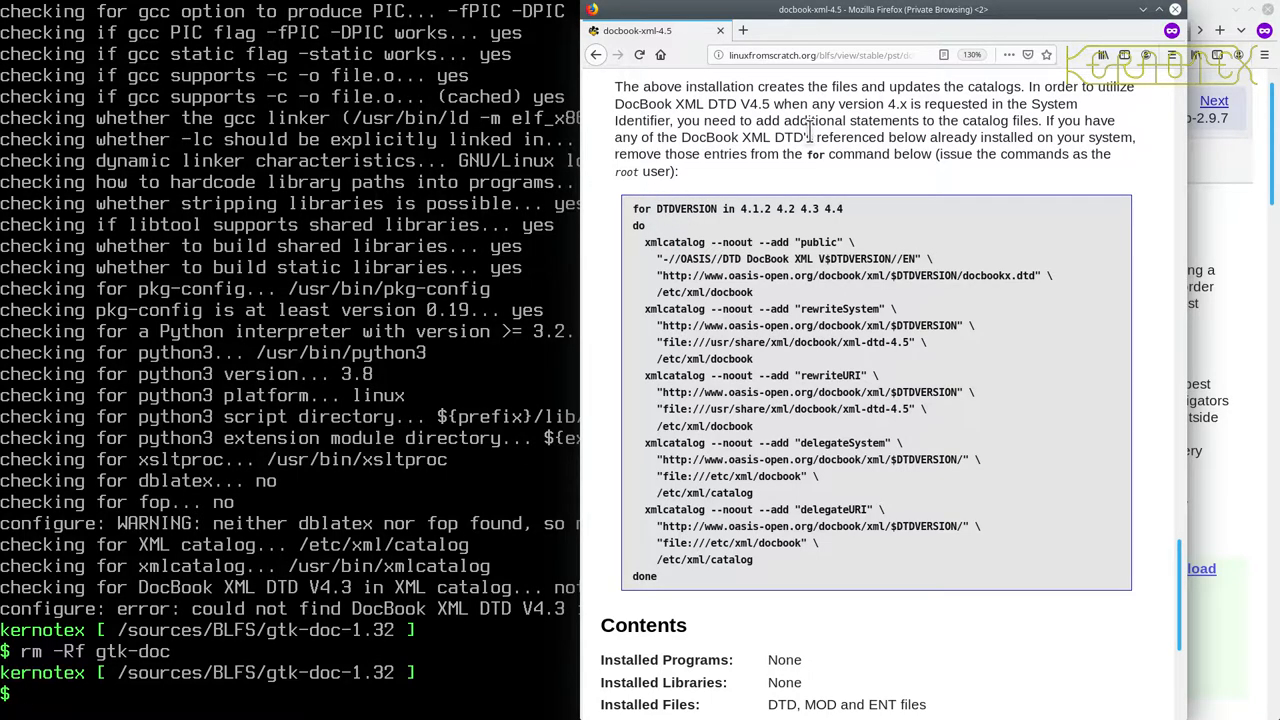
pyautogui.moveTo(795, 409)
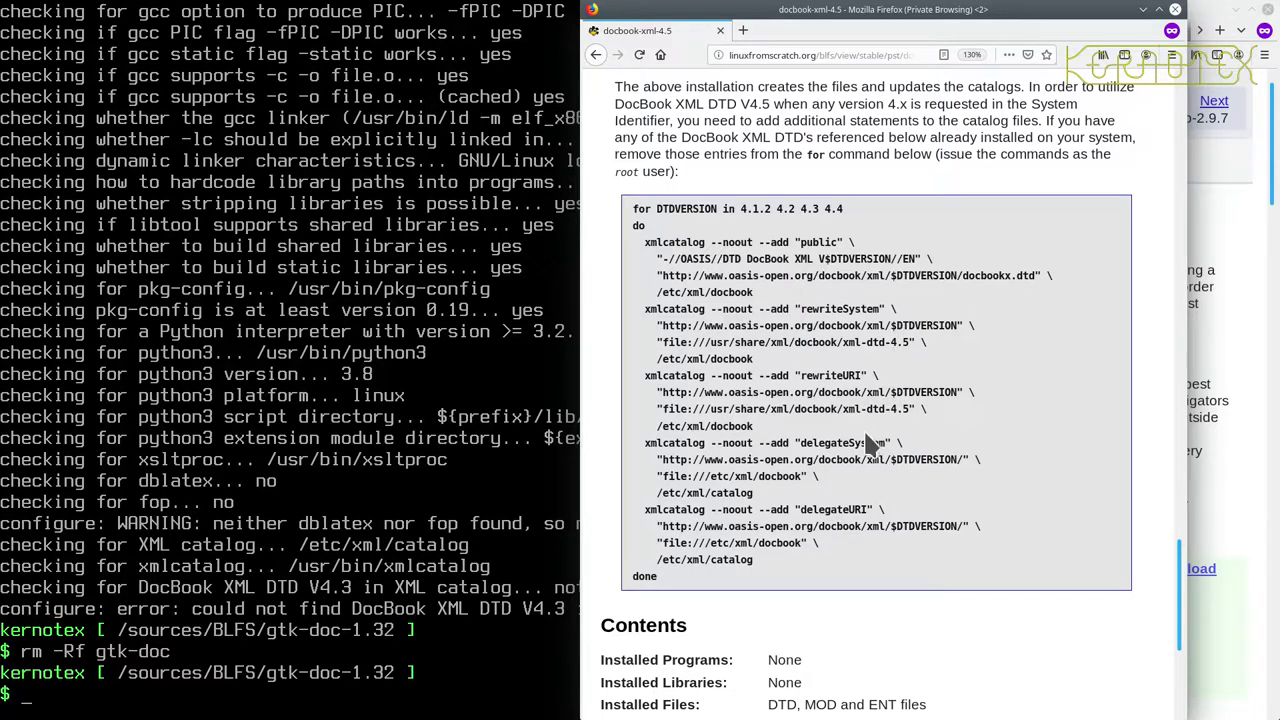
pyautogui.moveTo(855, 392)
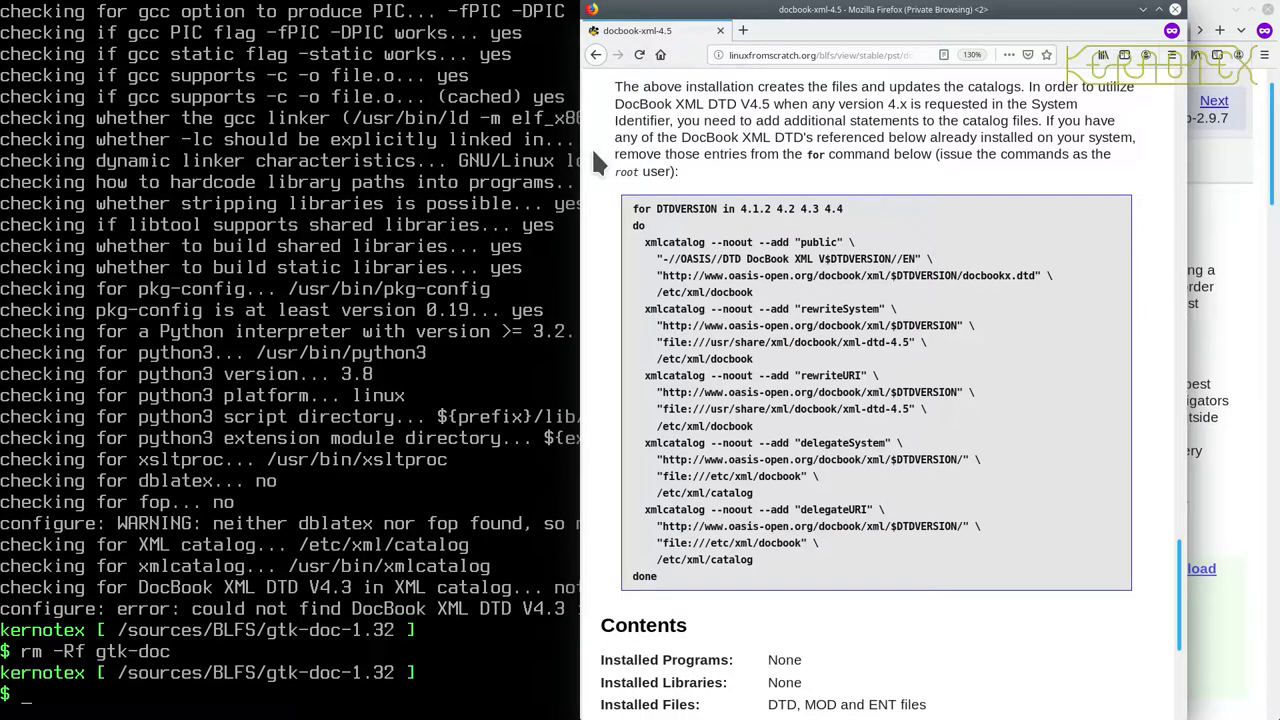
pyautogui.moveTo(678, 242)
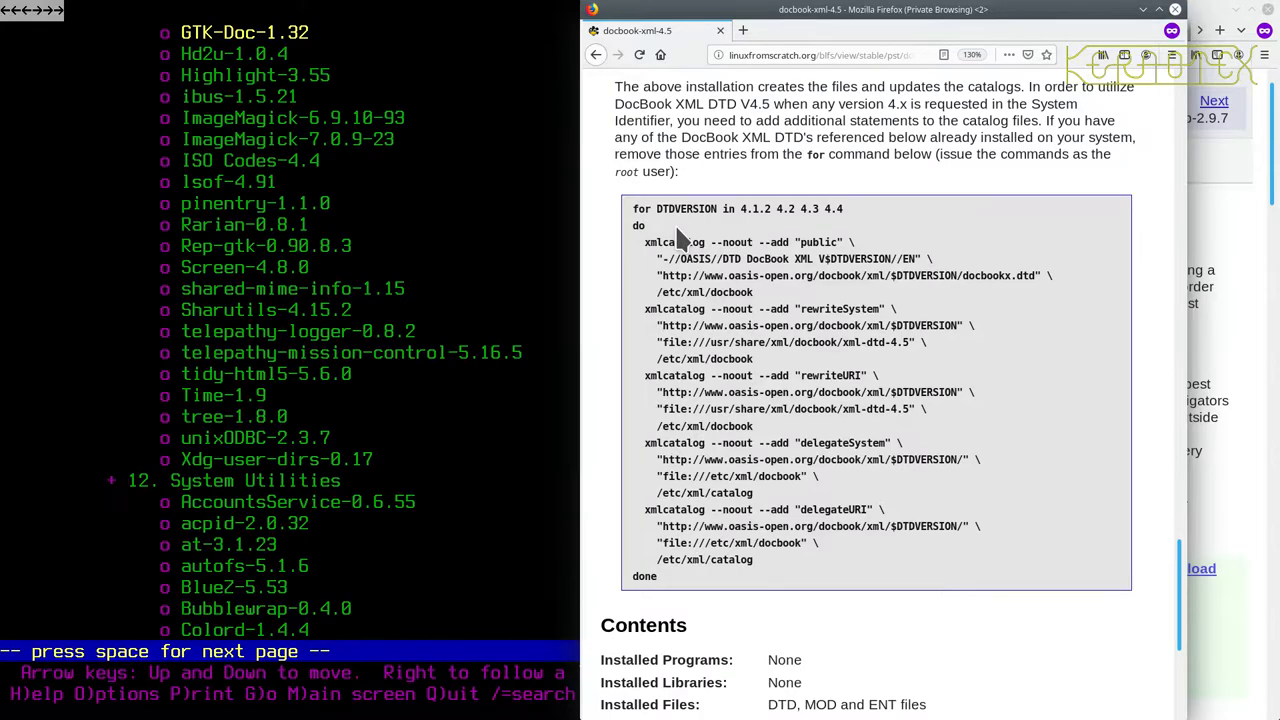
# Step: In Lynx, follow GTK-Doc-1.32's docbook-xml-4.5 dependency to its catalog configuration commands
pyautogui.press('space')
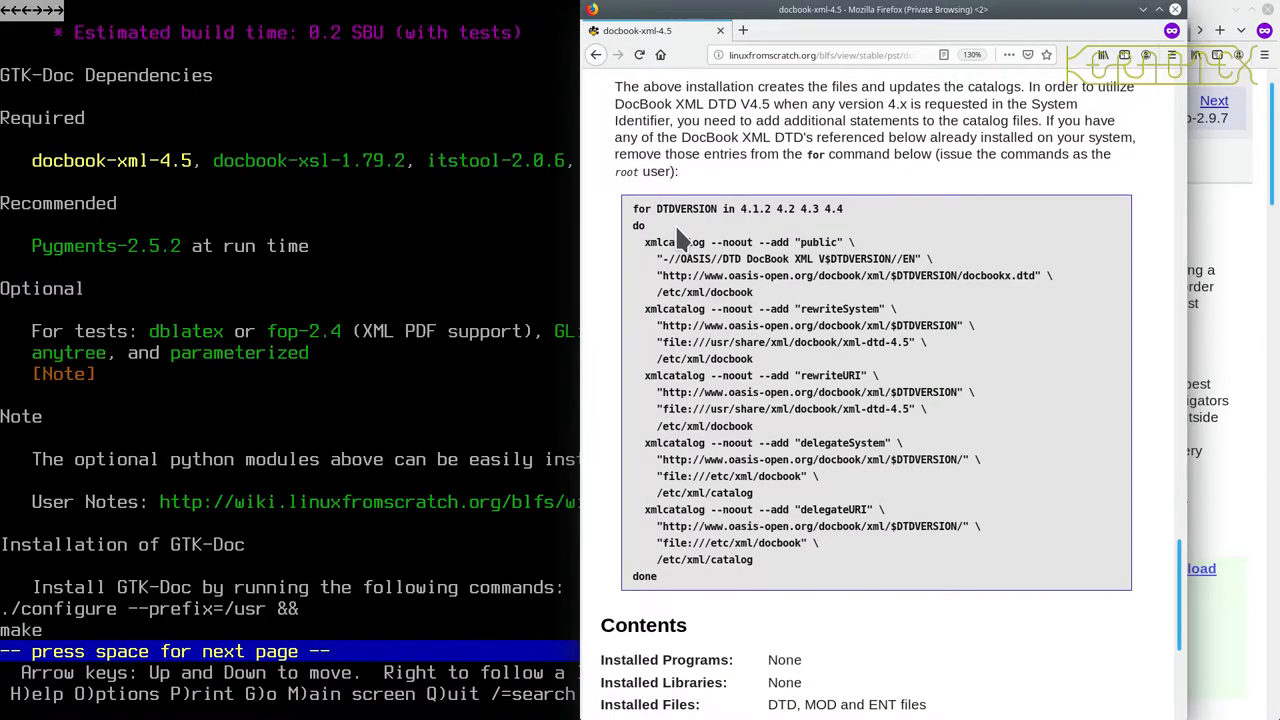
pyautogui.press('space')
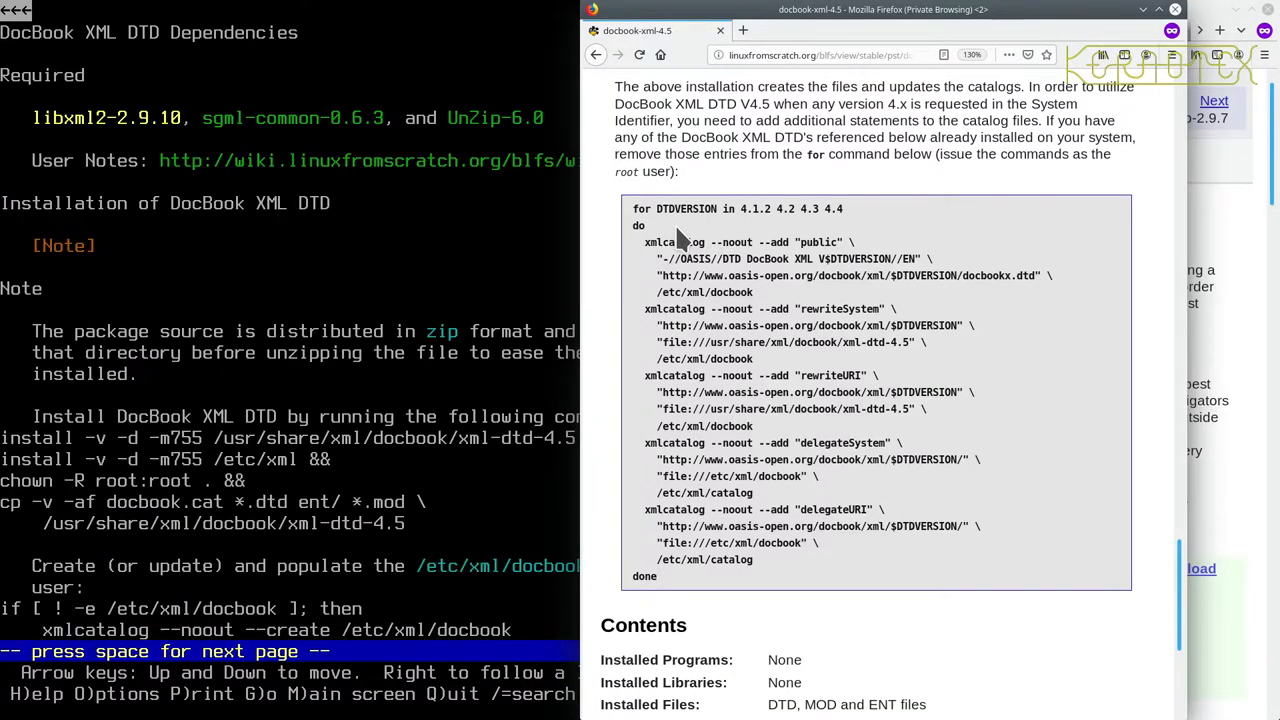
pyautogui.press('space')
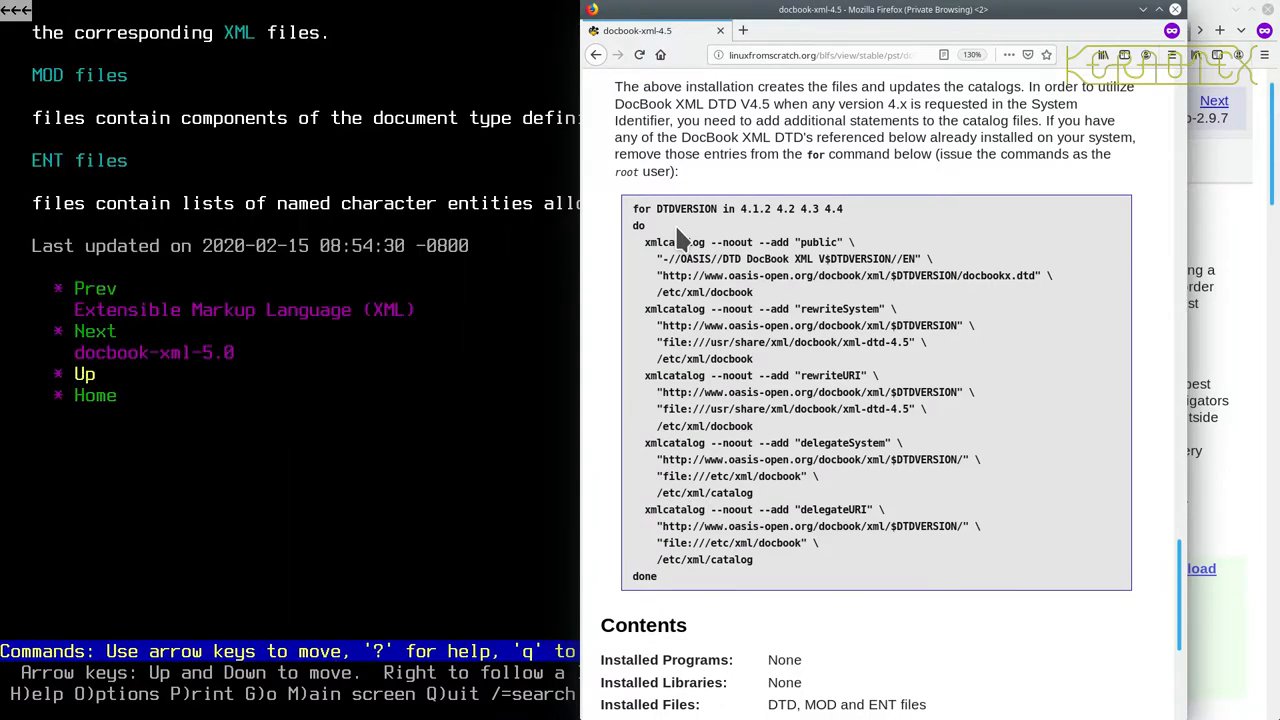
pyautogui.press('space')
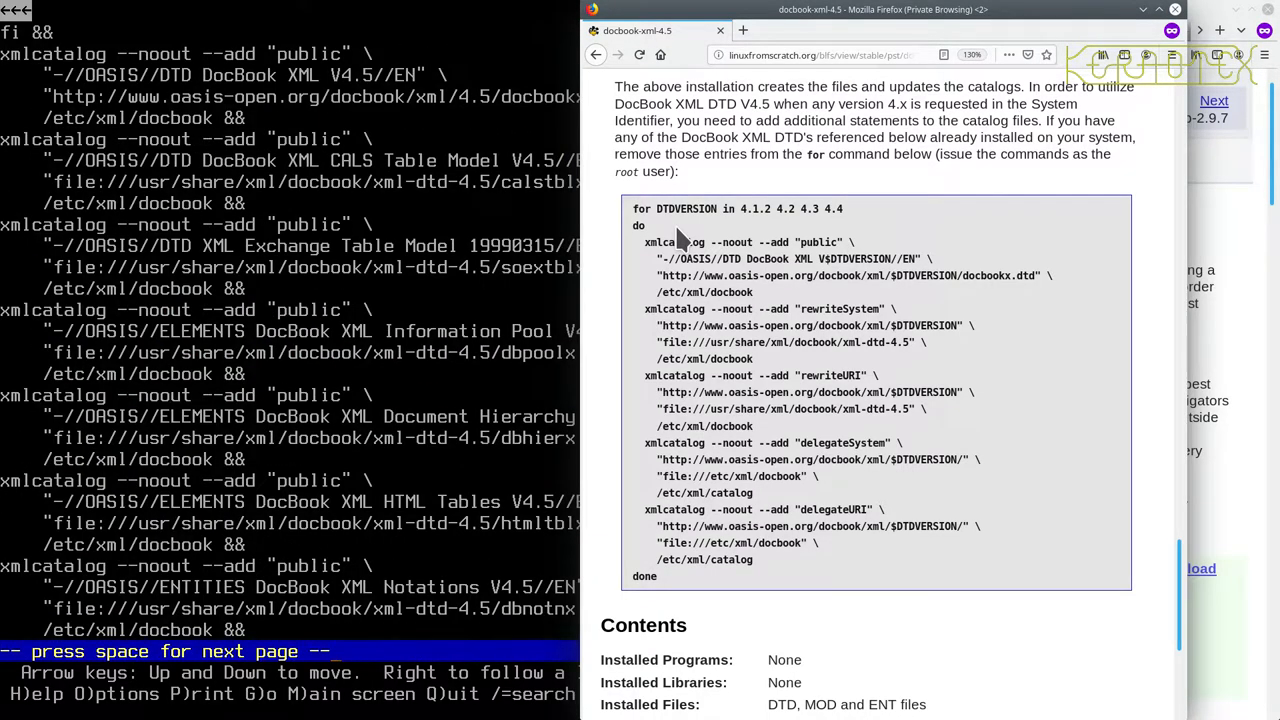
pyautogui.press('space')
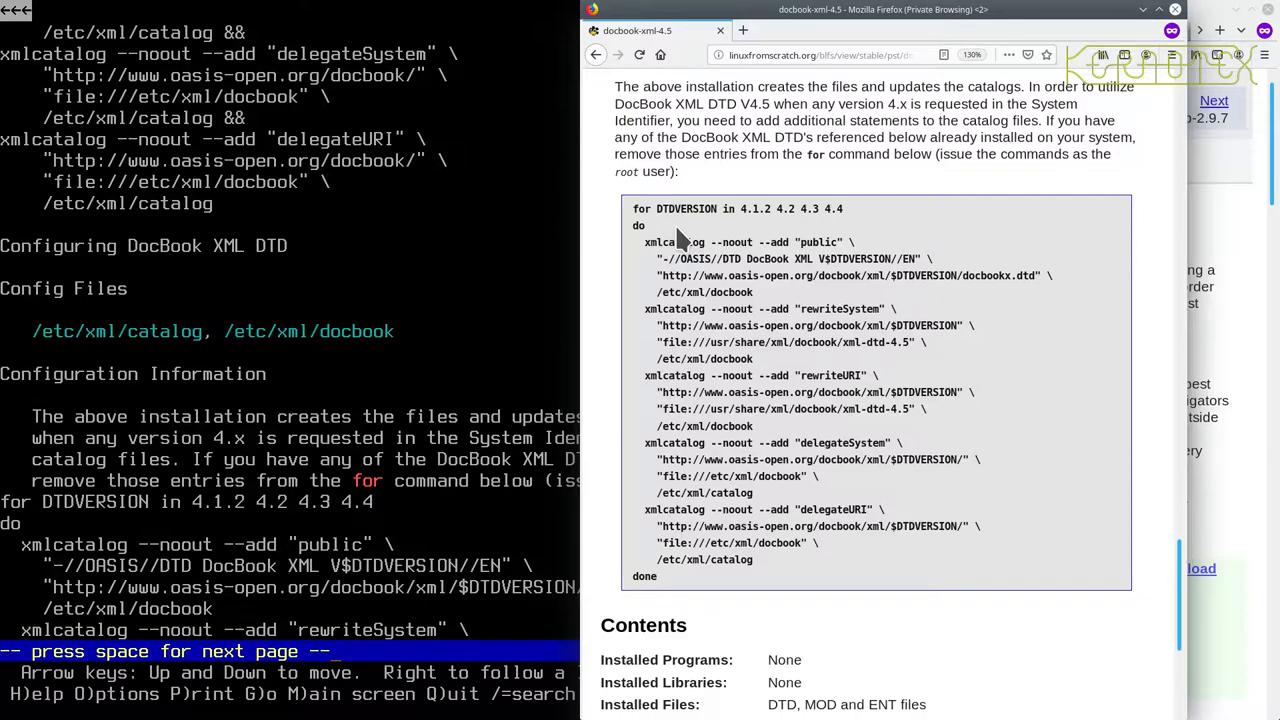
pyautogui.moveTo(527, 400)
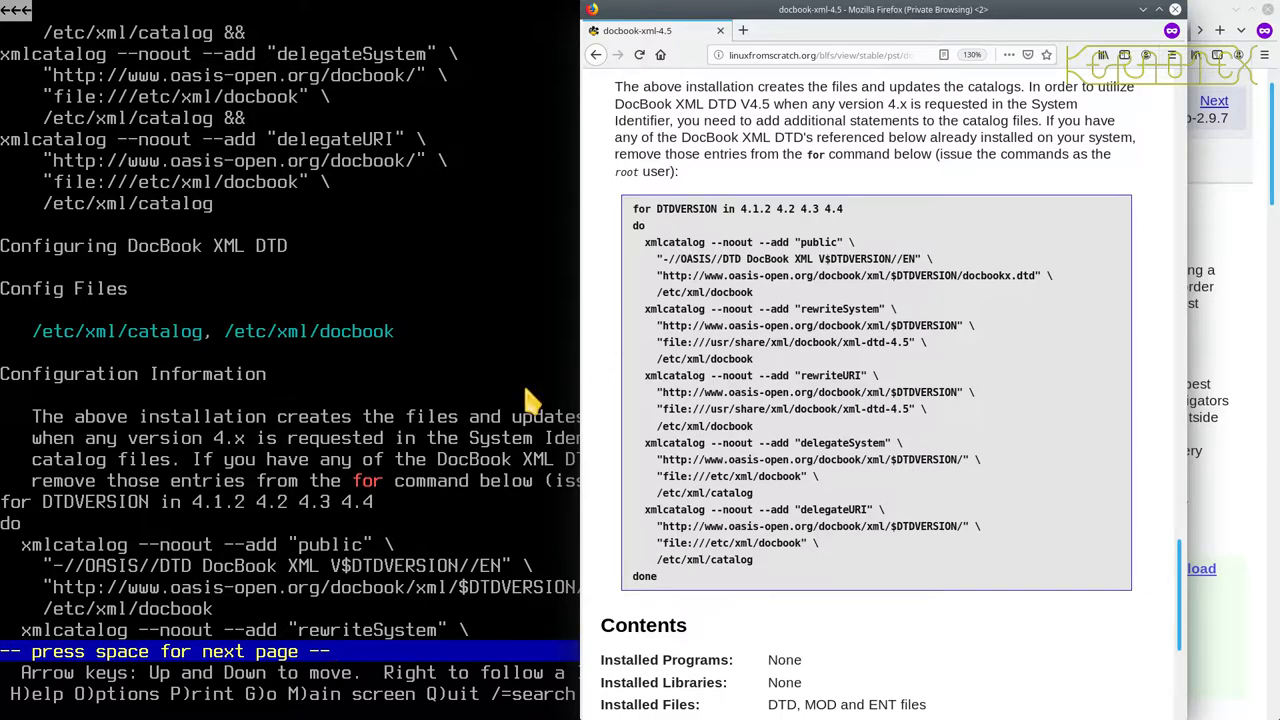
pyautogui.moveTo(443, 376)
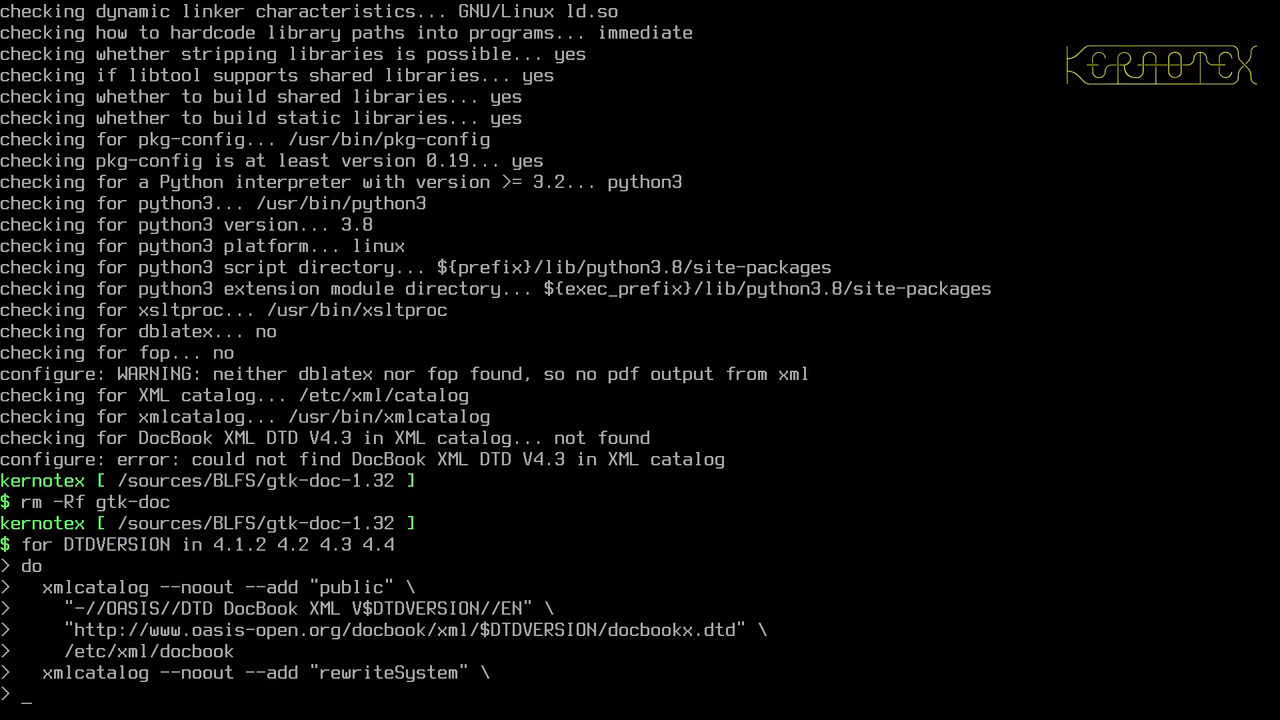
# Step: As root, add DocBook XML DTD 4.1.2–4.4 catalog entries, then delete gtk-doc-1.32
pyautogui.press('ctrl+c')
pyautogui.write('rm')
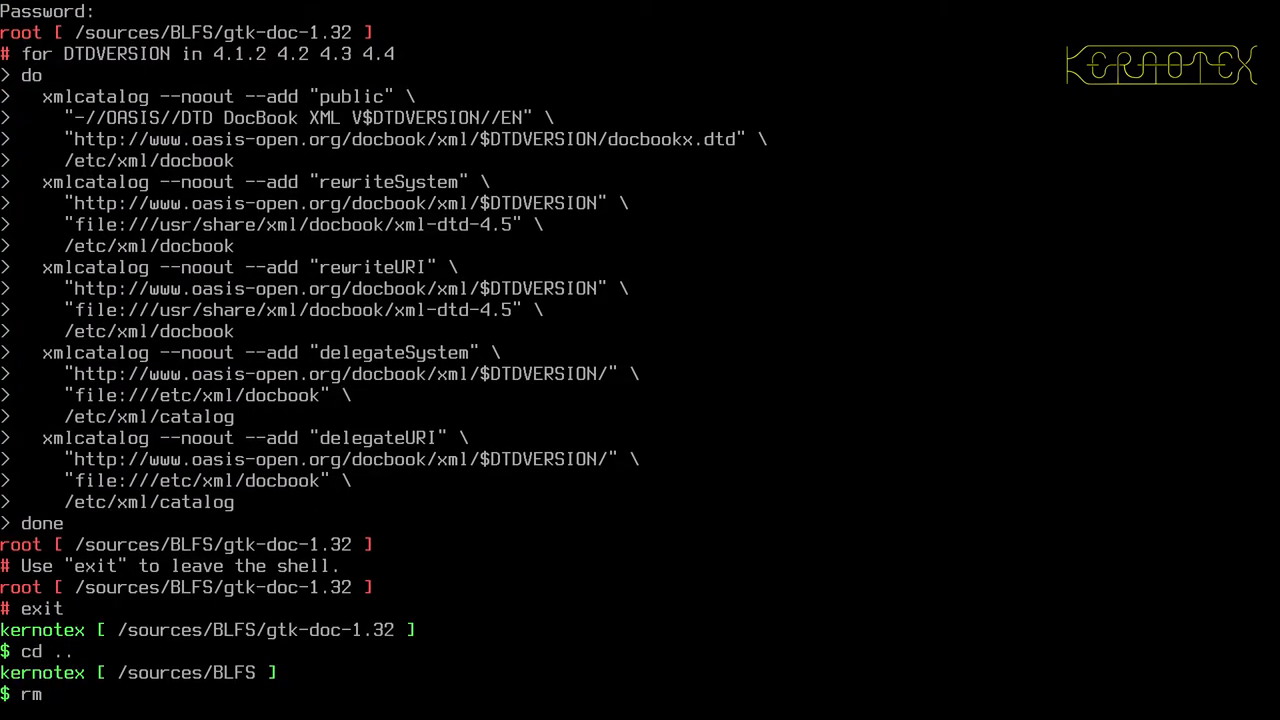
pyautogui.write('-Rf gtk-doc-1.32')
pyautogui.write('tar -xv')
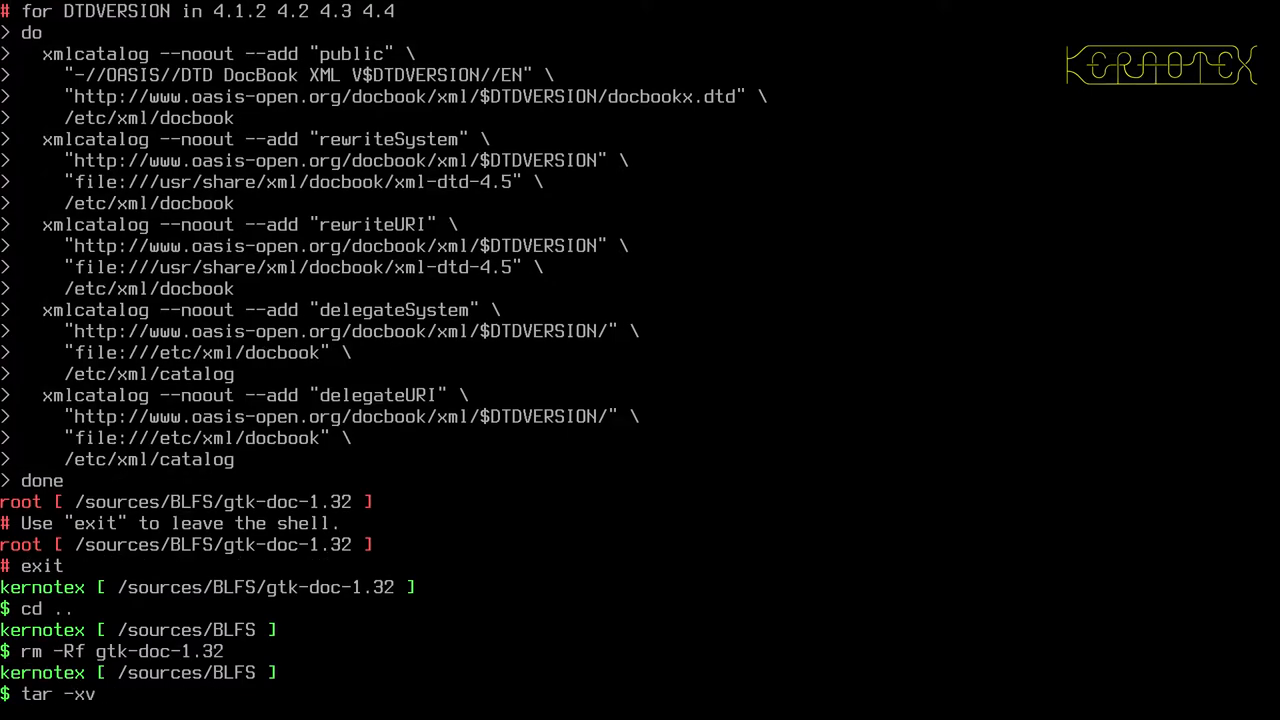
# Step: Unpack gtk-doc-1.32.tar.xz again and configure it with --prefix=/usr
pyautogui.press('Return')
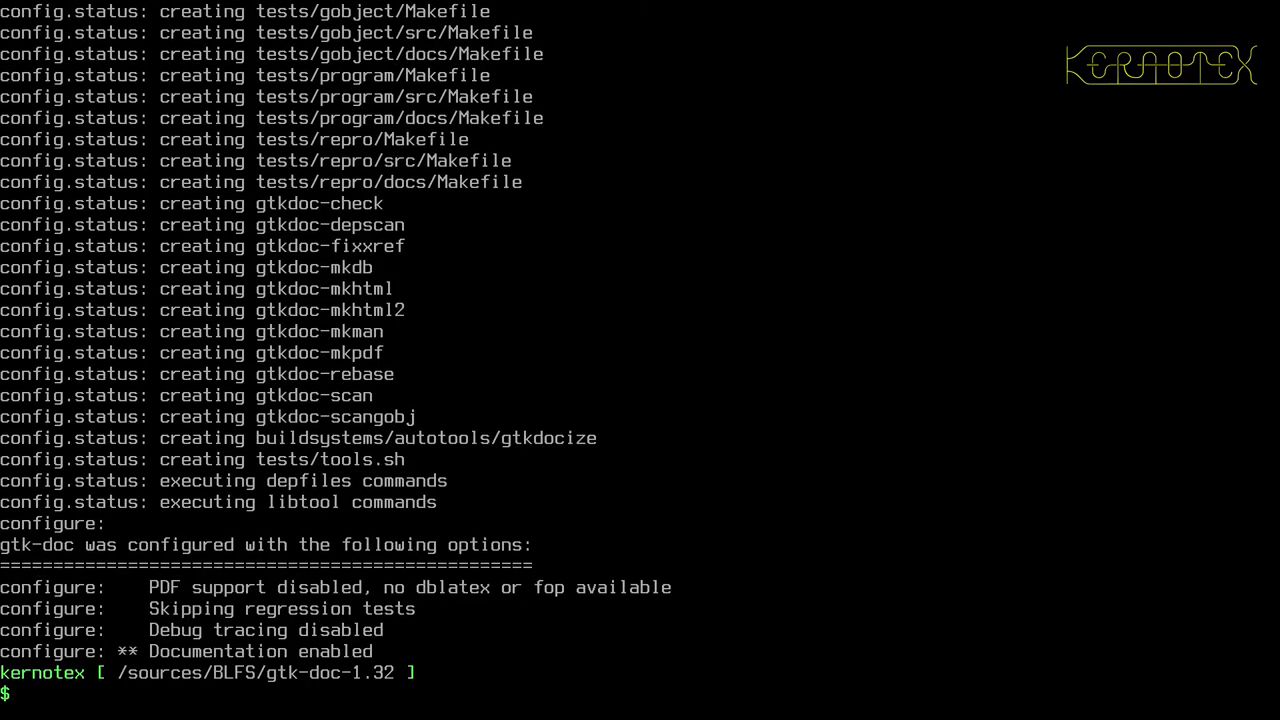
pyautogui.moveTo(452, 305)
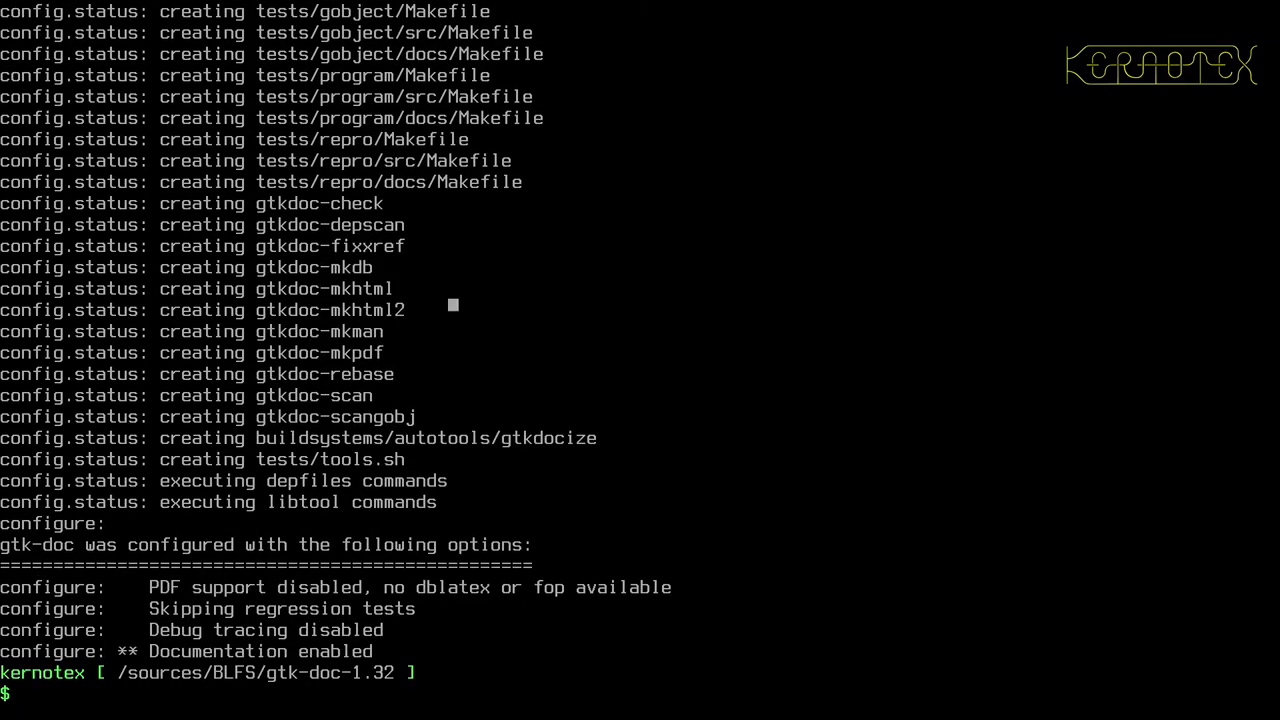
pyautogui.moveTo(1146, 267)
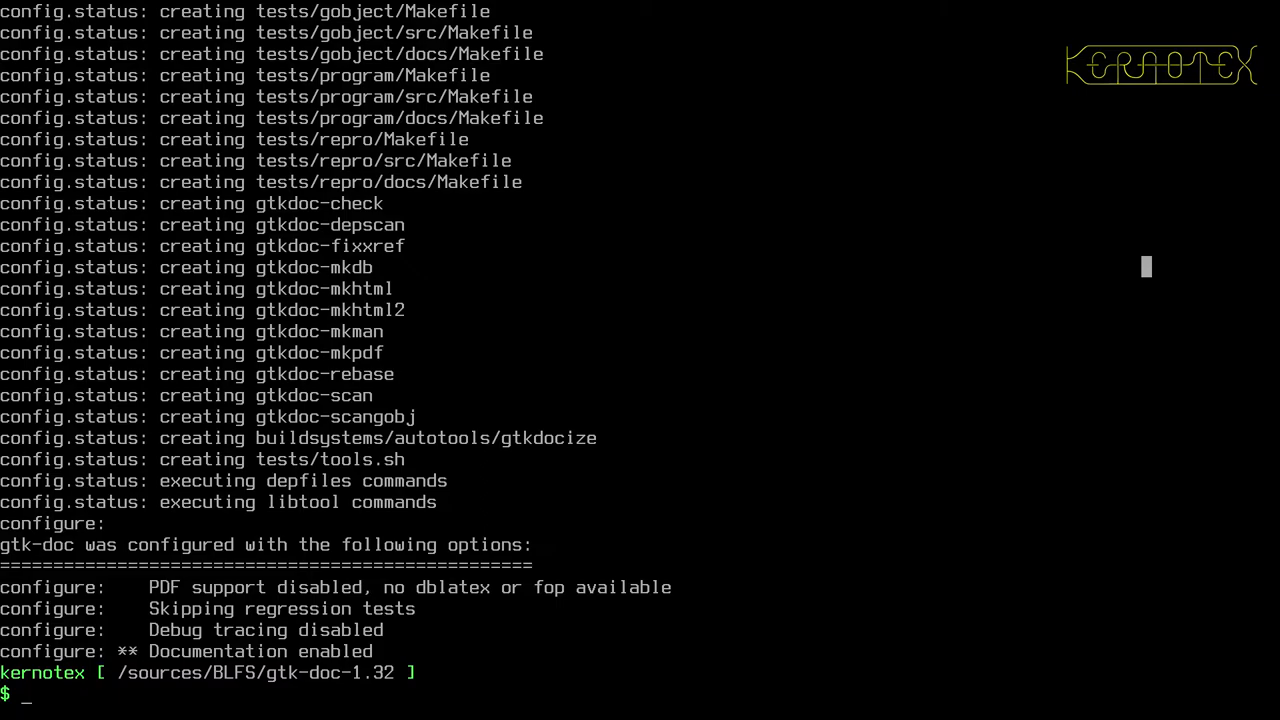
pyautogui.moveTo(494, 300)
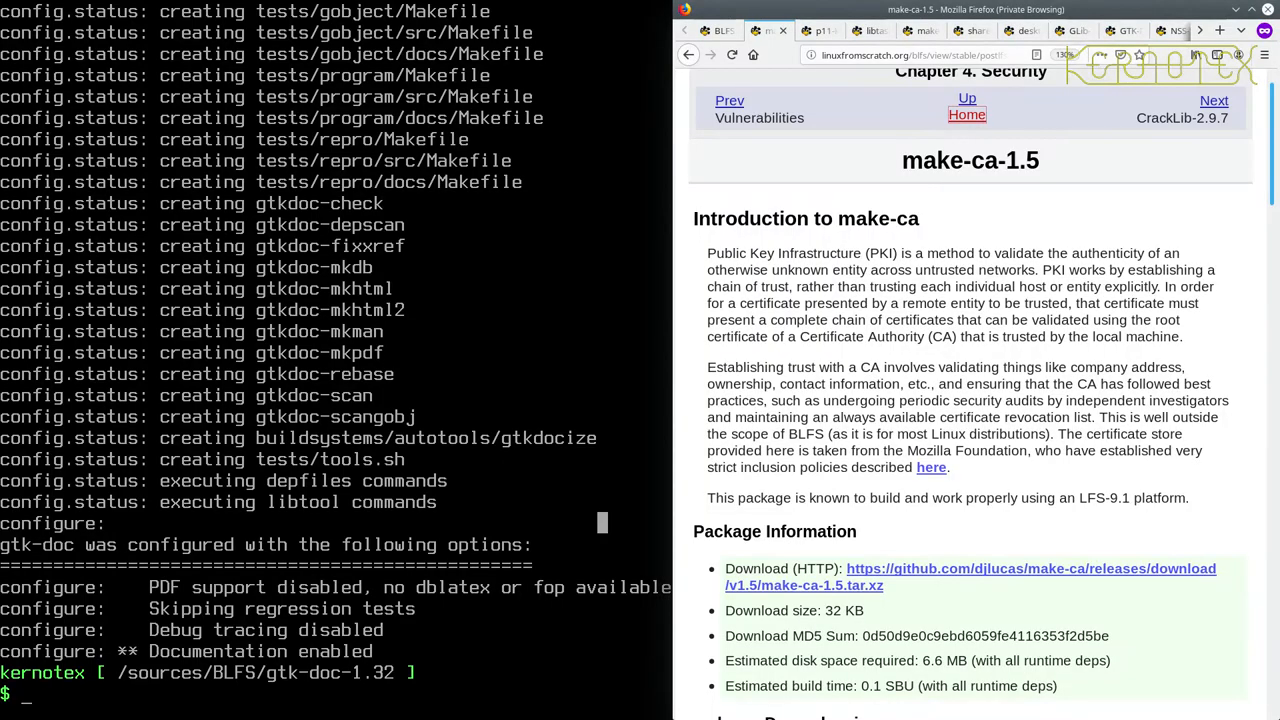
pyautogui.moveTo(1077, 128)
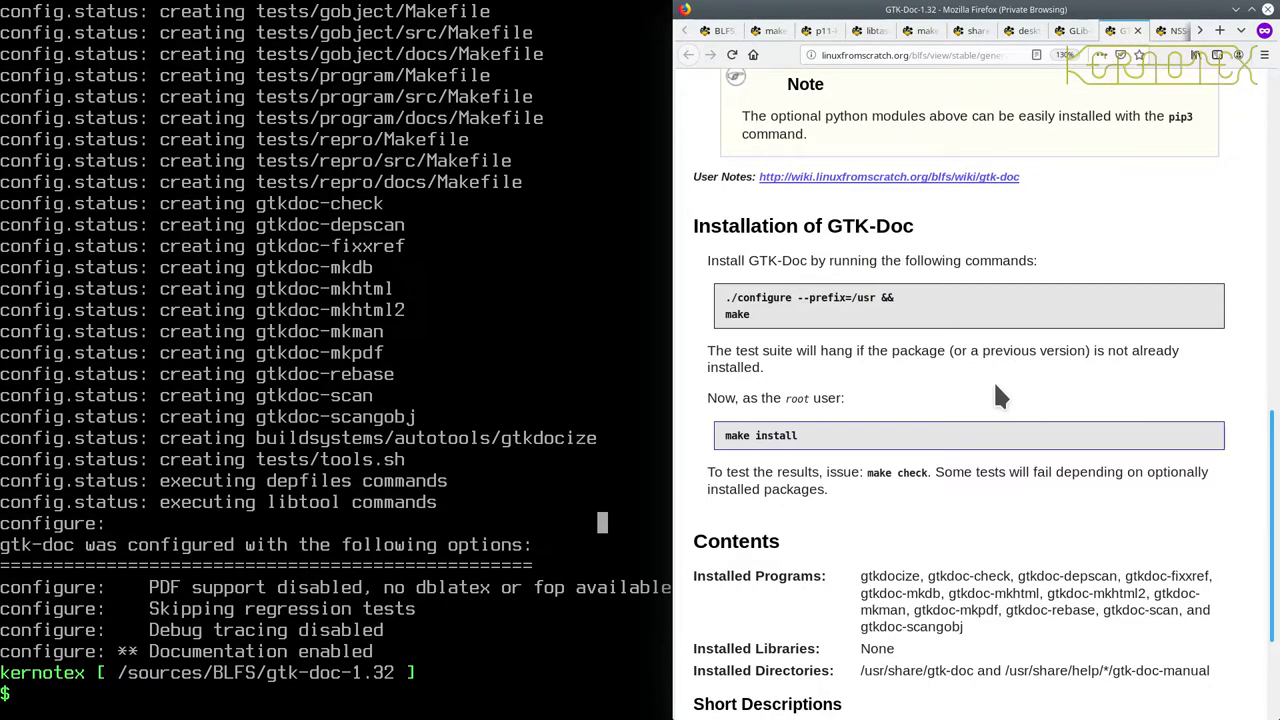
# Step: Build gtk-doc-1.32 with make while following the BLFS page, then become root with su
pyautogui.scroll(-3)
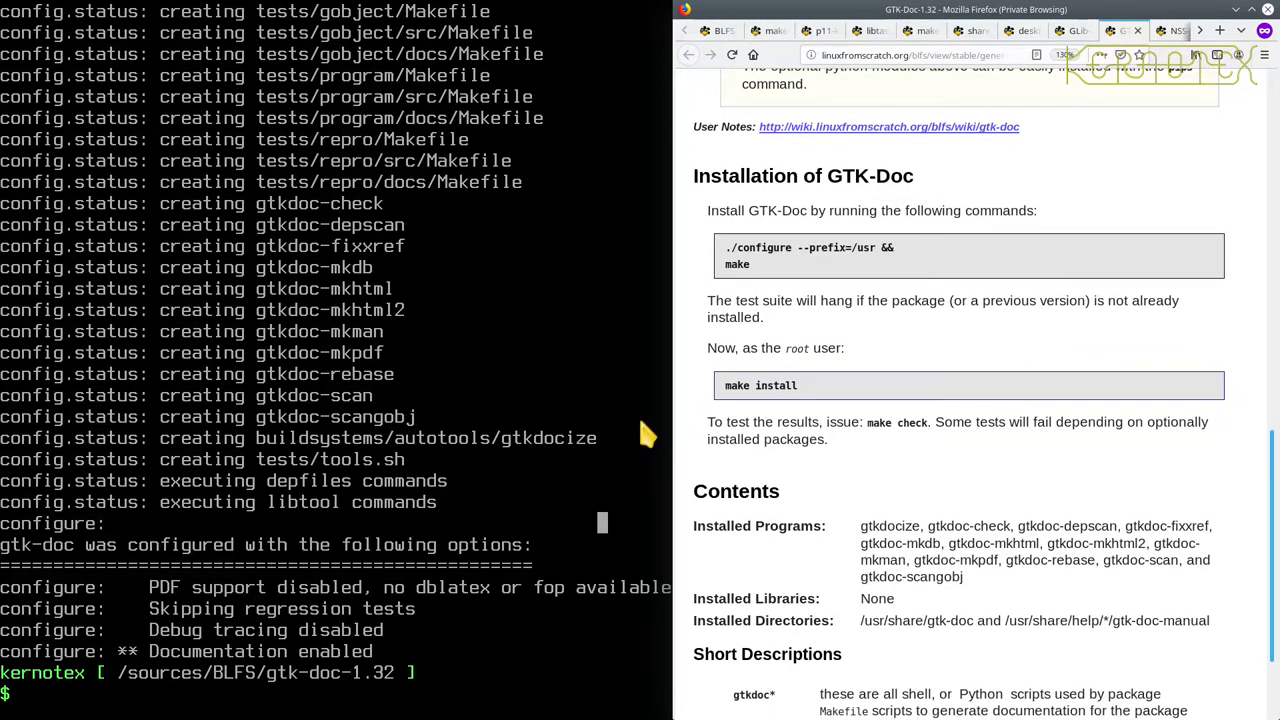
pyautogui.write('make')
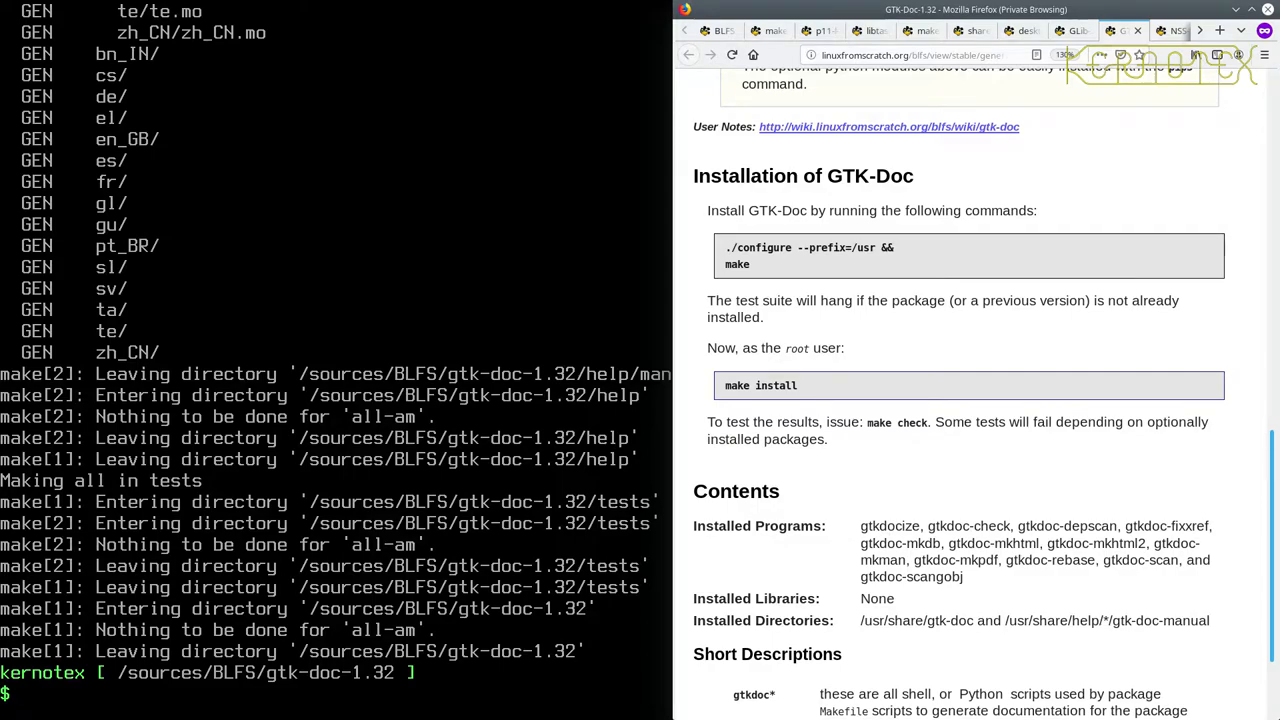
pyautogui.moveTo(790, 445)
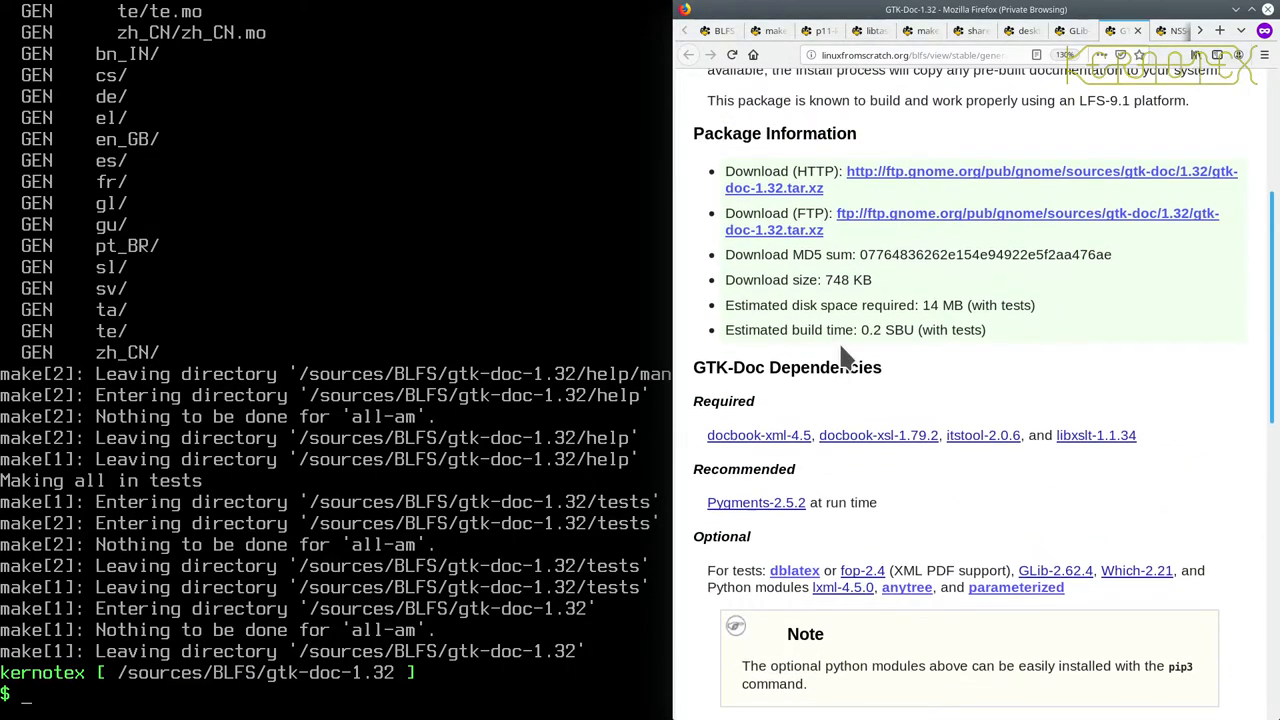
pyautogui.scroll(-3)
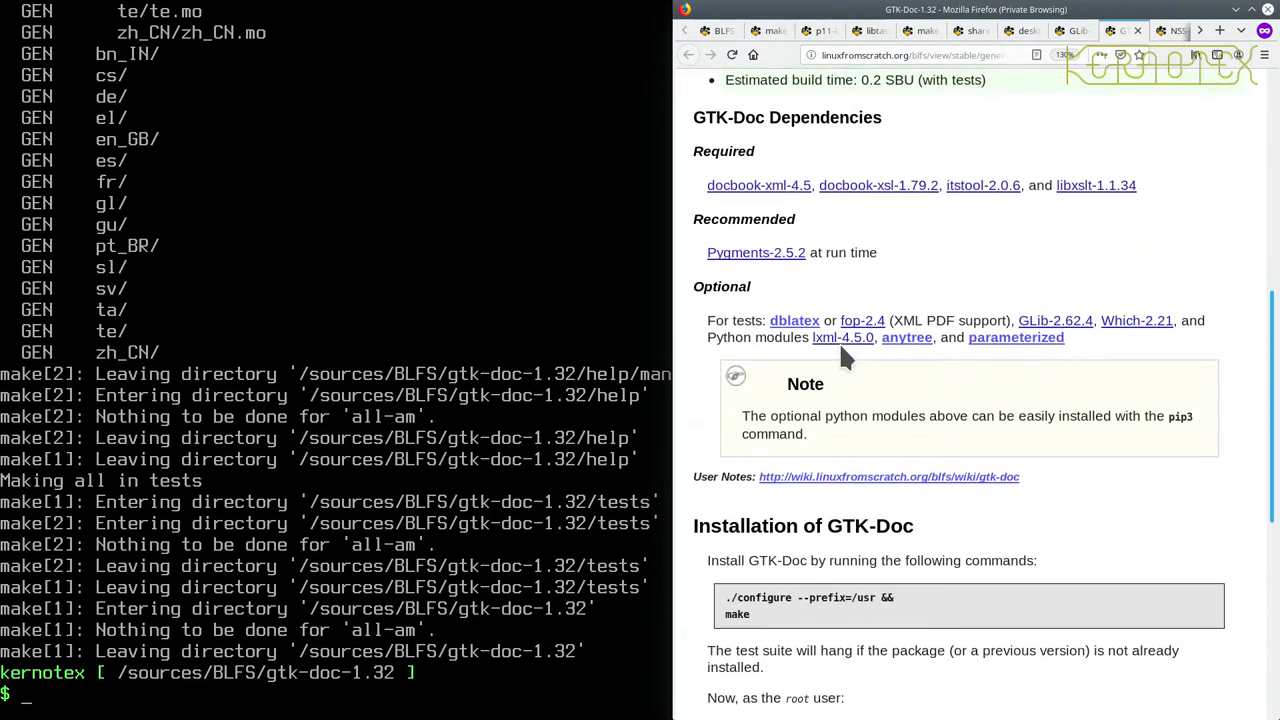
pyautogui.scroll(-3)
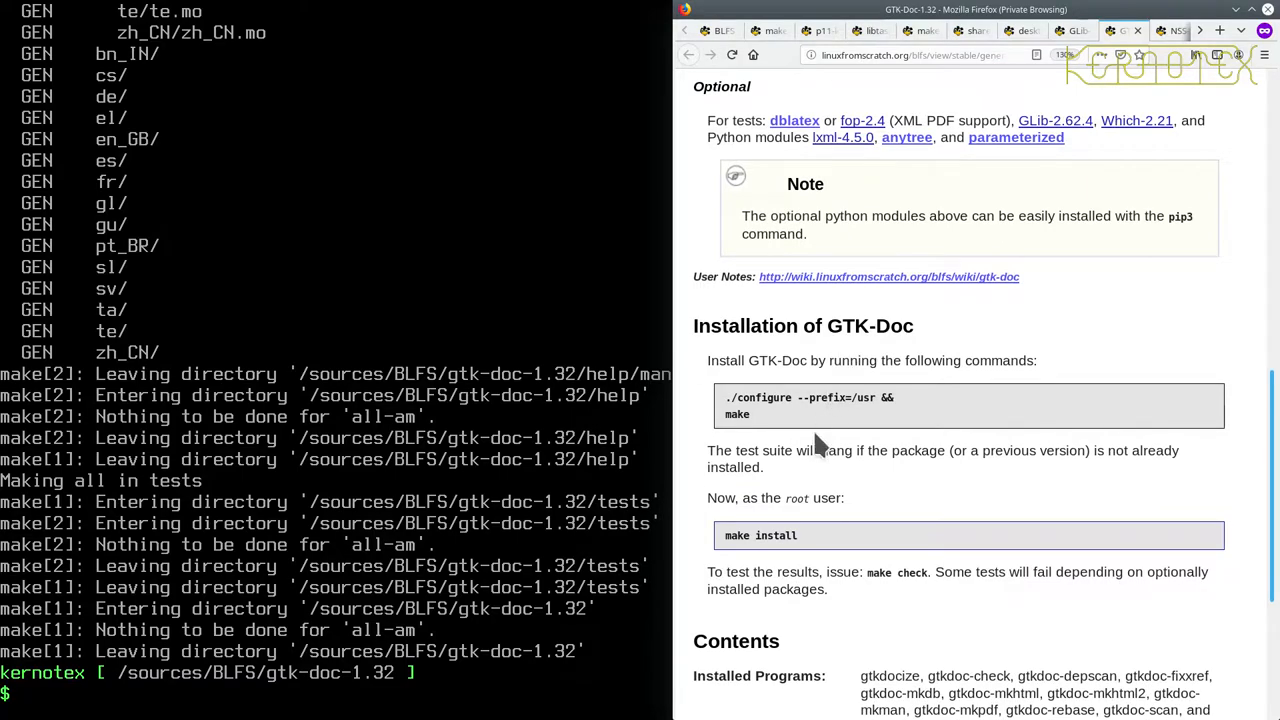
pyautogui.moveTo(1007, 457)
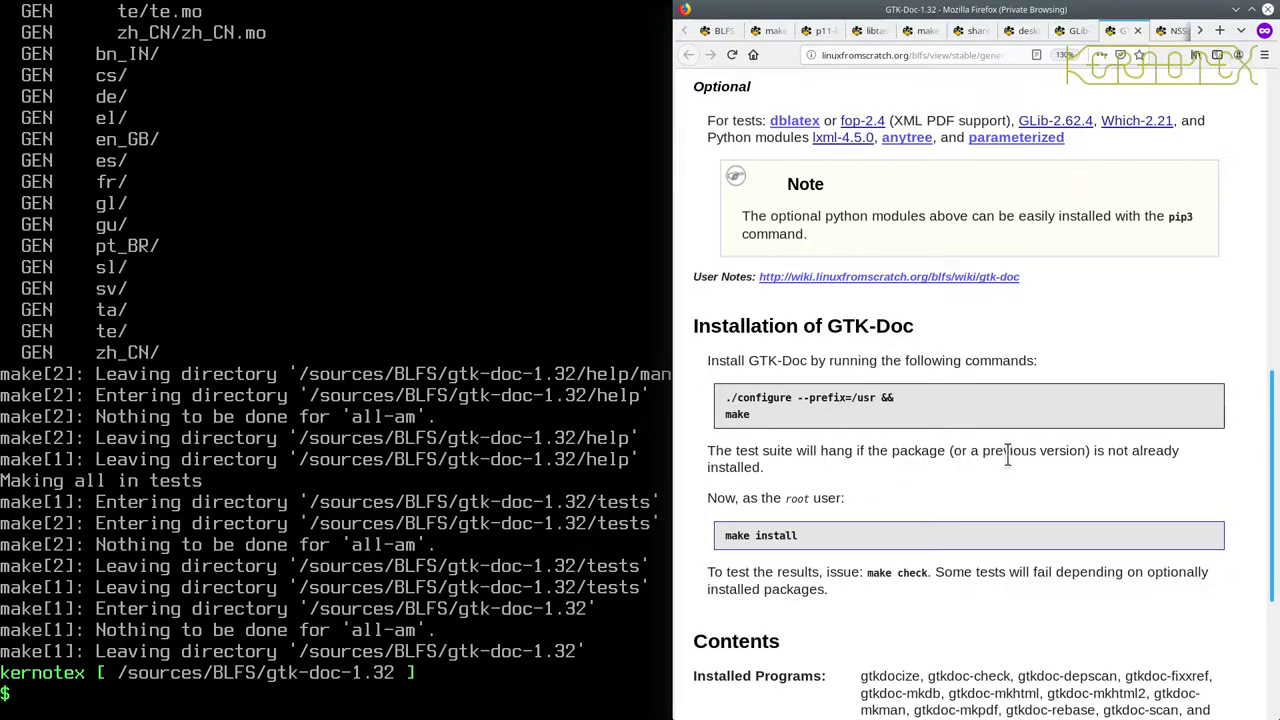
pyautogui.scroll(-3)
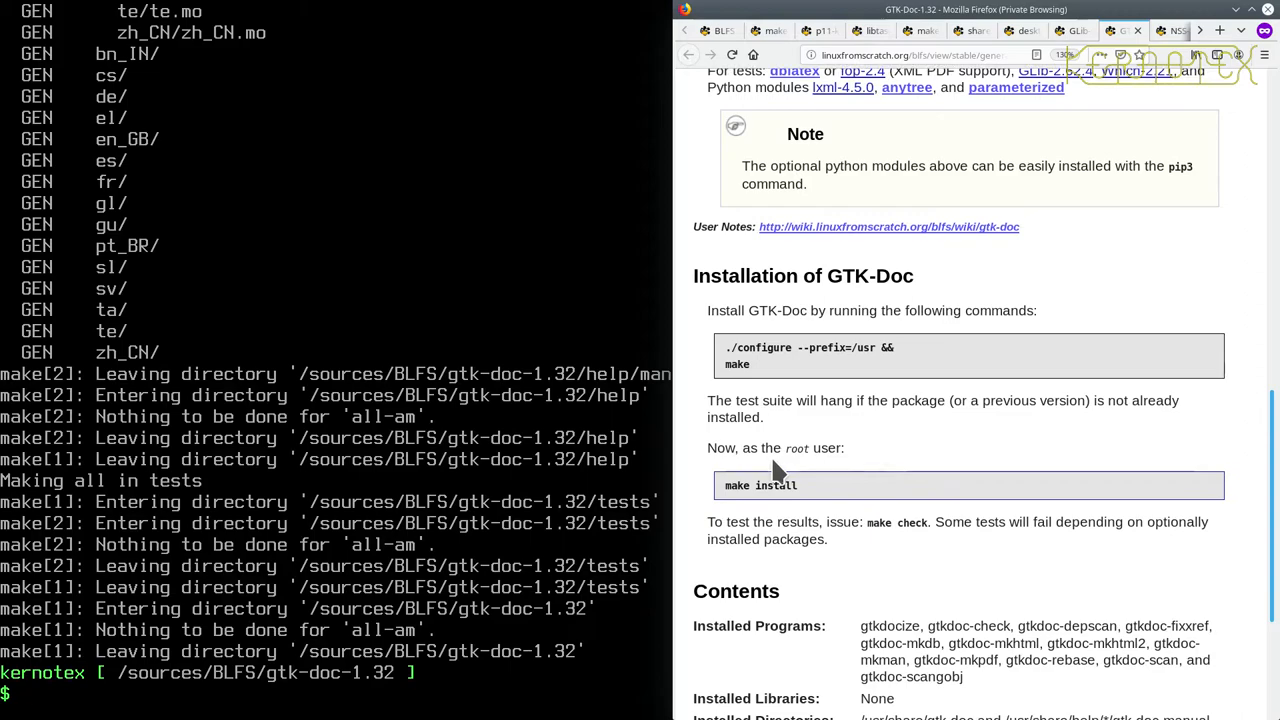
pyautogui.write('su')
pyautogui.write('make ins')
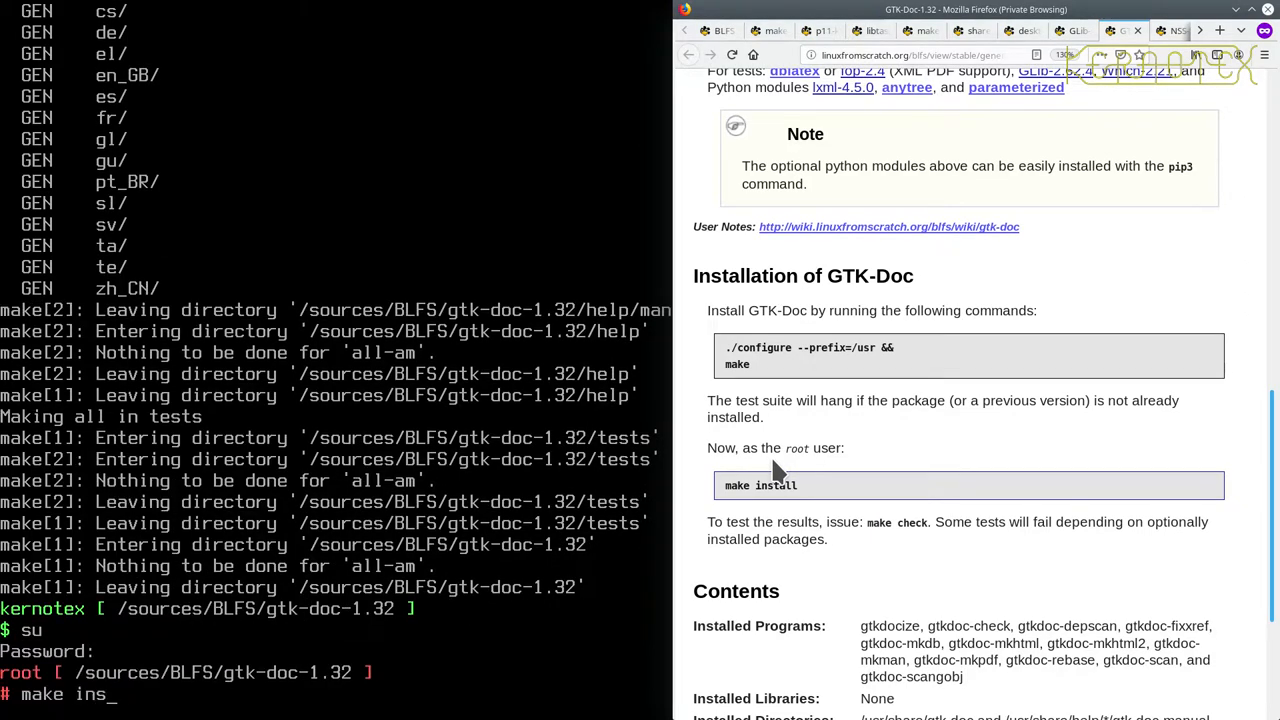
# Step: Run make install as root, installing gtk-doc's programs, Python modules and data
pyautogui.press('Return')
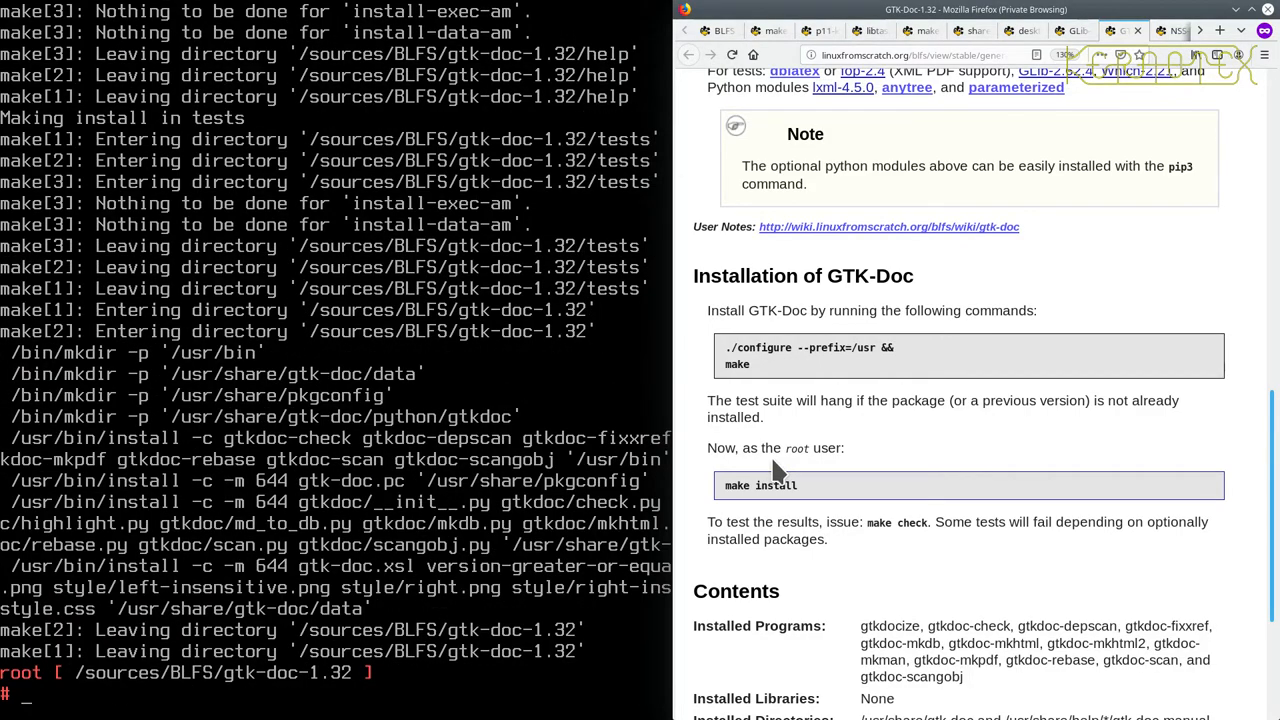
pyautogui.moveTo(797, 510)
pyautogui.write('make')
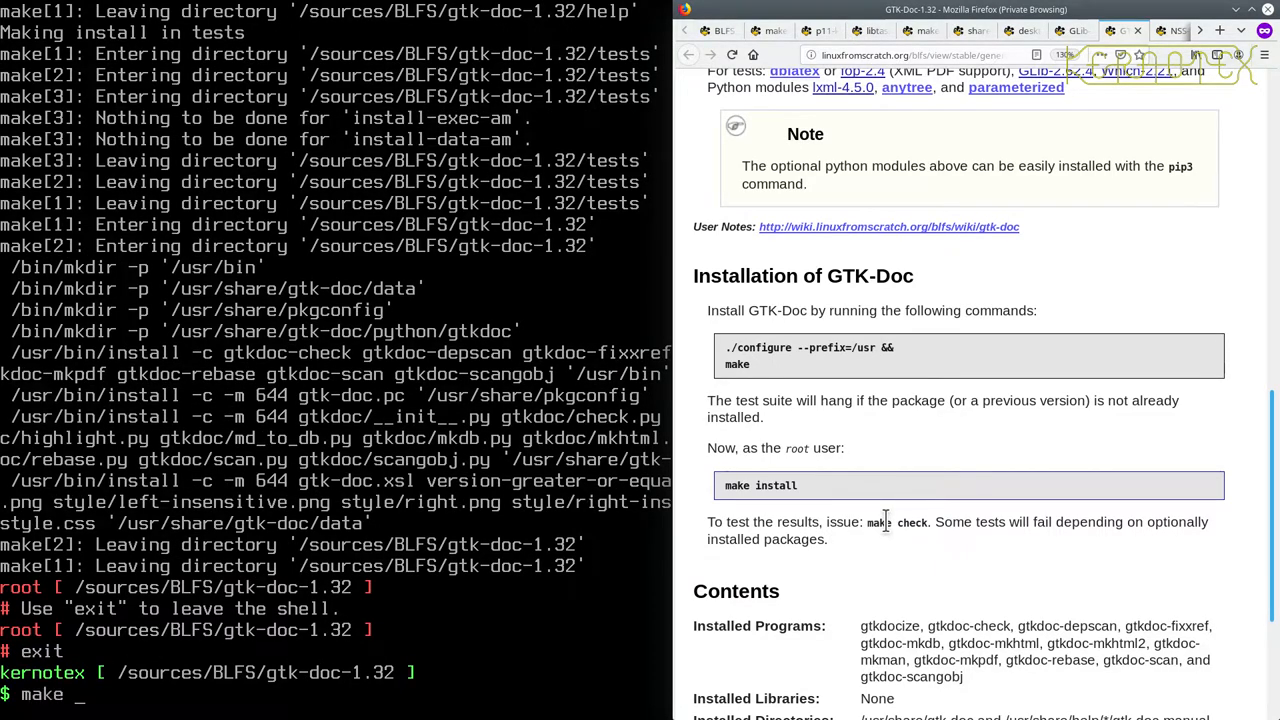
# Step: Run make check for gtk-doc-1.32 and review results: 6 of 8 pass, mkhtml2.py and scan.py fail
pyautogui.press('Return')
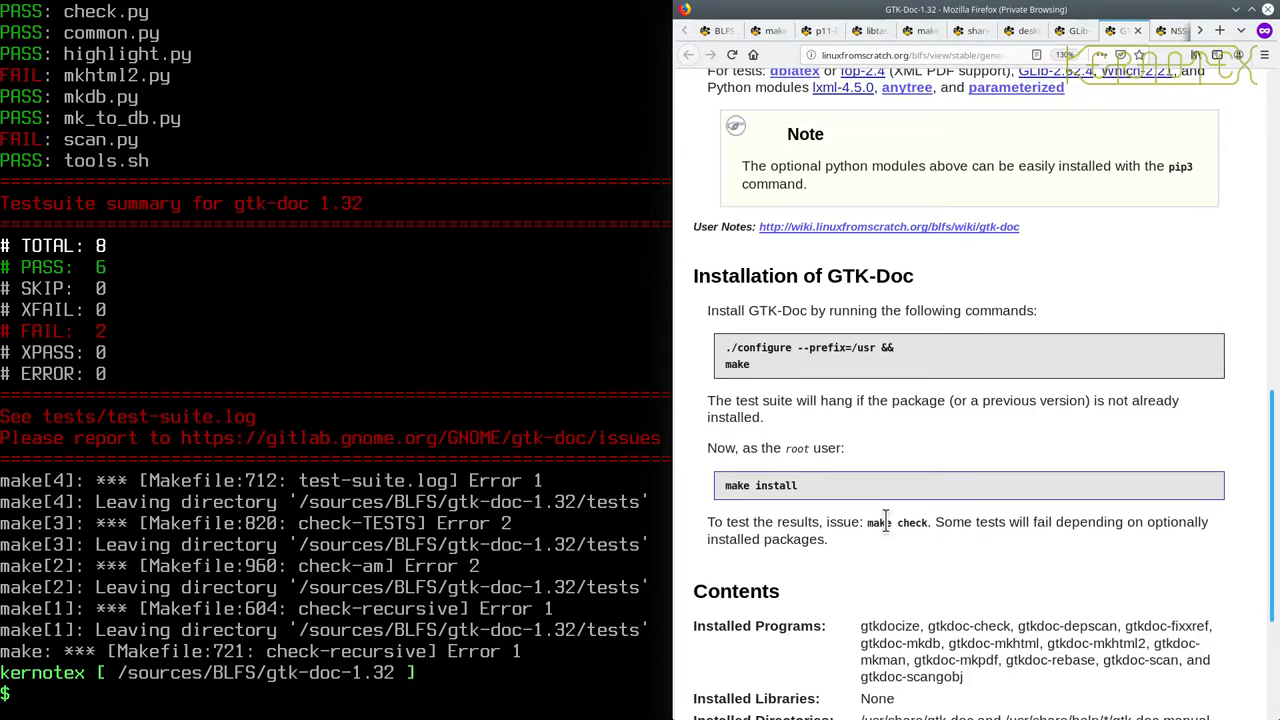
pyautogui.moveTo(485, 500)
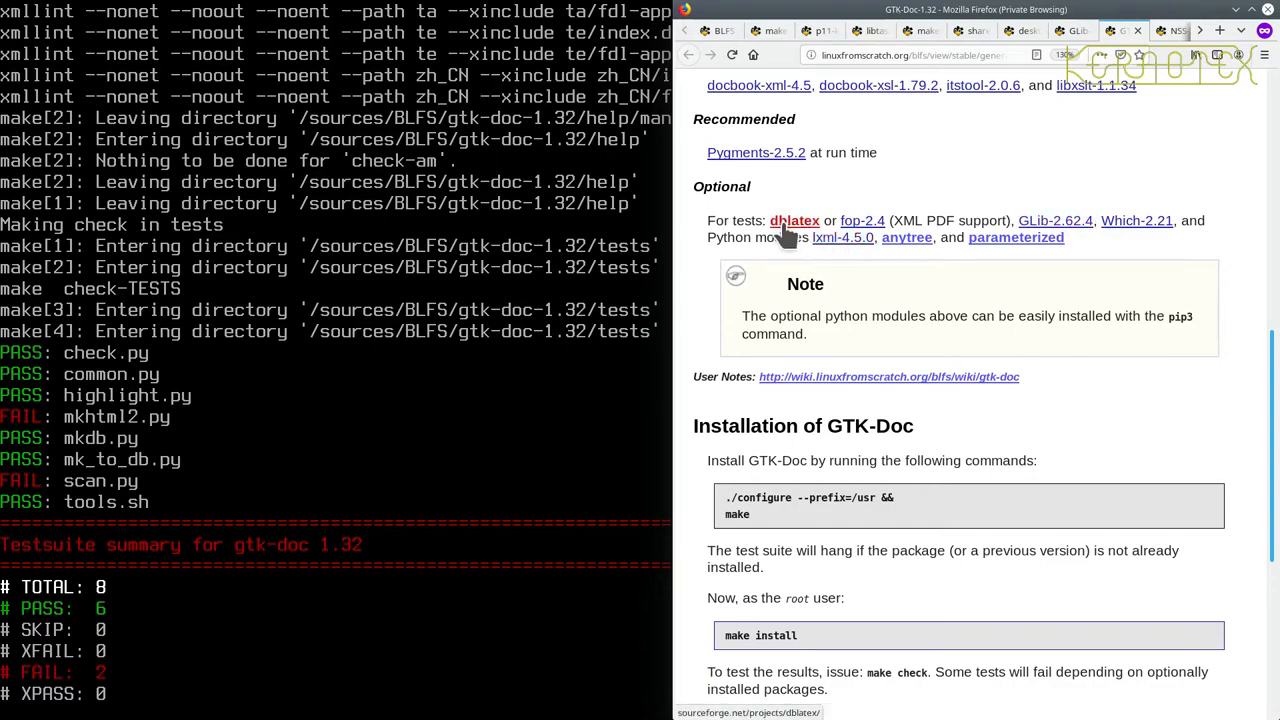
pyautogui.moveTo(862, 221)
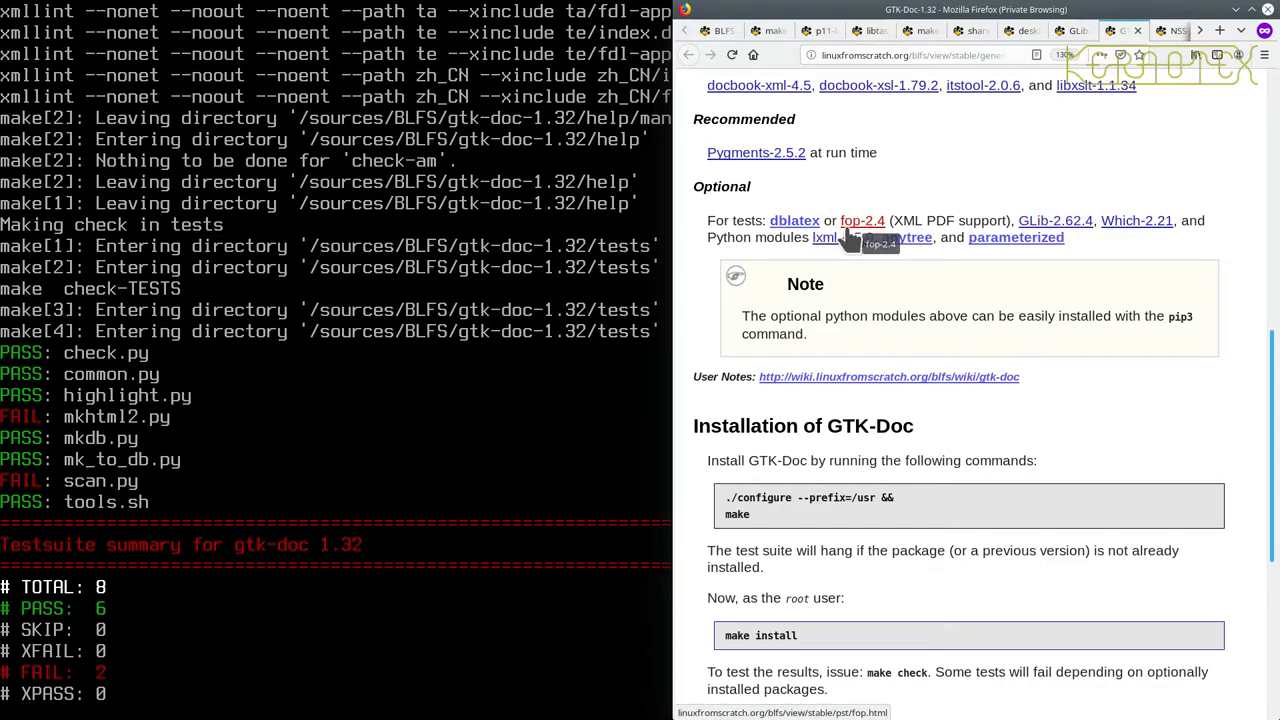
pyautogui.moveTo(802, 452)
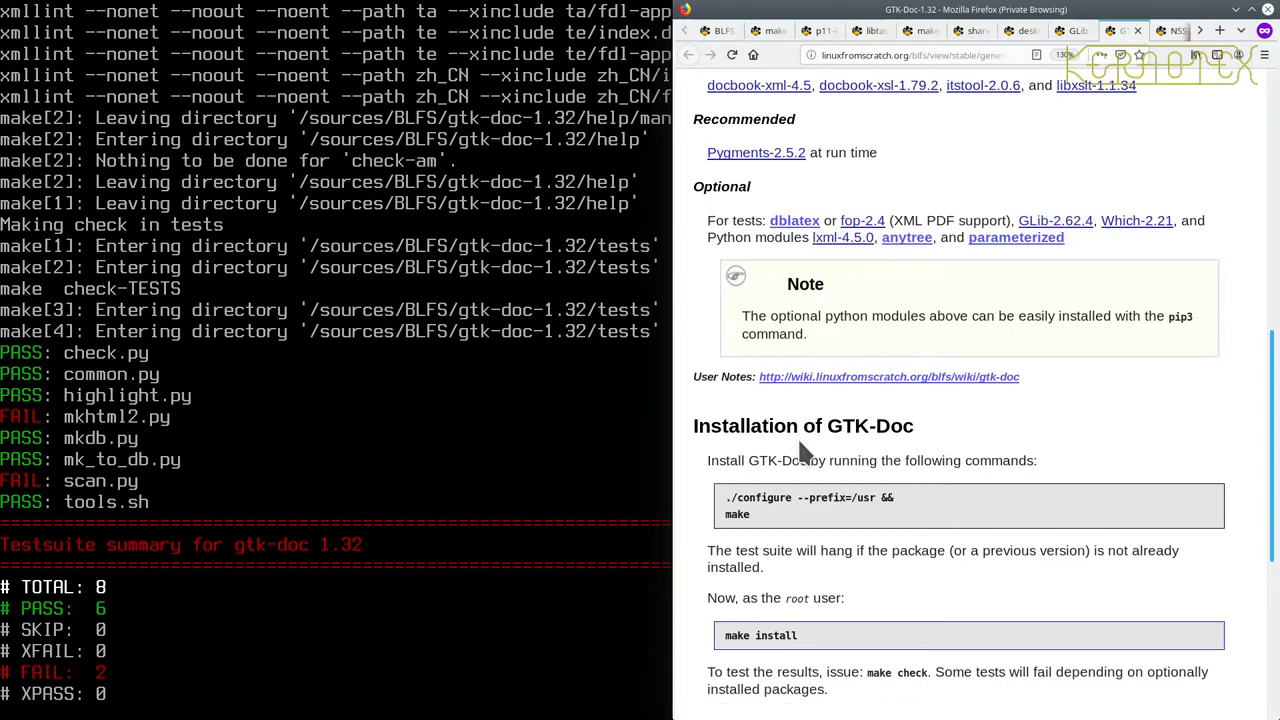
pyautogui.scroll(-3)
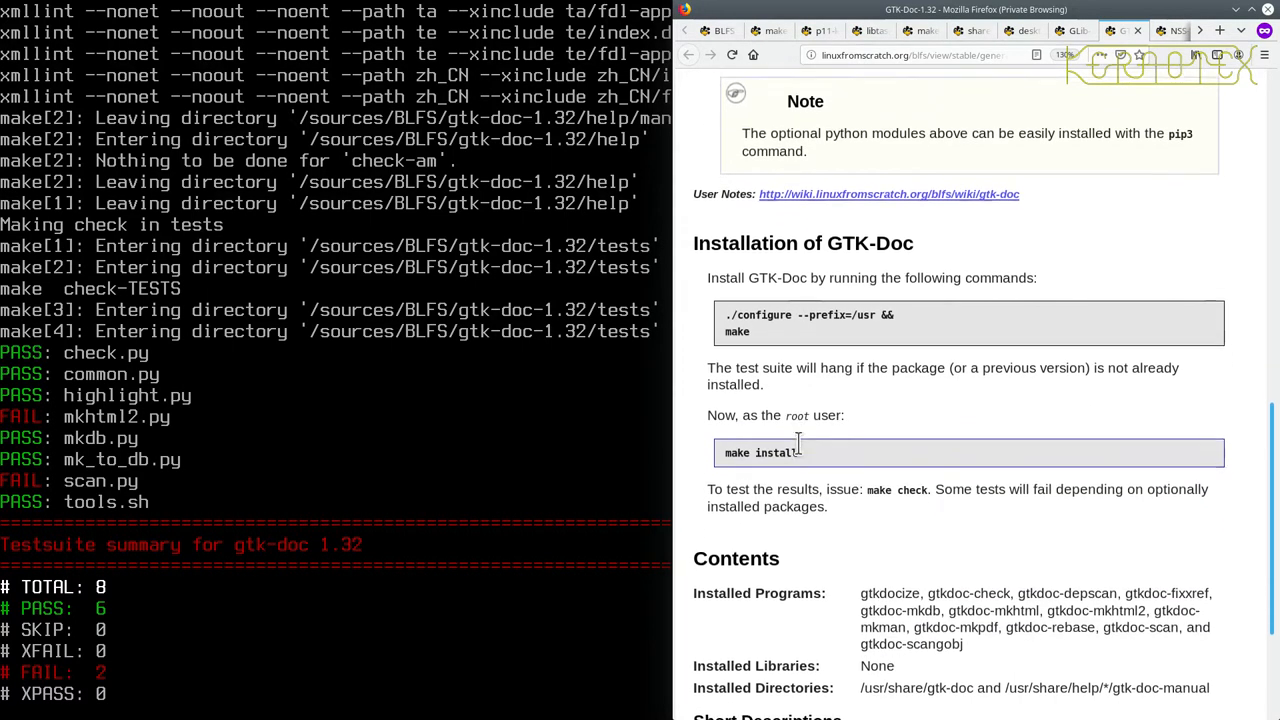
pyautogui.scroll(-3)
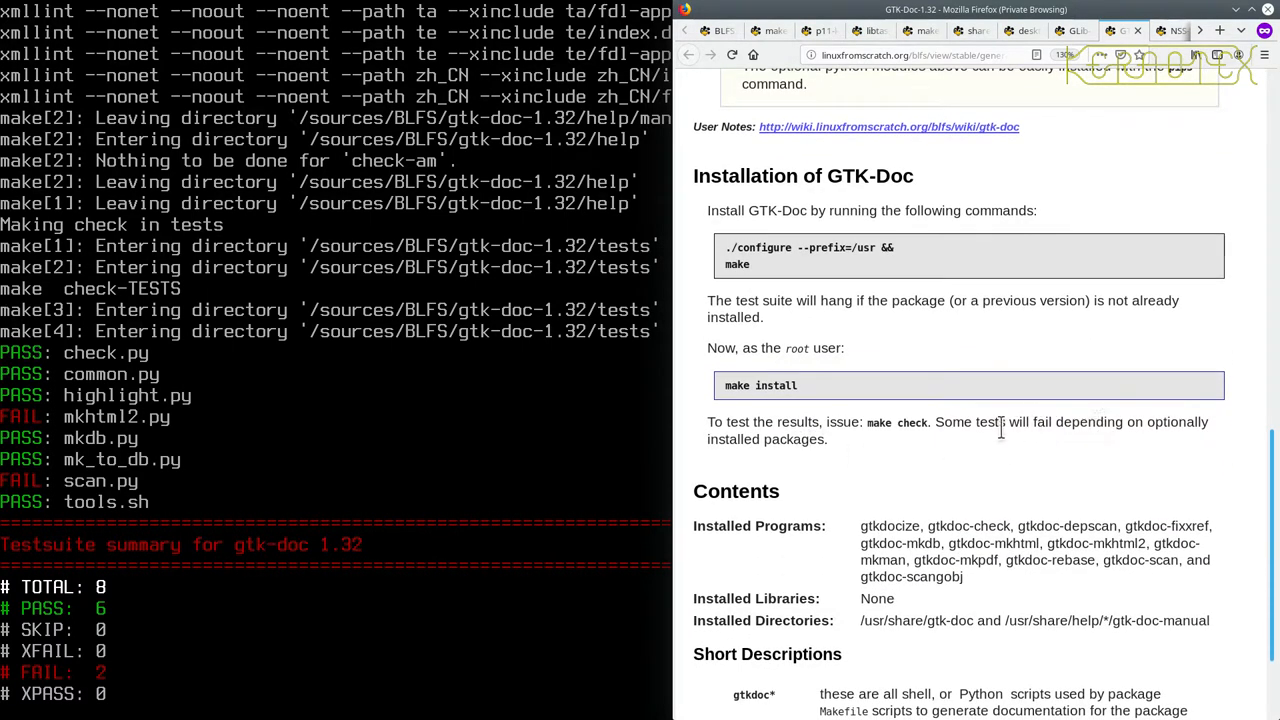
pyautogui.scroll(3)
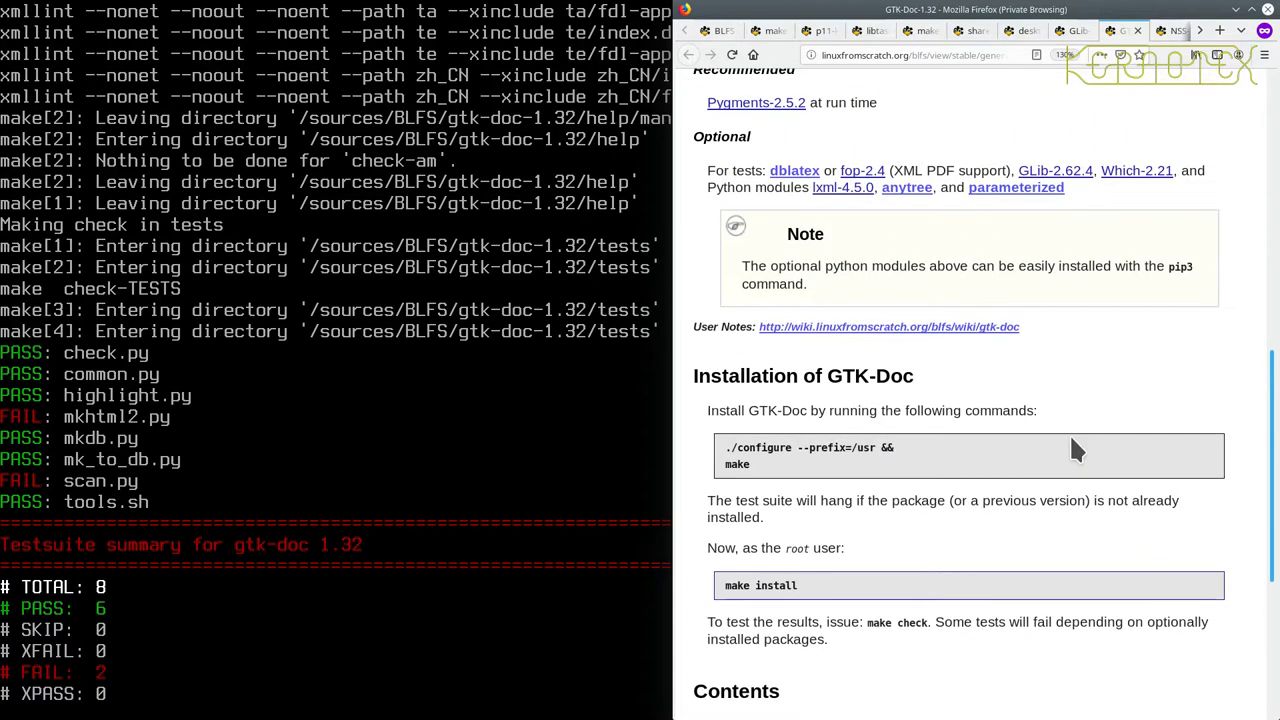
pyautogui.scroll(-3)
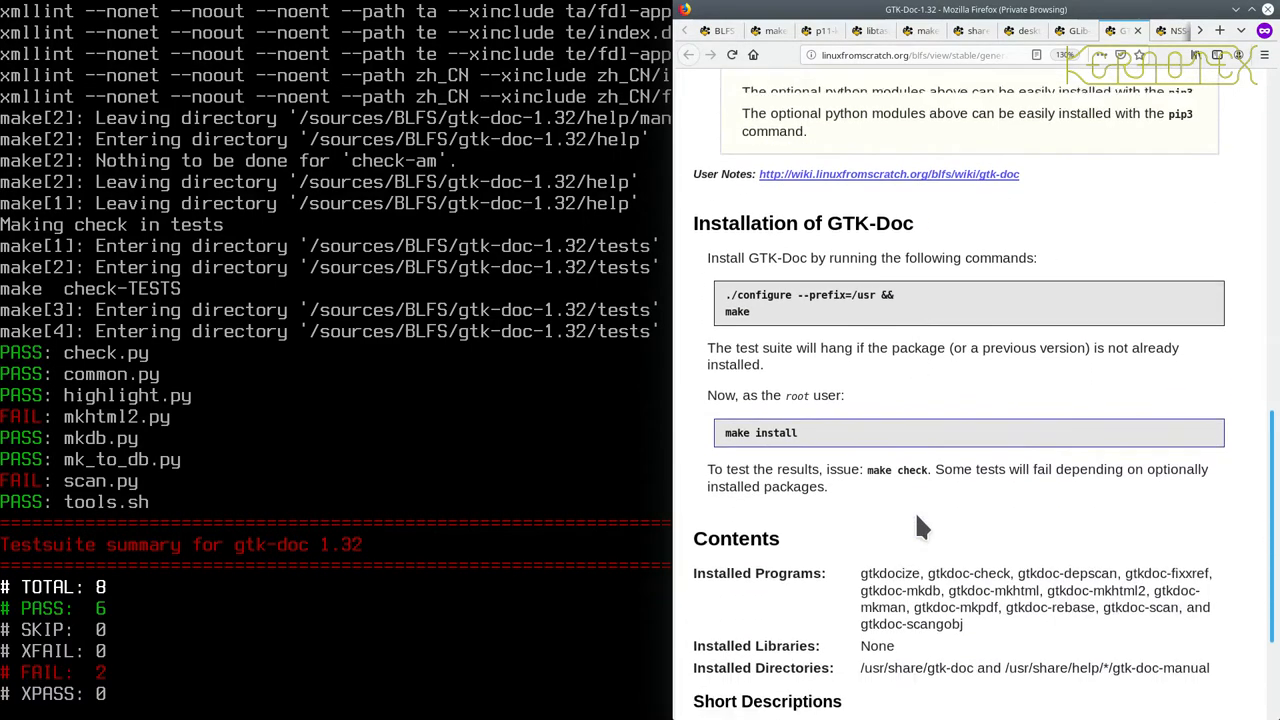
pyautogui.scroll(-3)
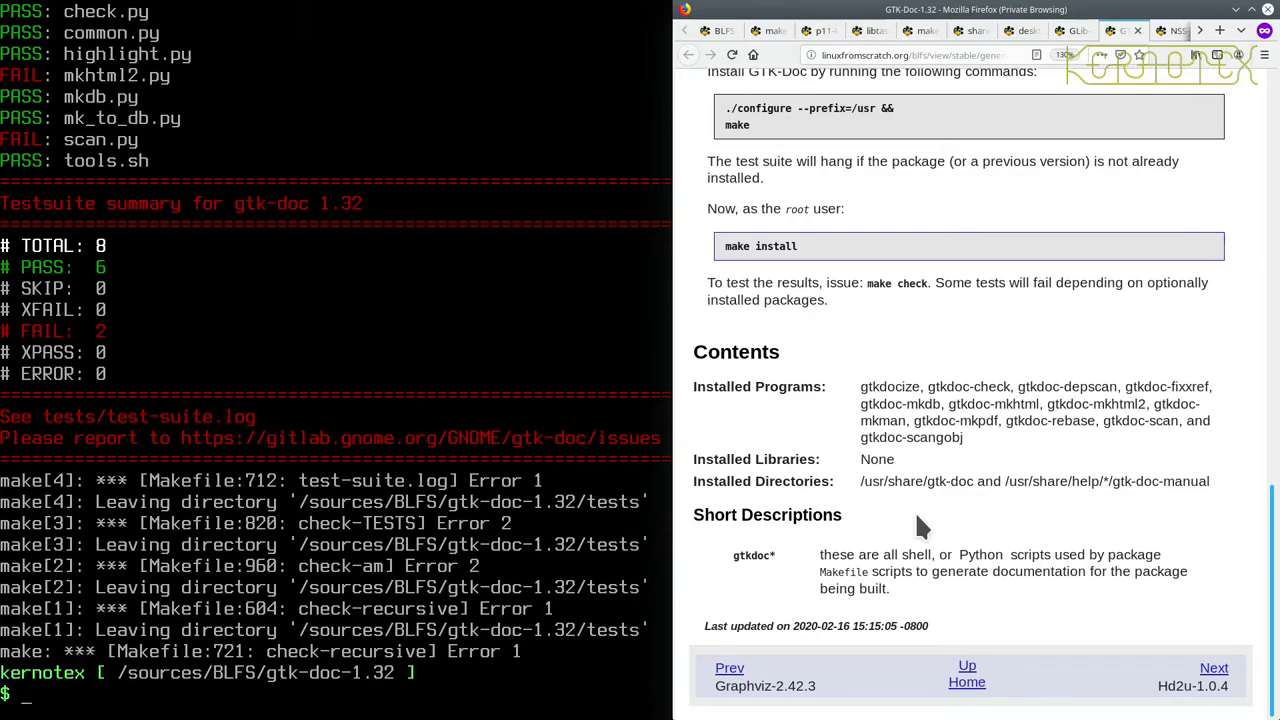
pyautogui.moveTo(1083, 33)
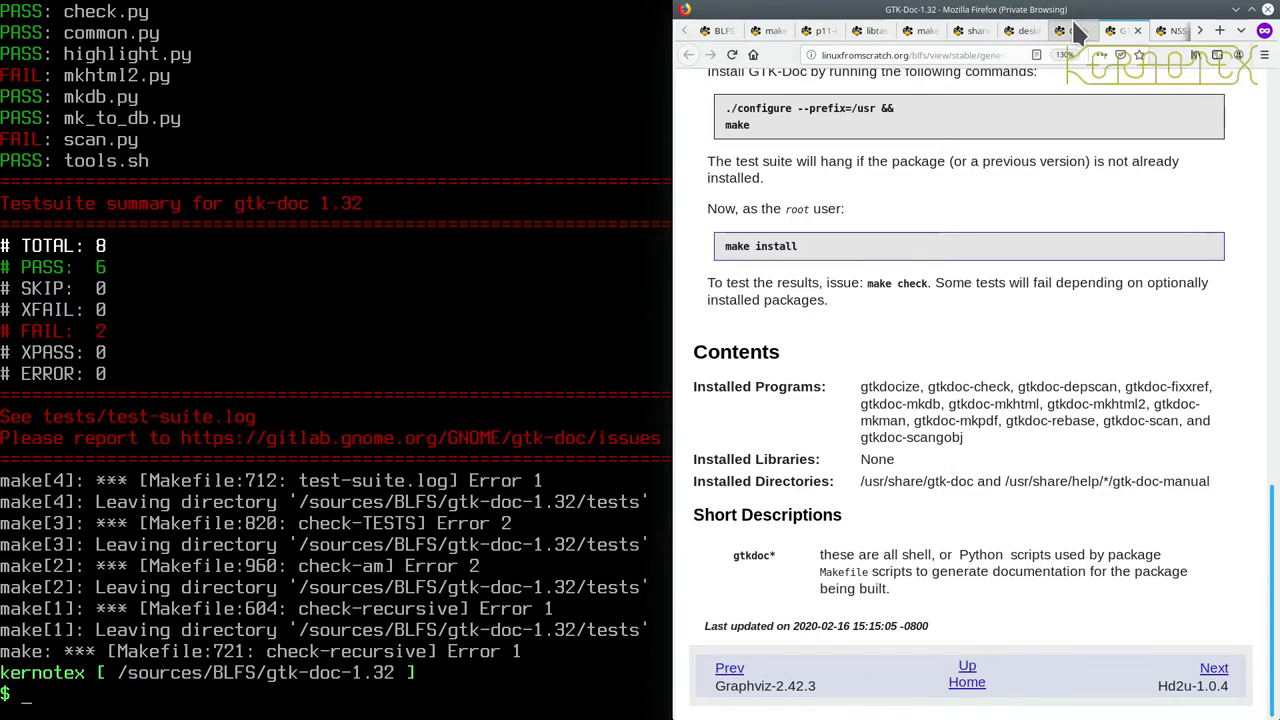